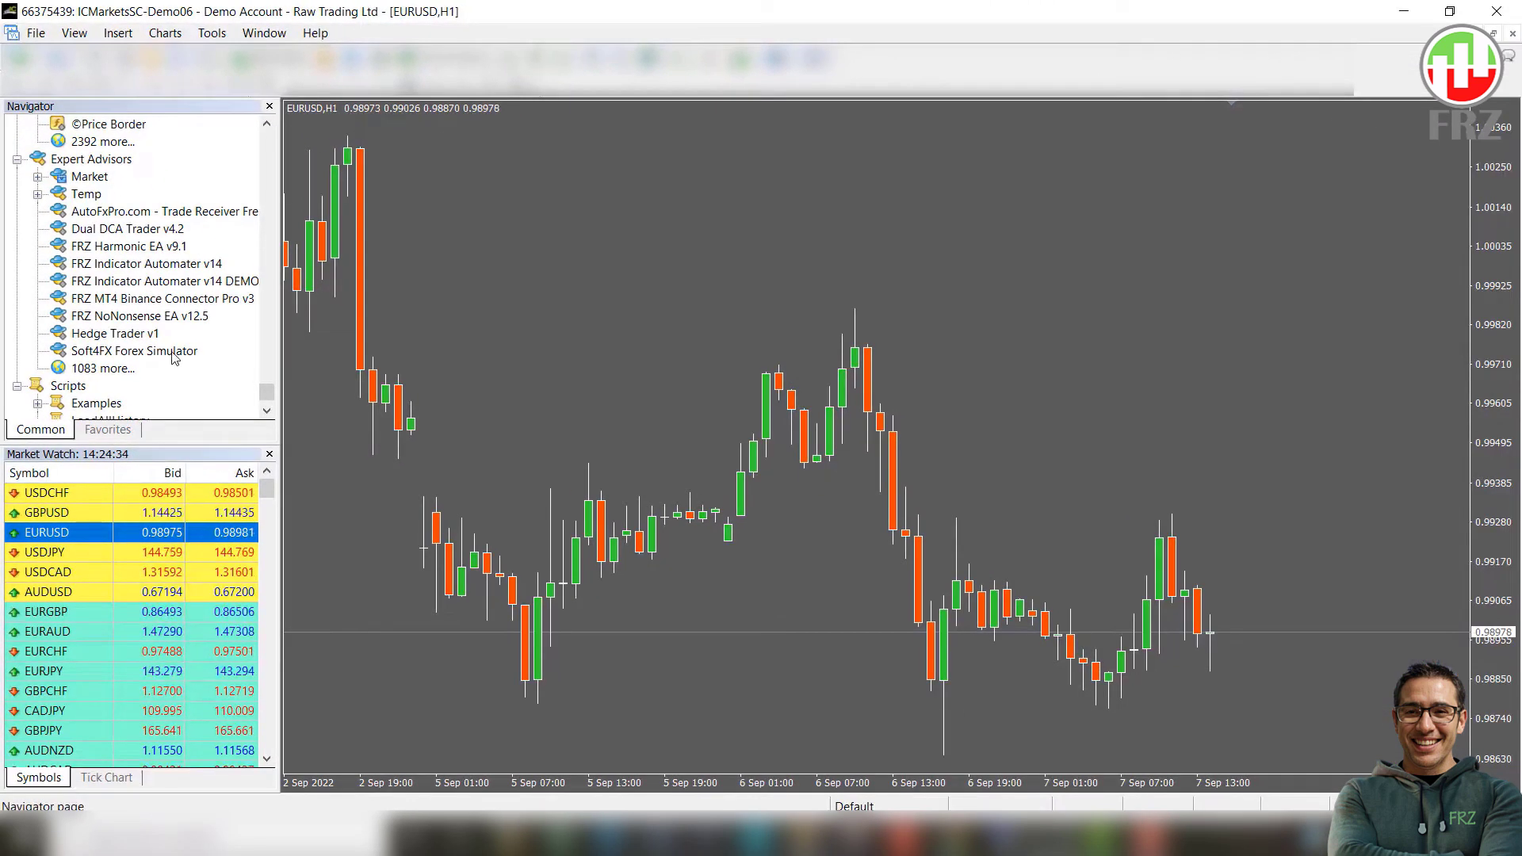
Step: Attach the Soft4FX Forex Simulator expert from the Navigator to the EURUSD H1 chart and confirm its settings
double_click(134, 350)
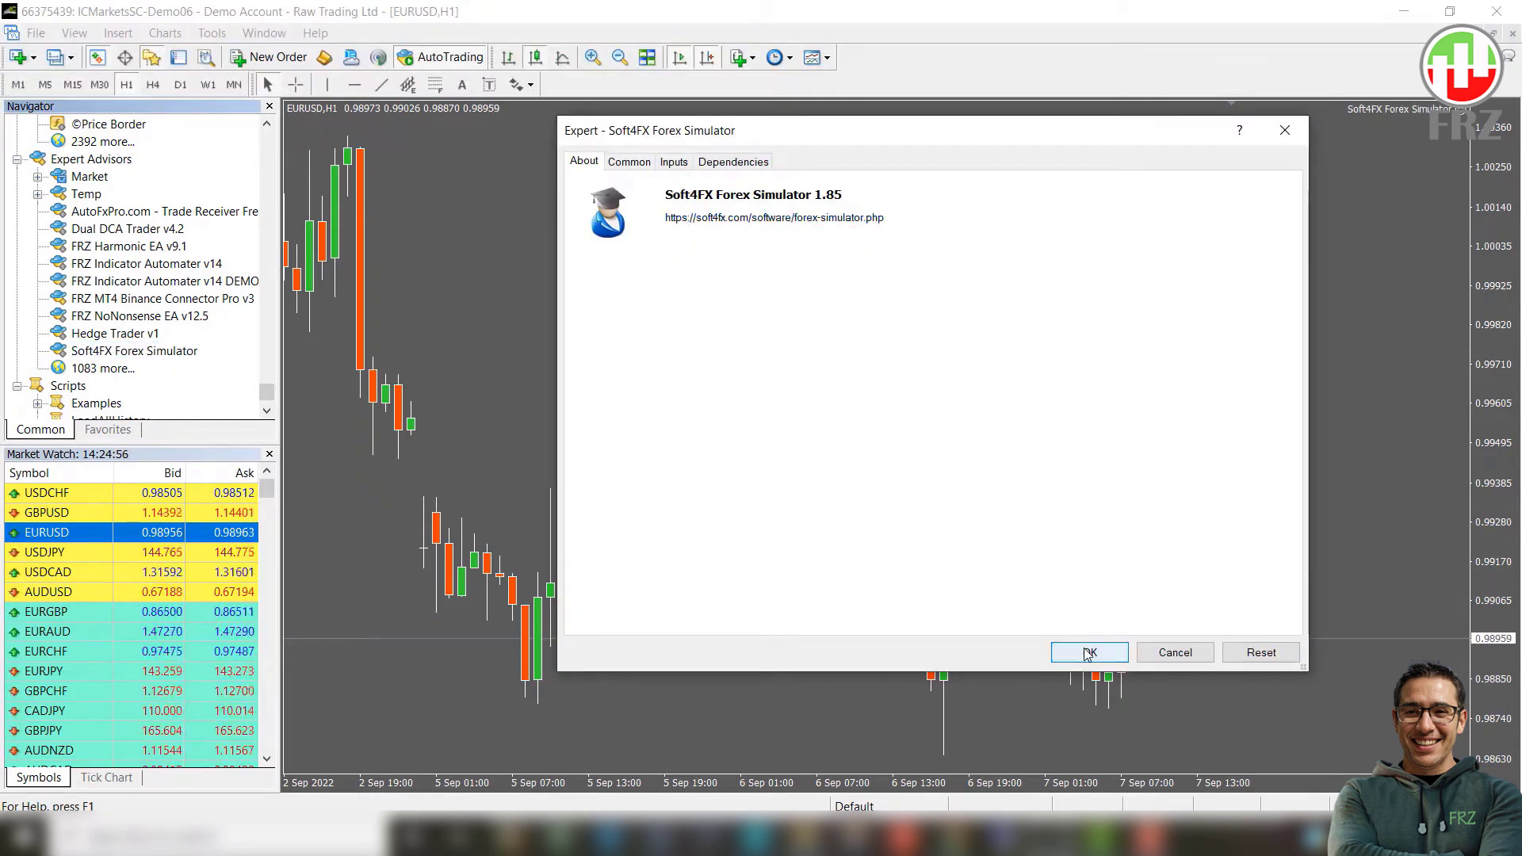
left_click(1087, 652)
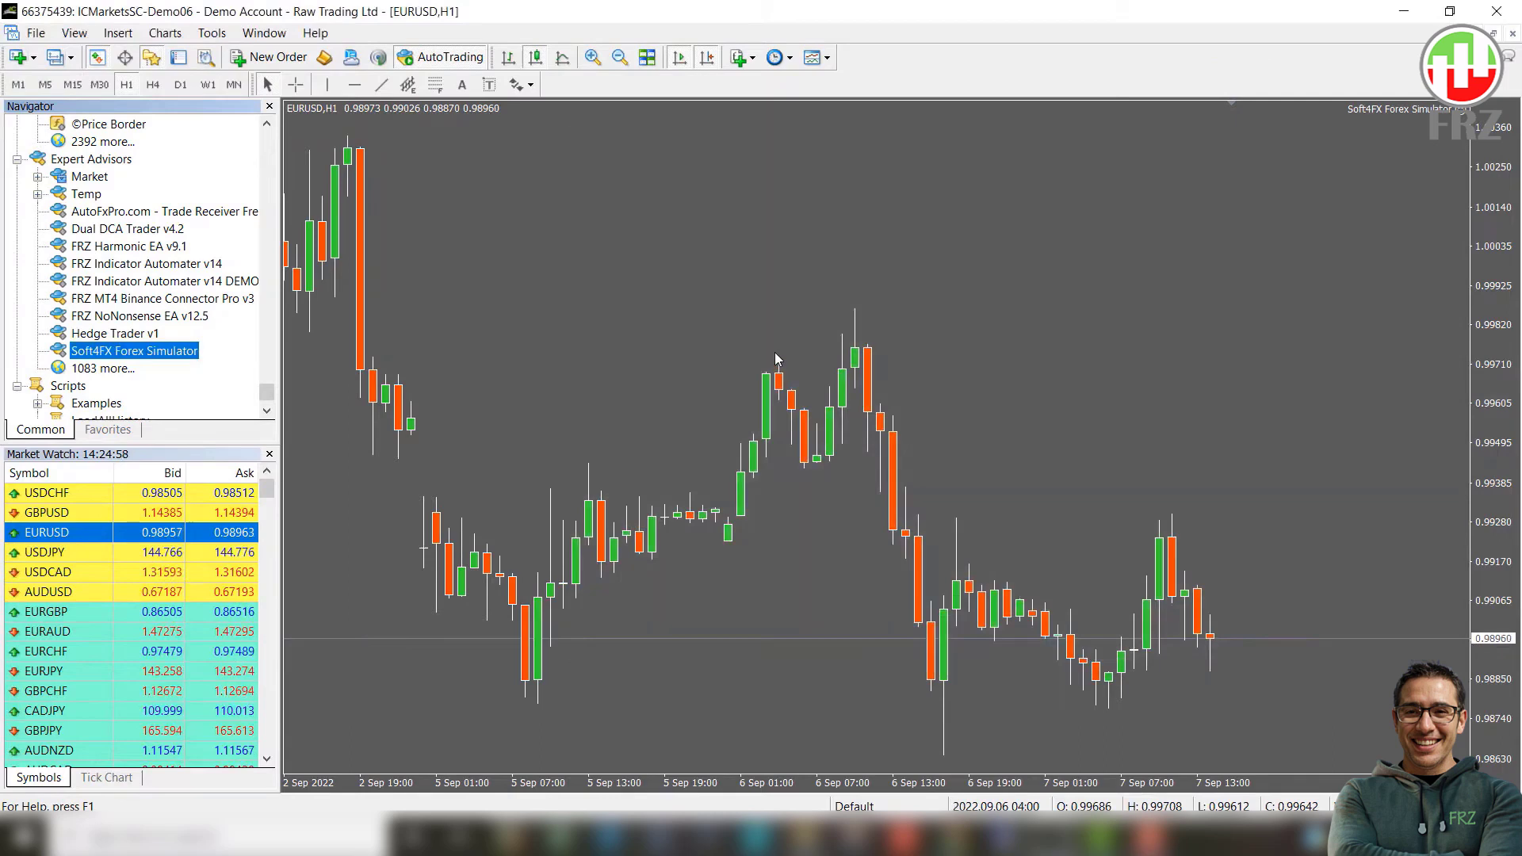
double_click(135, 350)
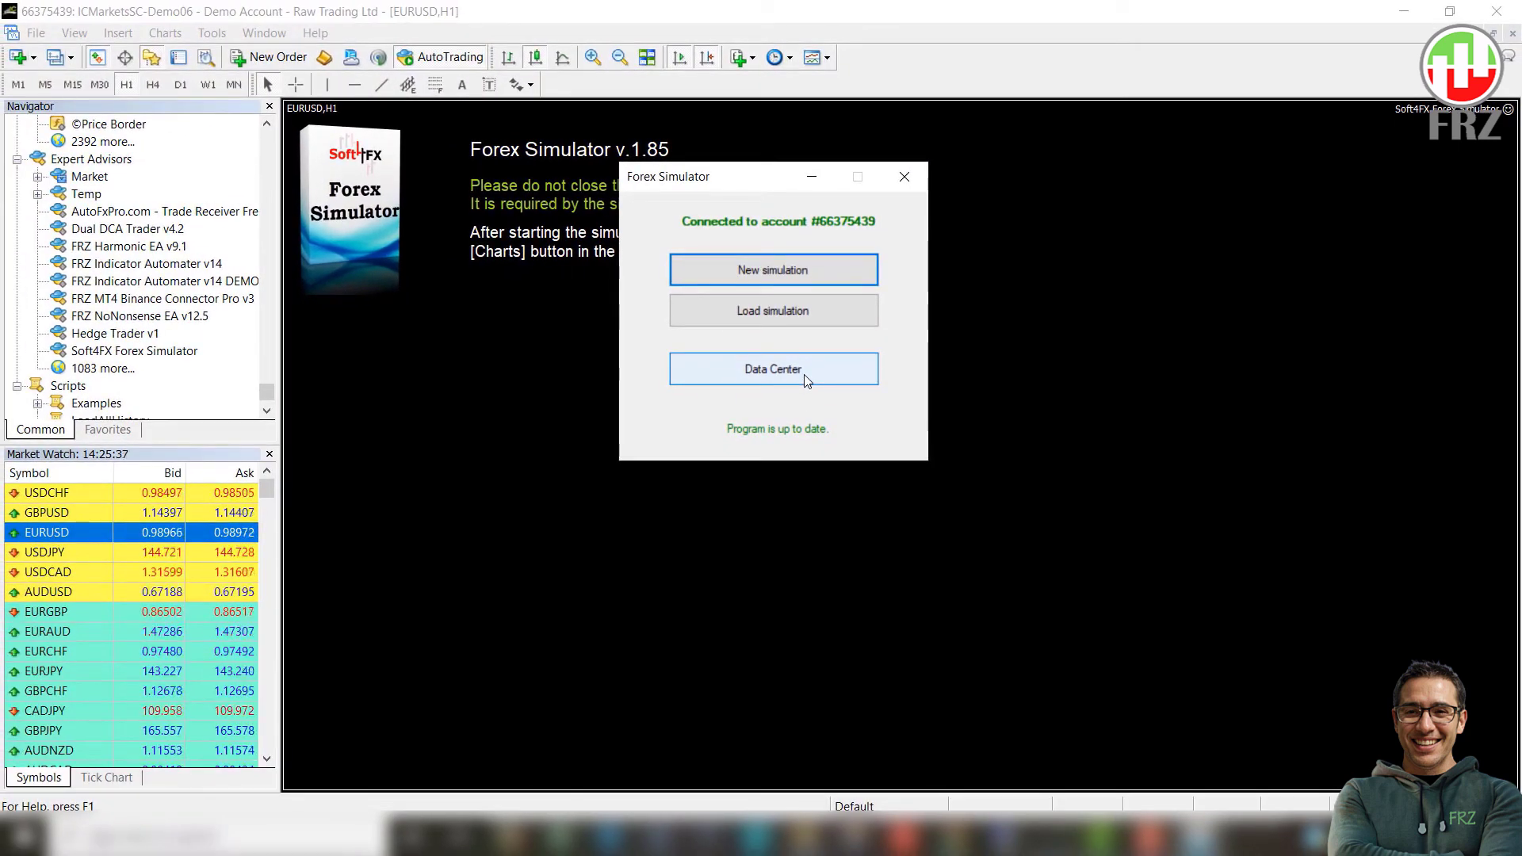
Step: In the Data Center, keep Dukascopy selected as the historical data provider
left_click(772, 370)
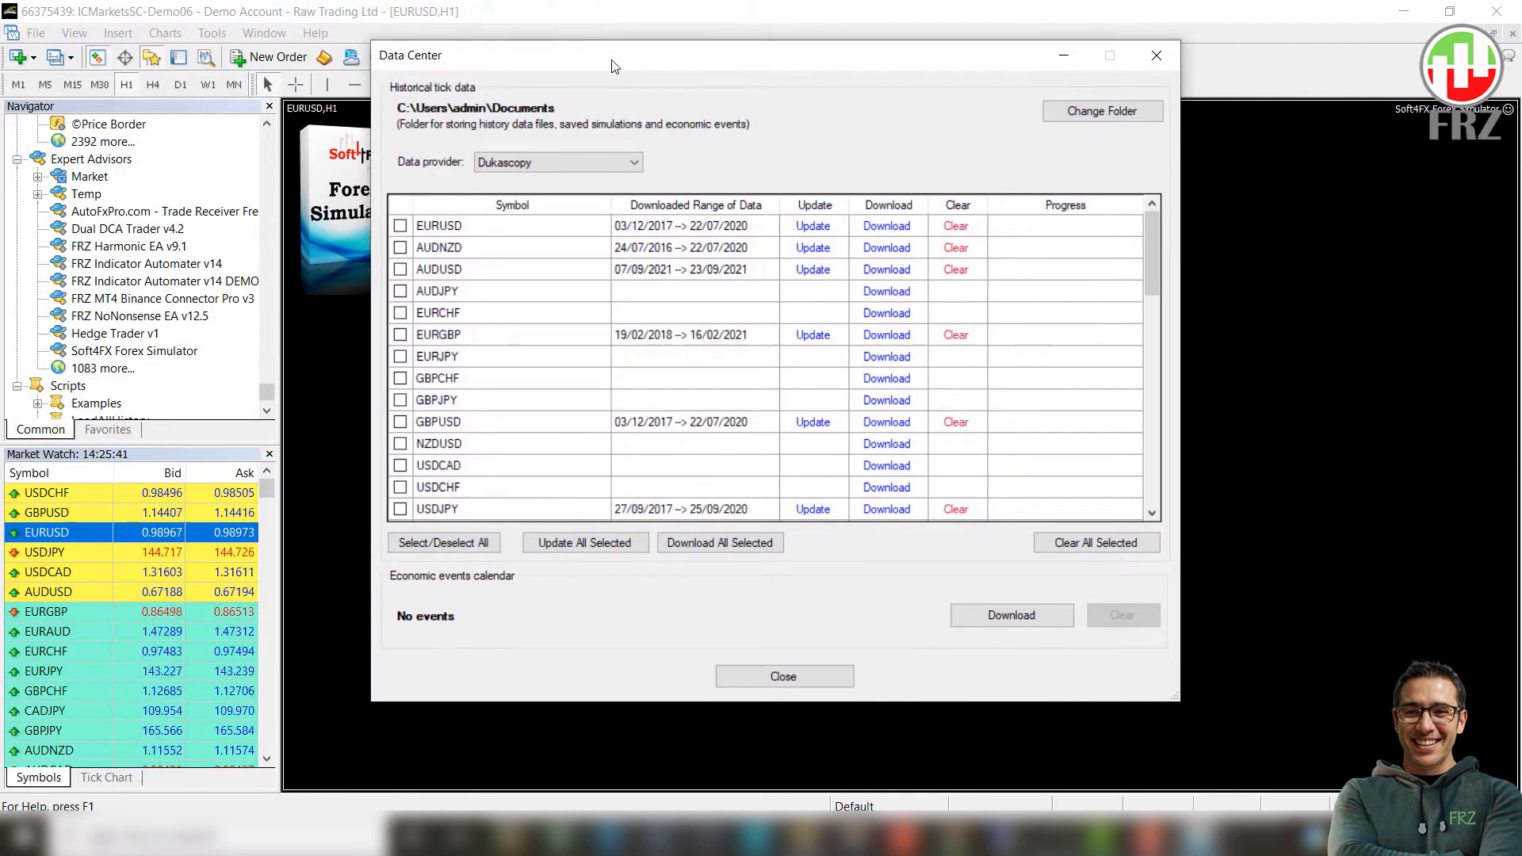
left_click(558, 161)
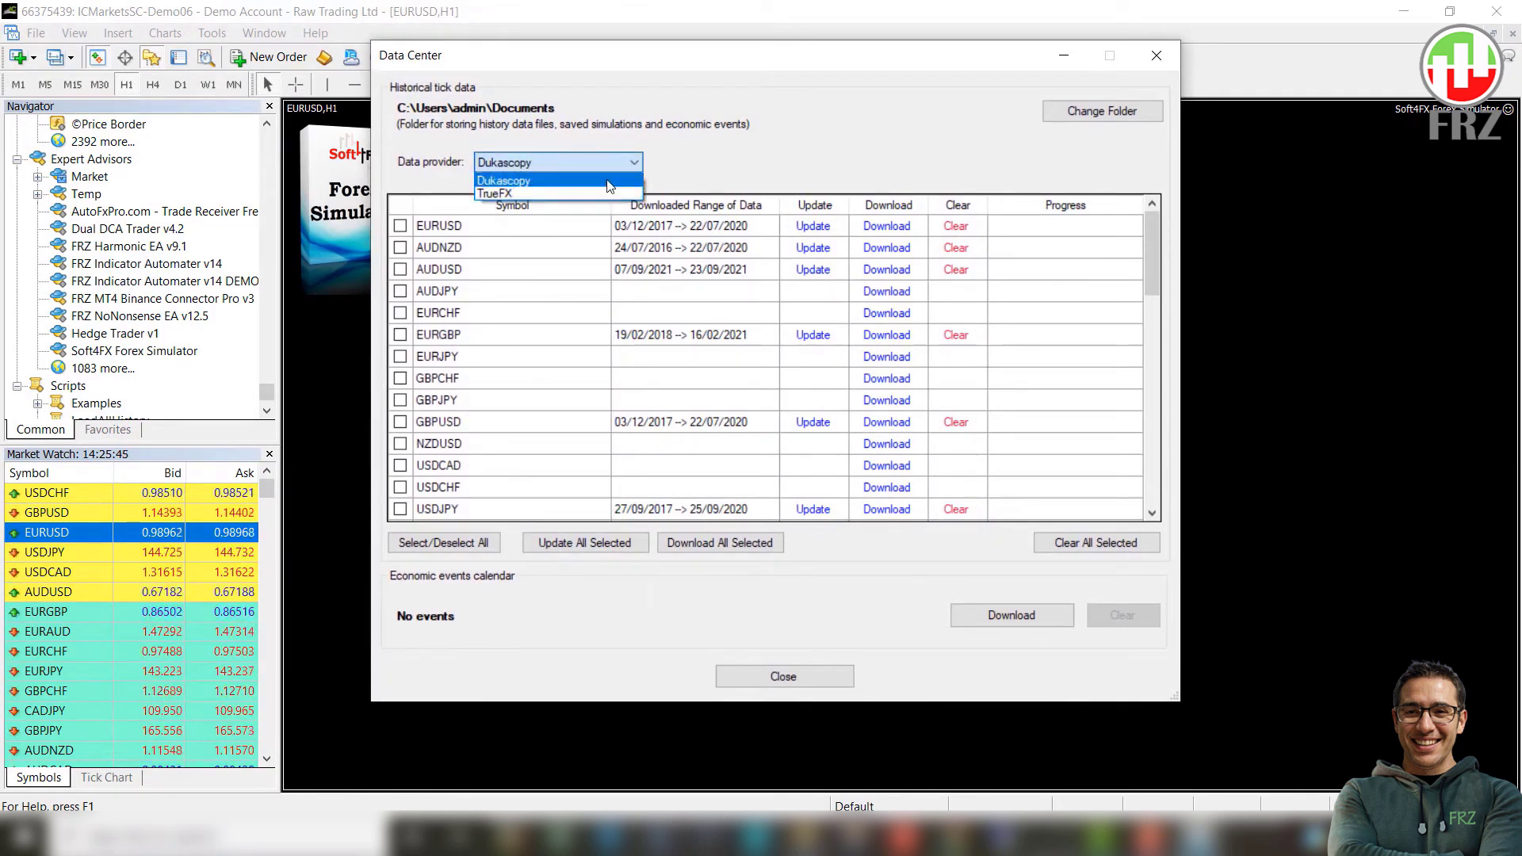
left_click(504, 180)
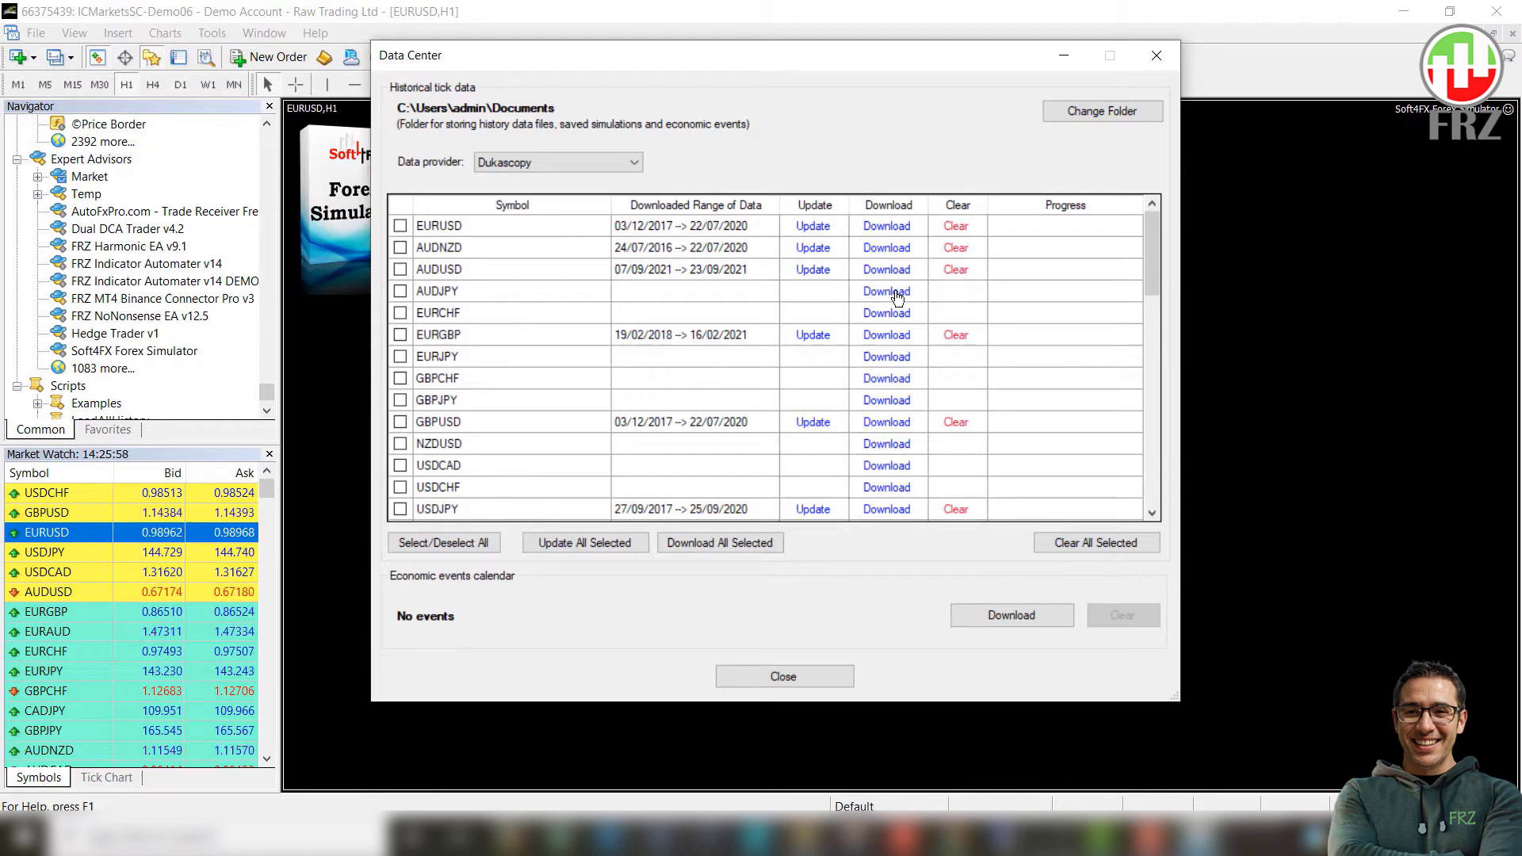
Step: Download the last year of tick data and the economic events calendar, then close the Data Center
left_click(884, 290)
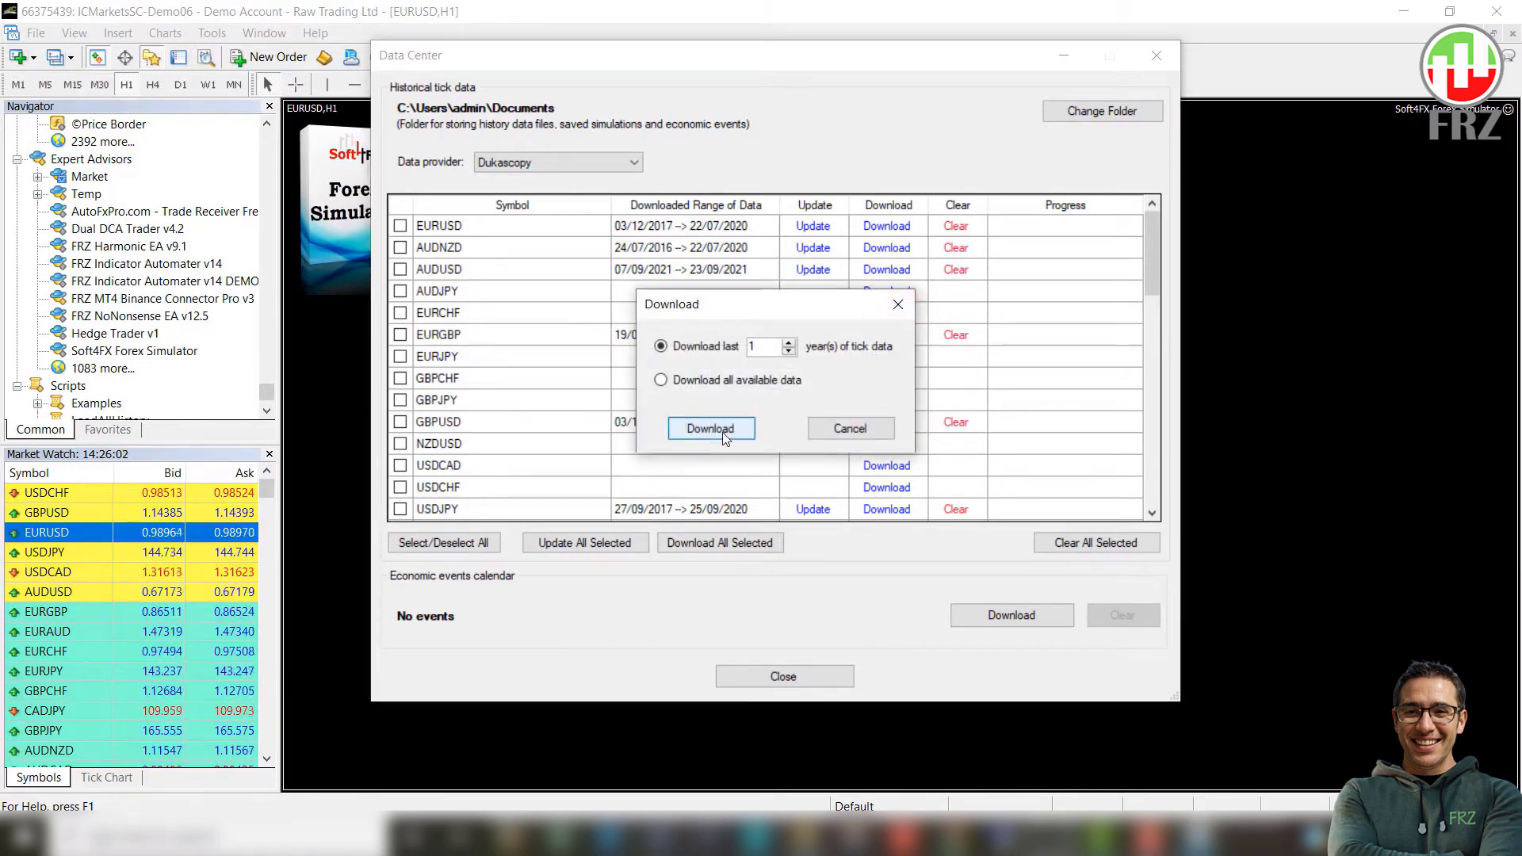
left_click(710, 428)
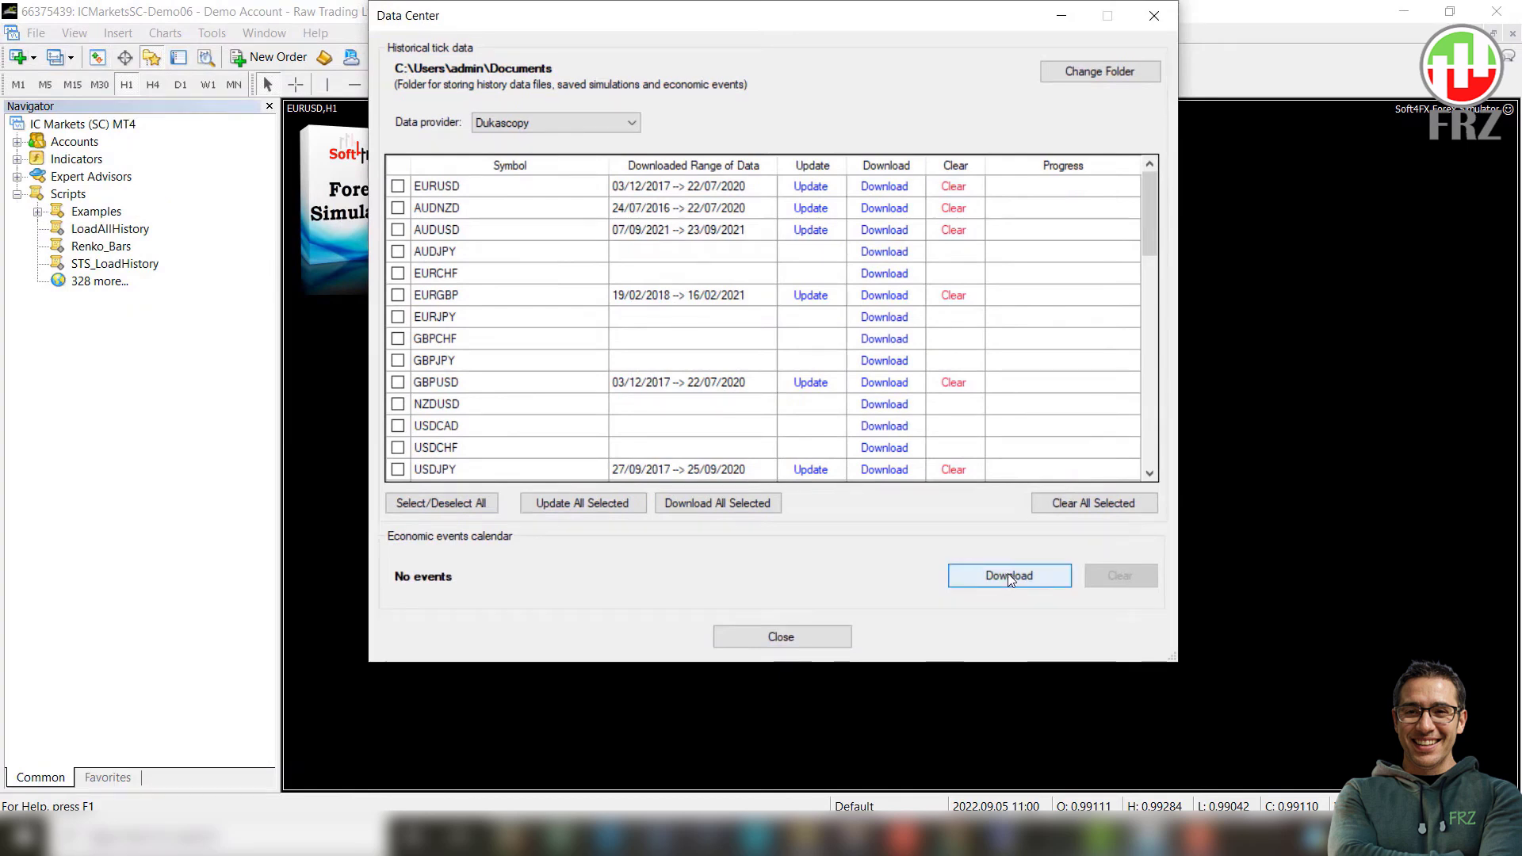
left_click(1008, 576)
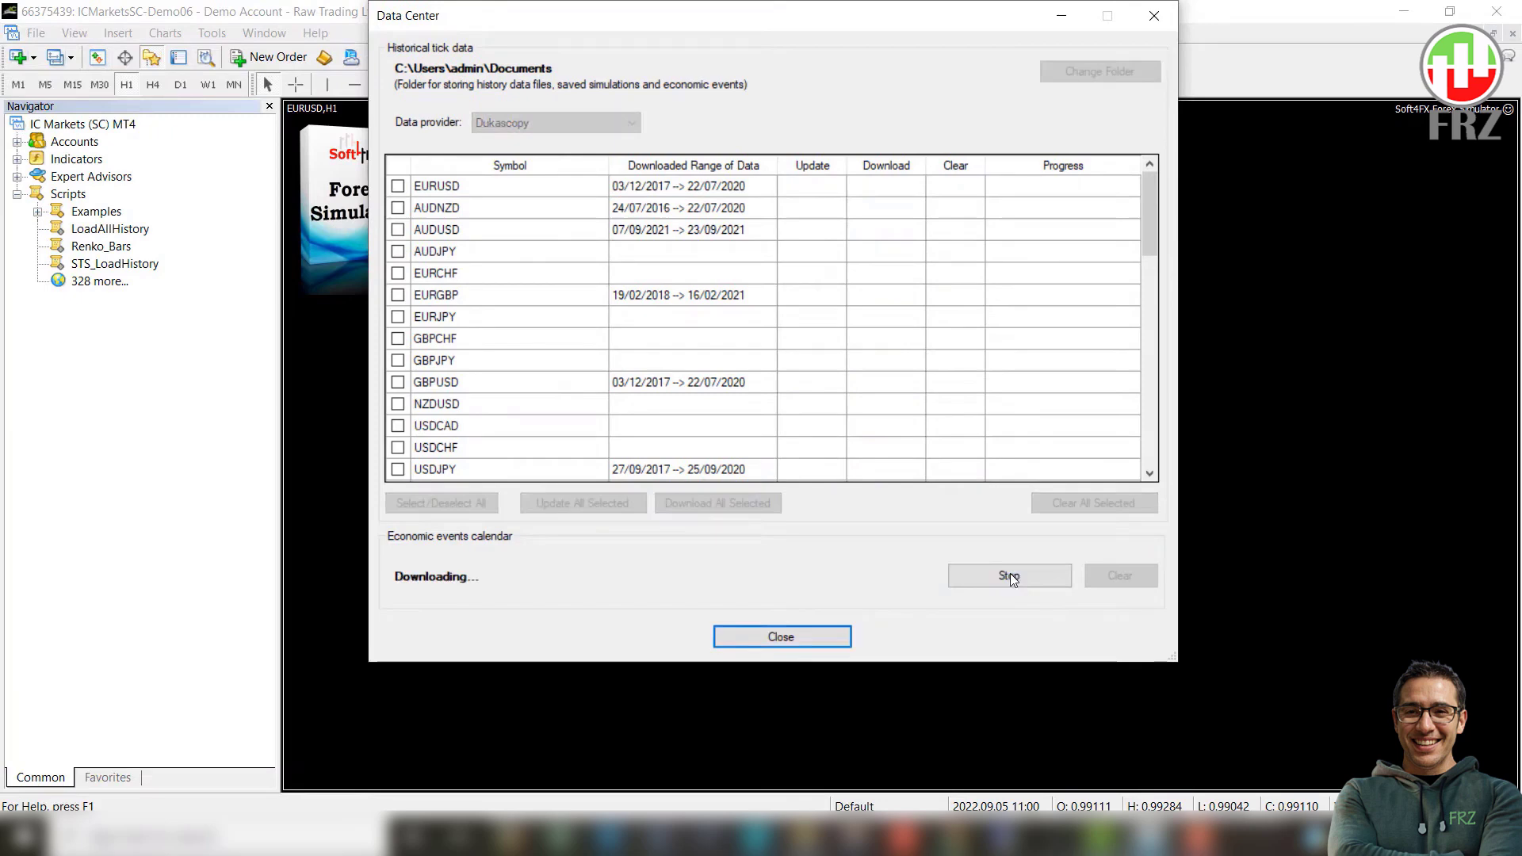
left_click(1008, 576)
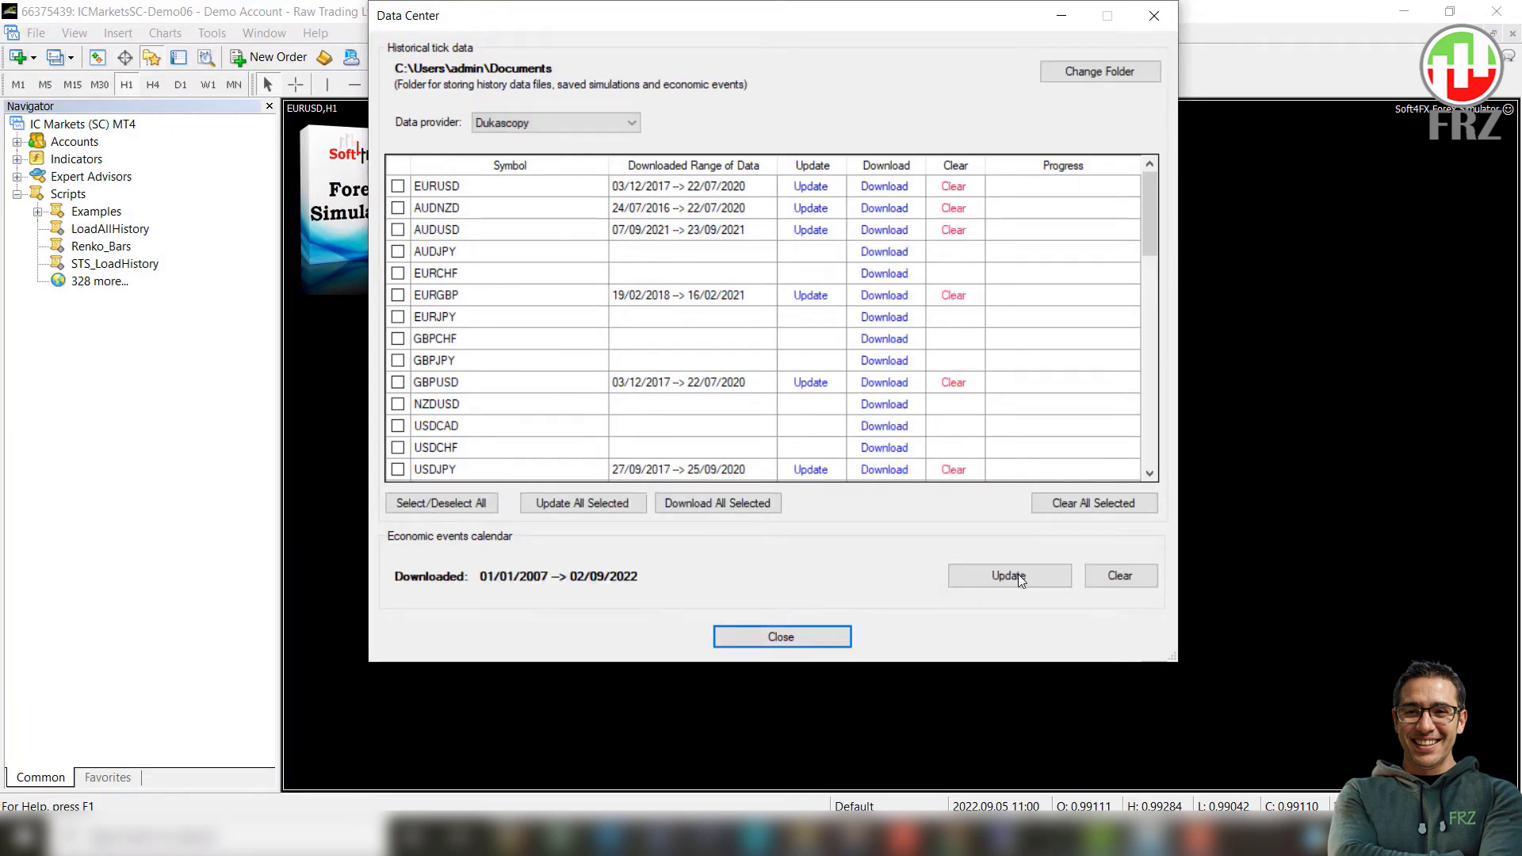
left_click(780, 636)
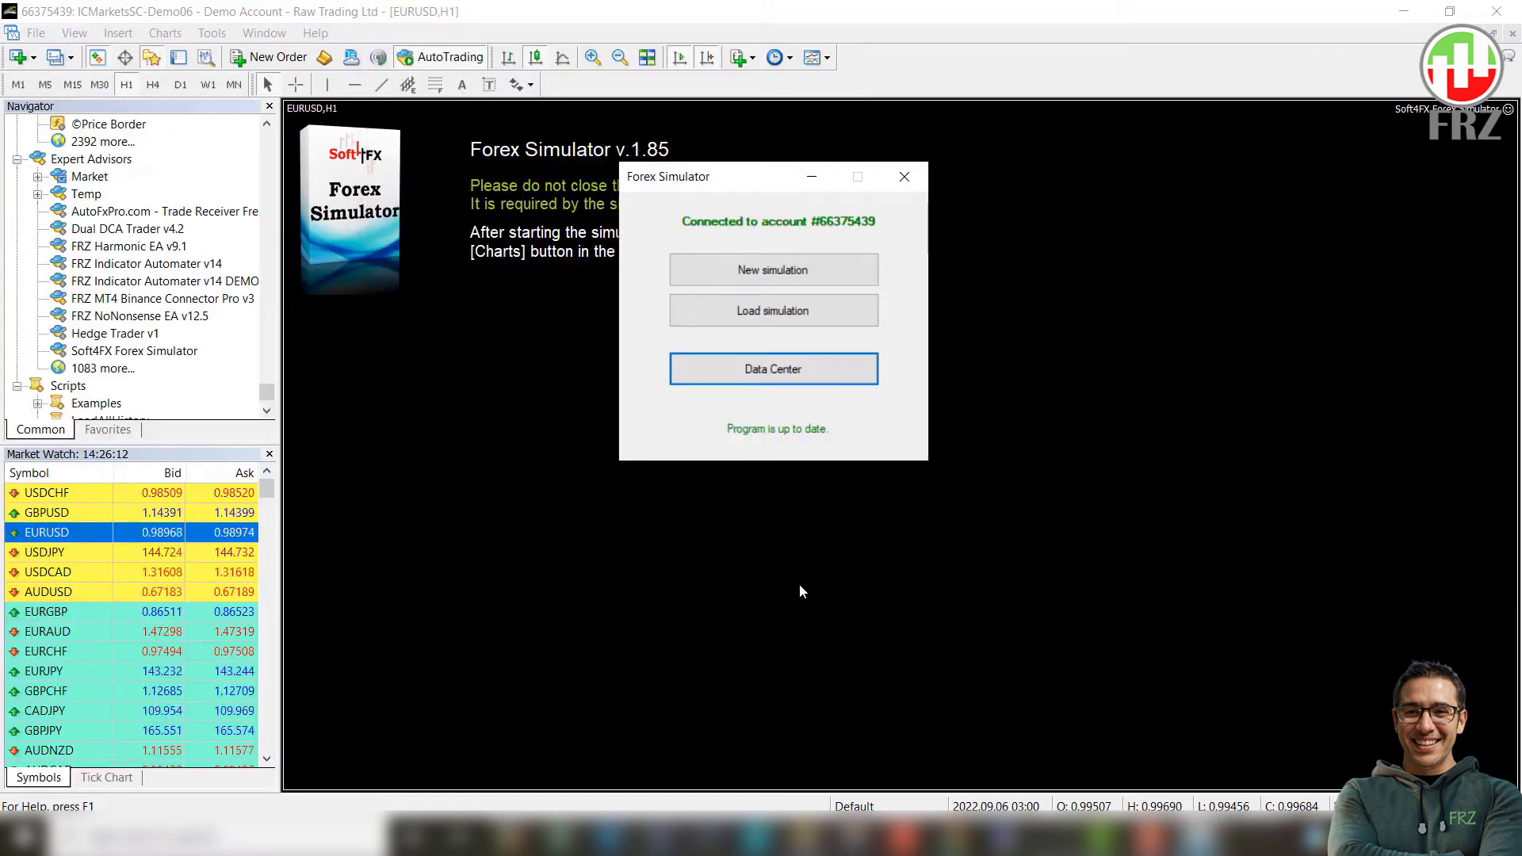
Step: Start a new EURUSD simulation from 18/12/2017 with a 10,000 USD starting balance
left_click(772, 269)
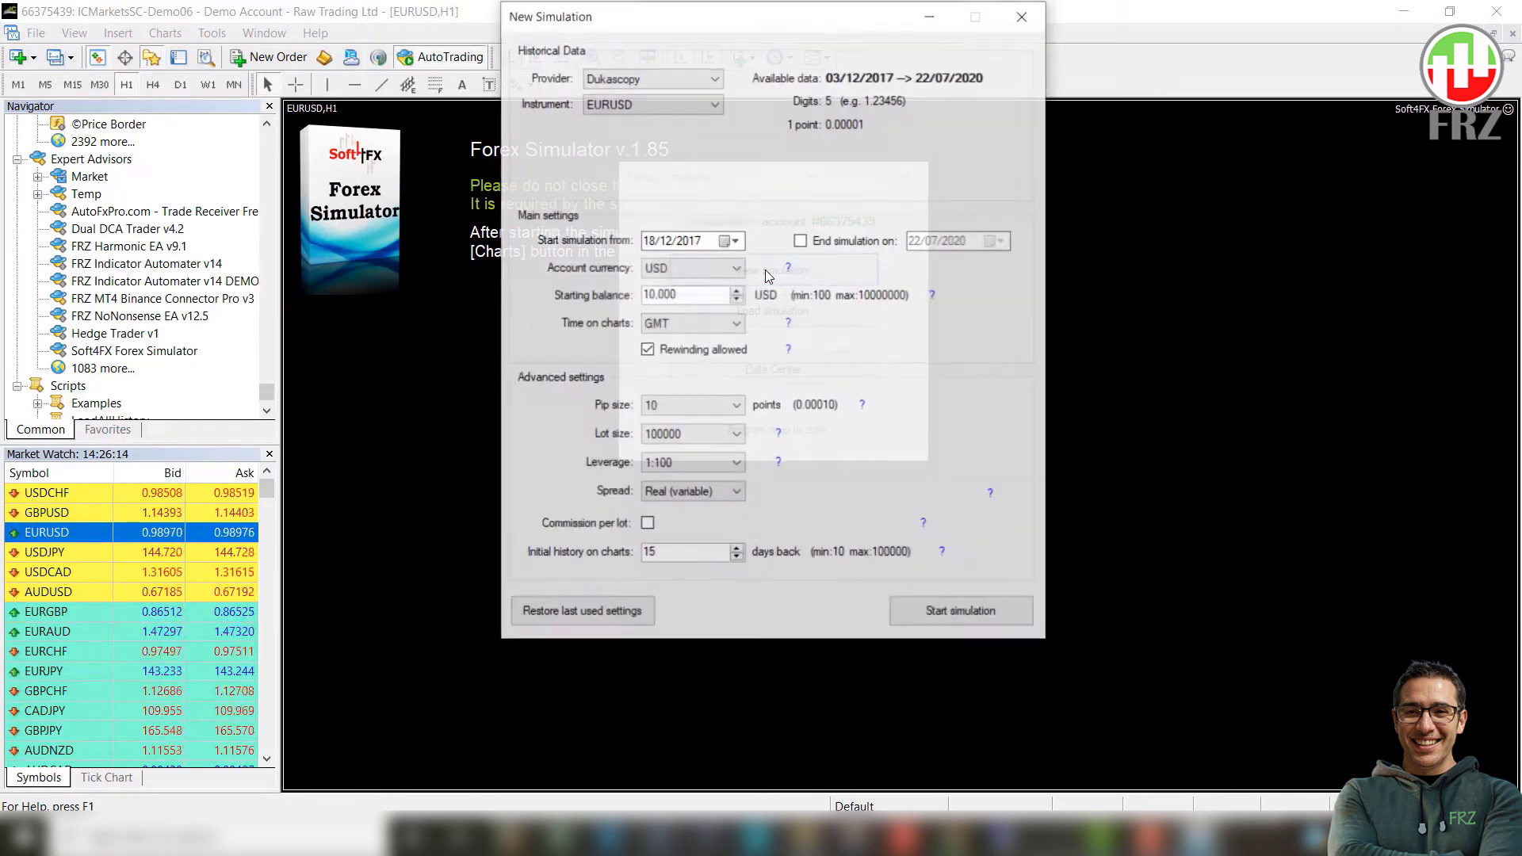
left_click(650, 77)
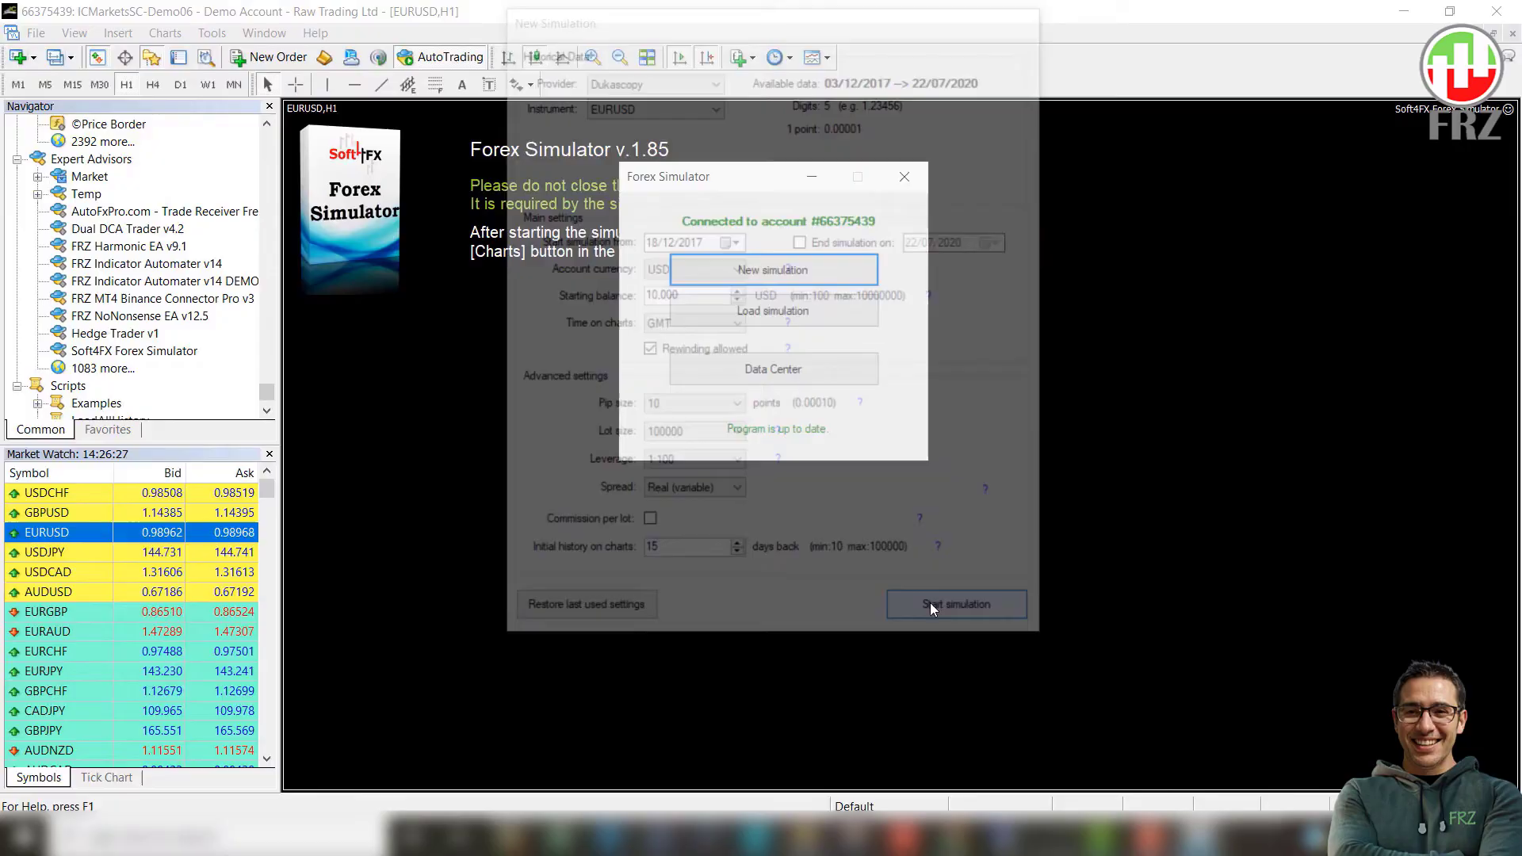
left_click(954, 604)
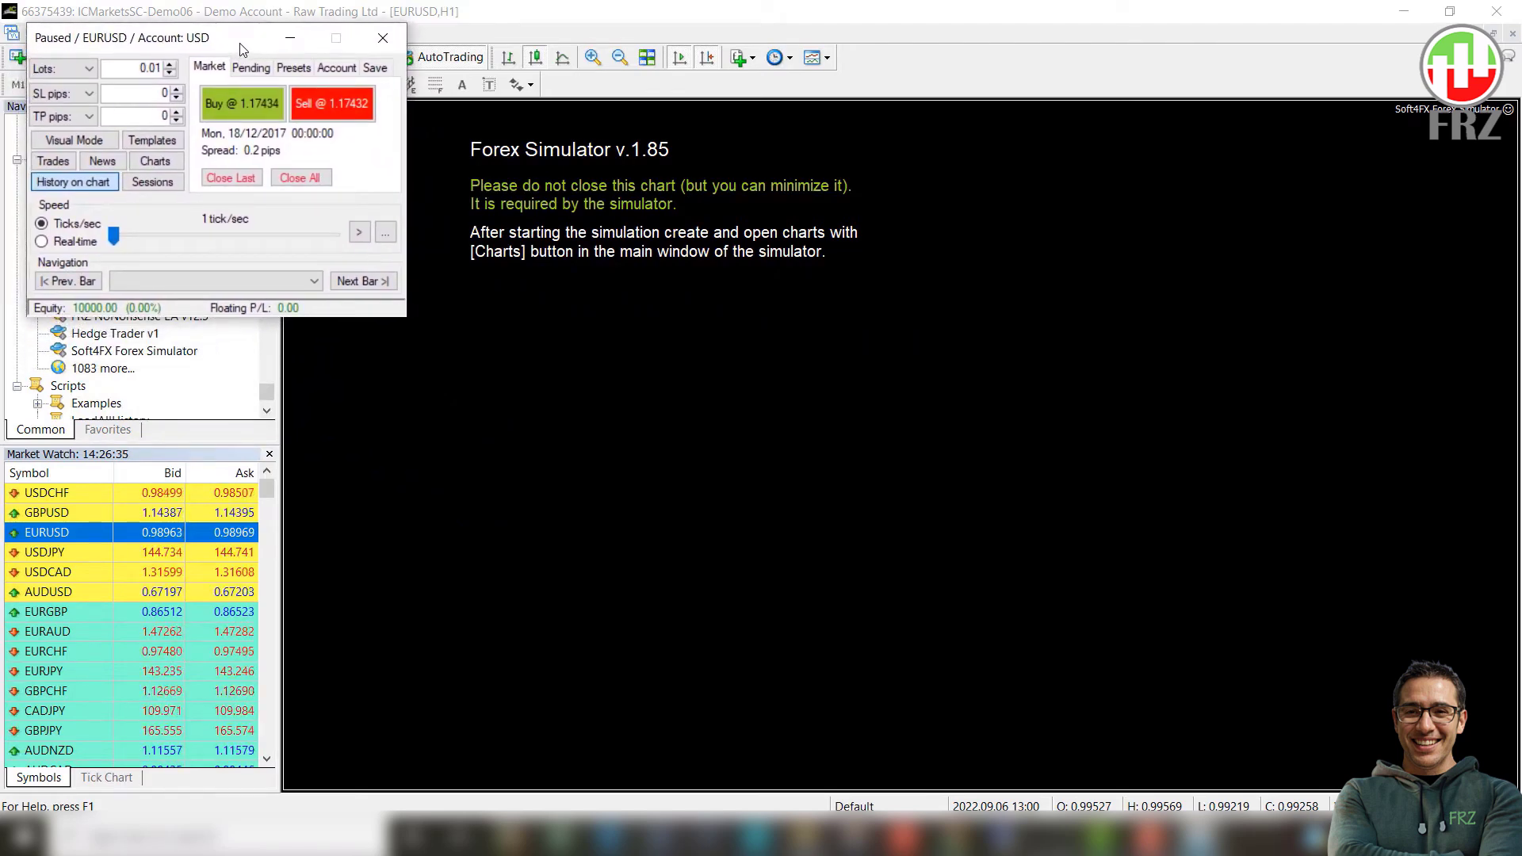
Step: Add standard EURUSD charts for the M15 and H1 periods in the chart selection window
left_click(154, 160)
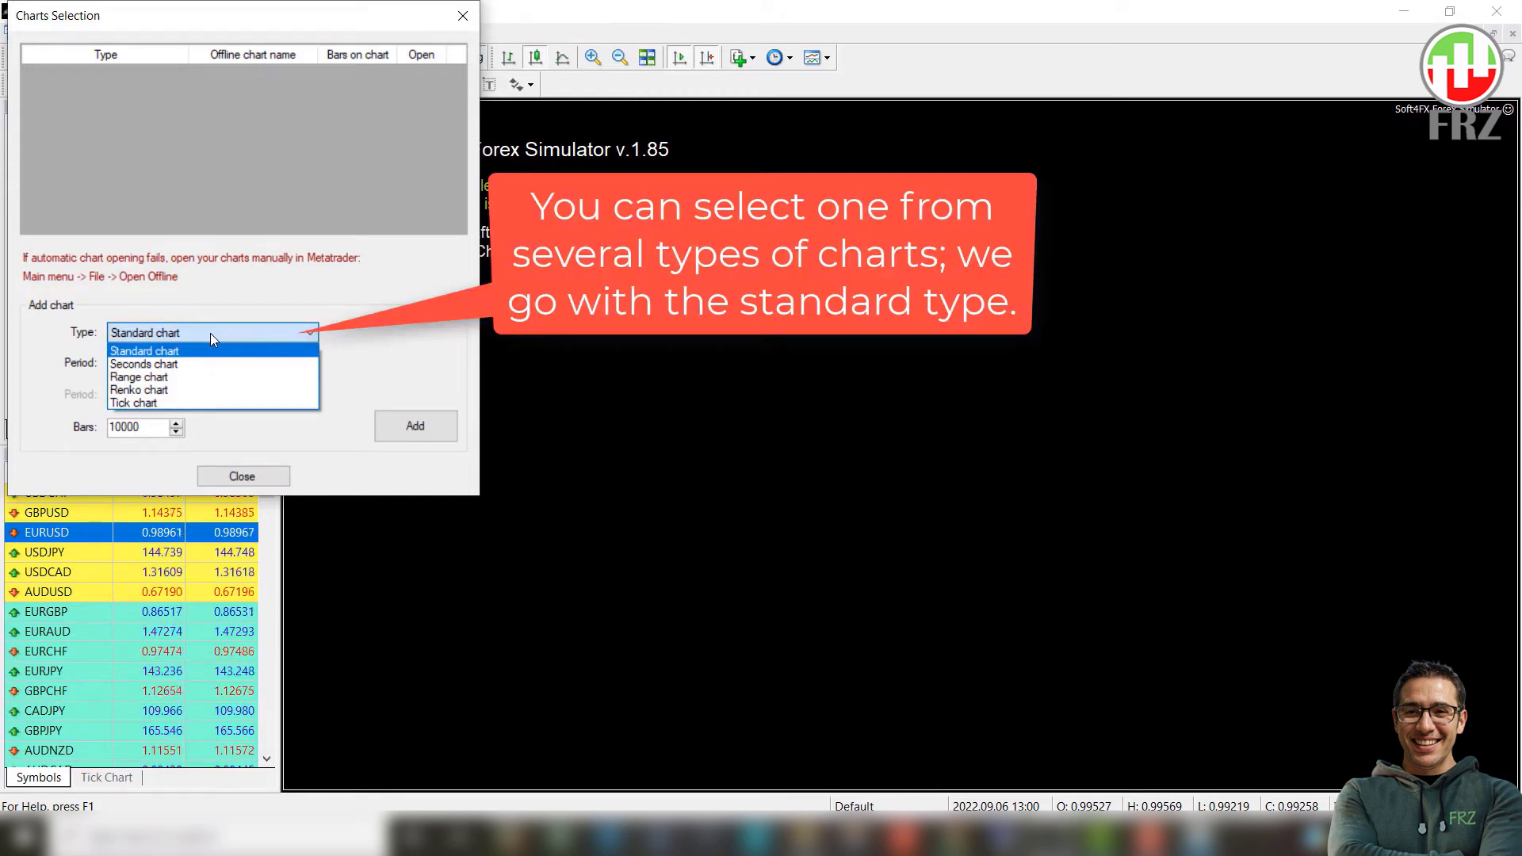
left_click(144, 350)
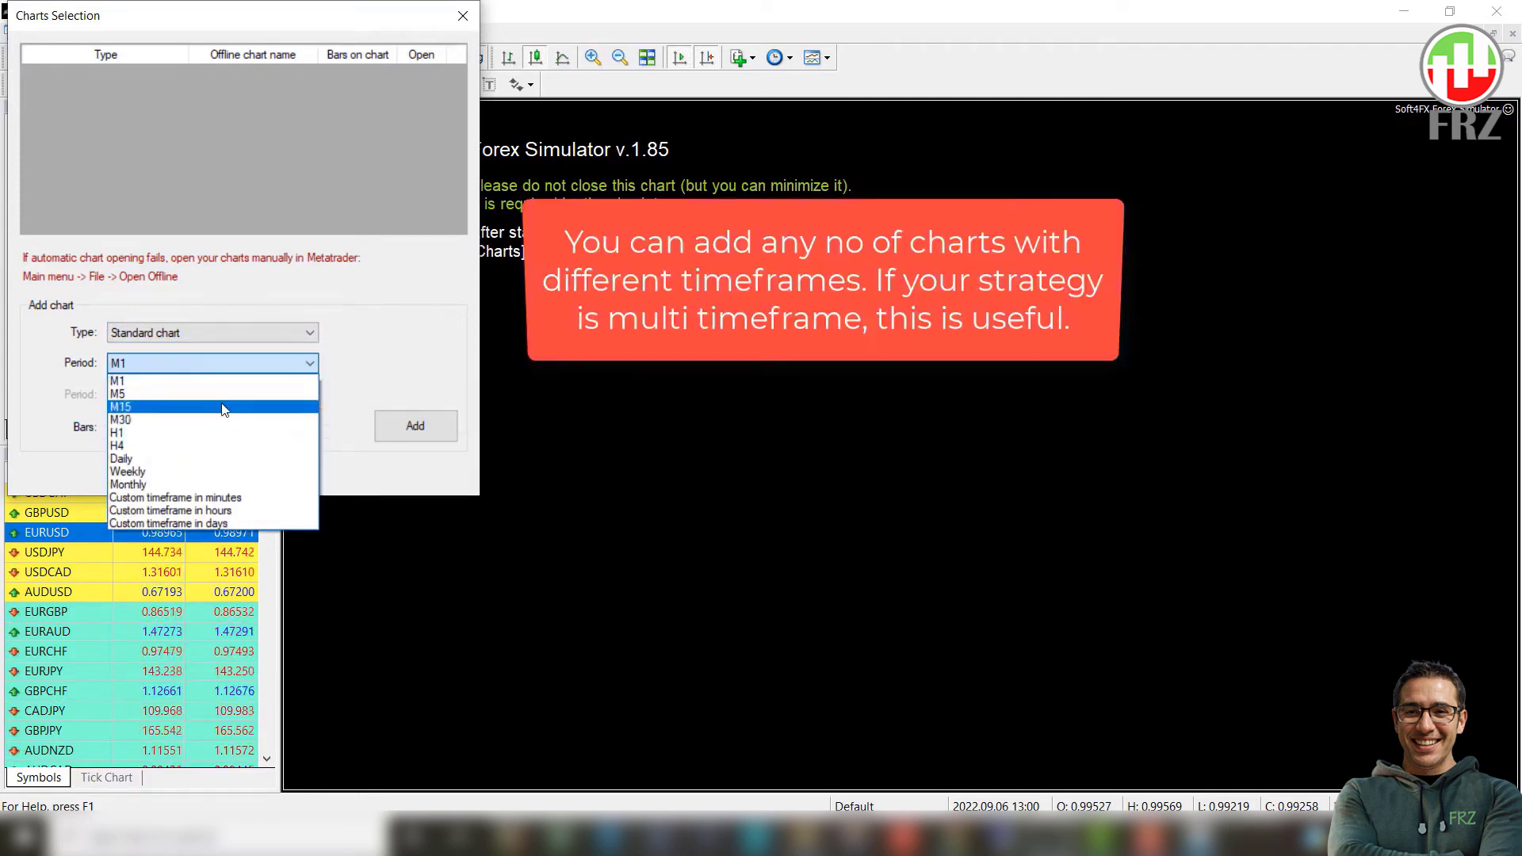
left_click(120, 406)
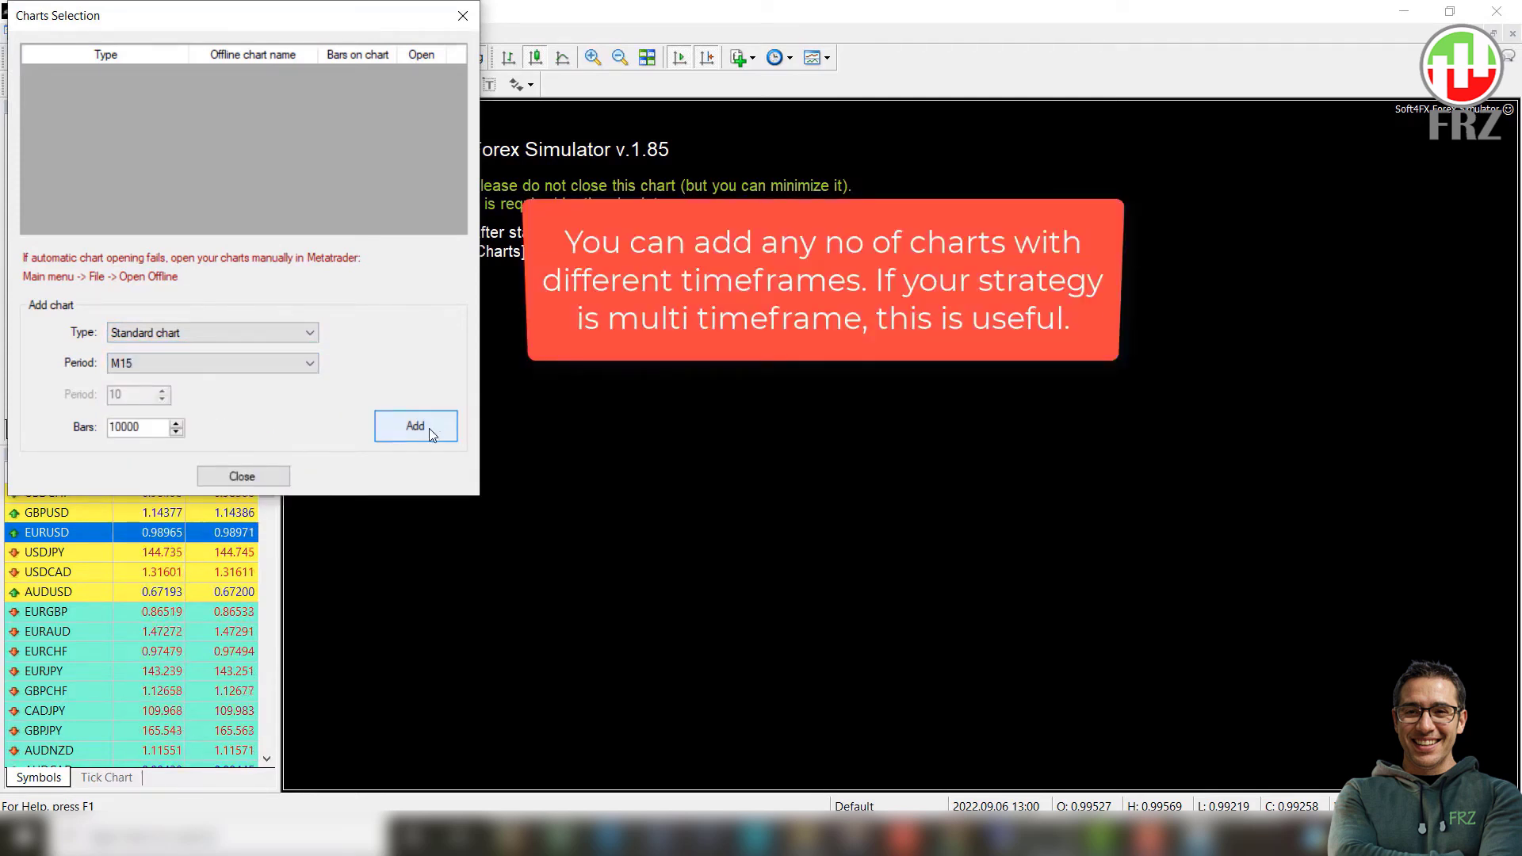
left_click(414, 427)
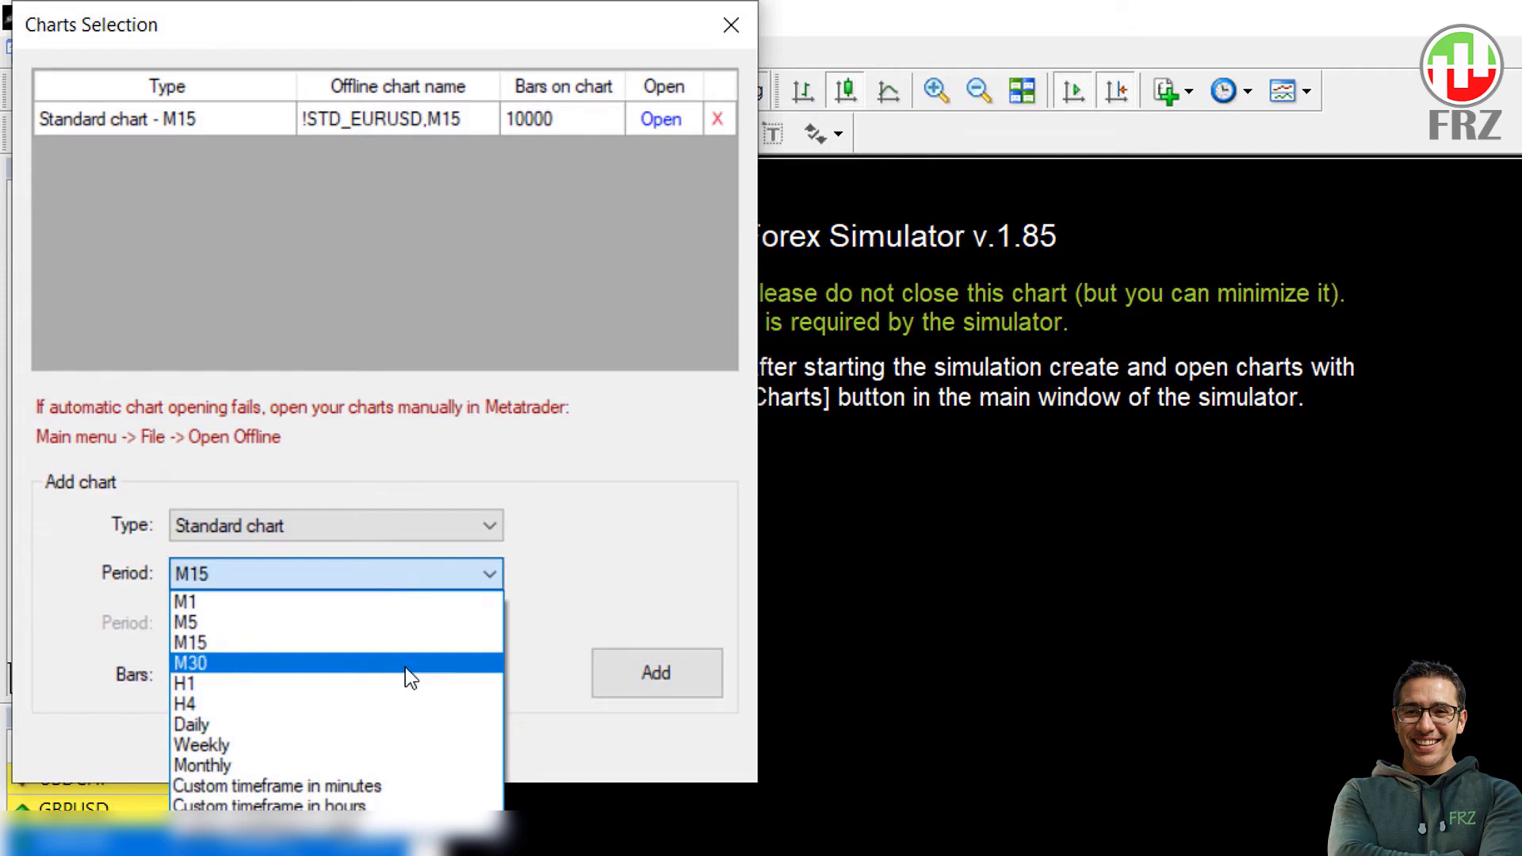
left_click(186, 682)
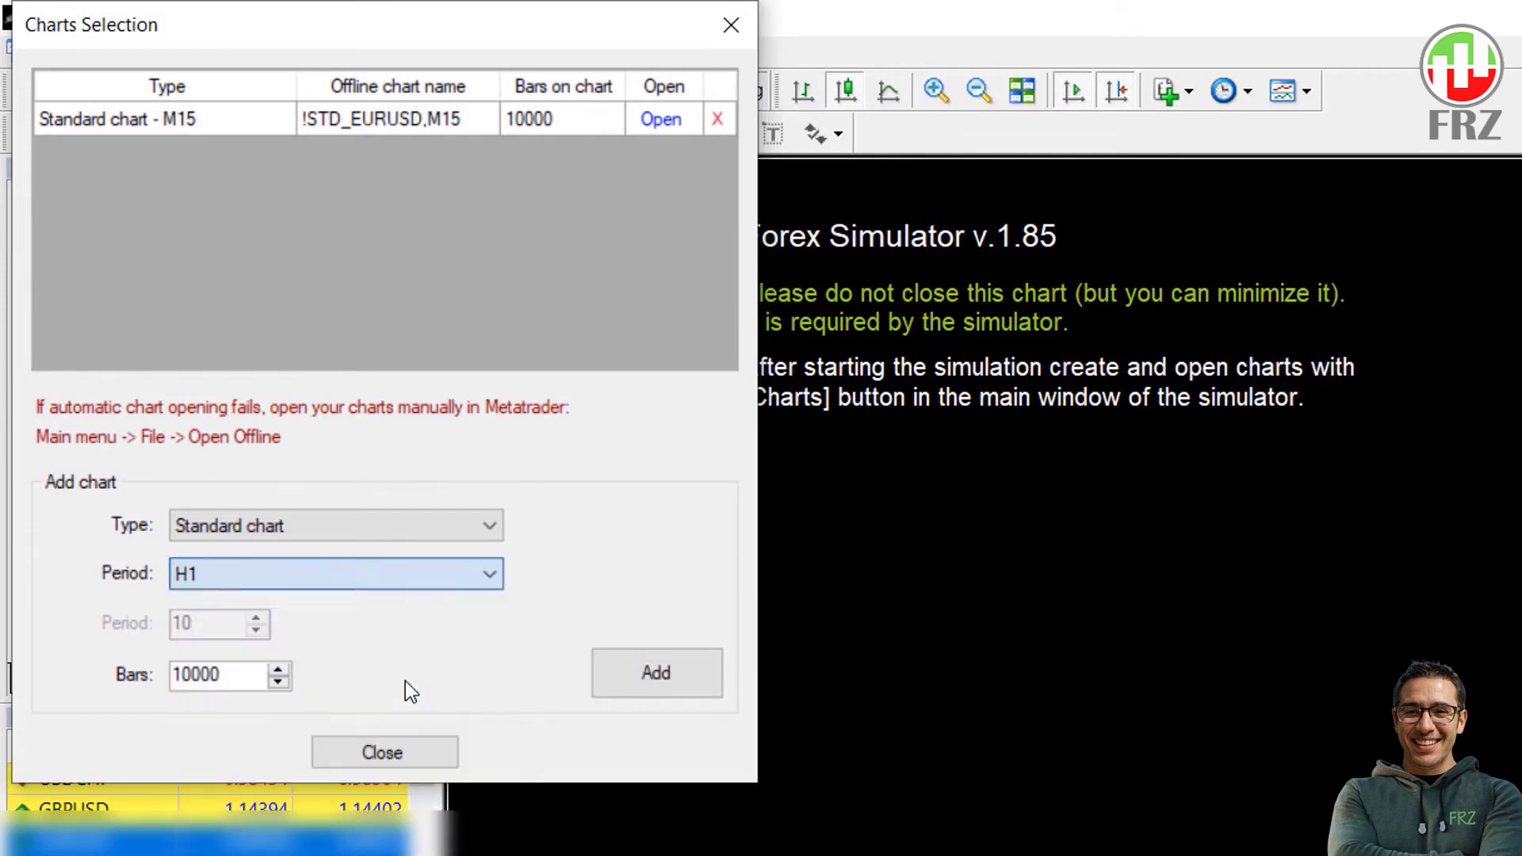
left_click(656, 672)
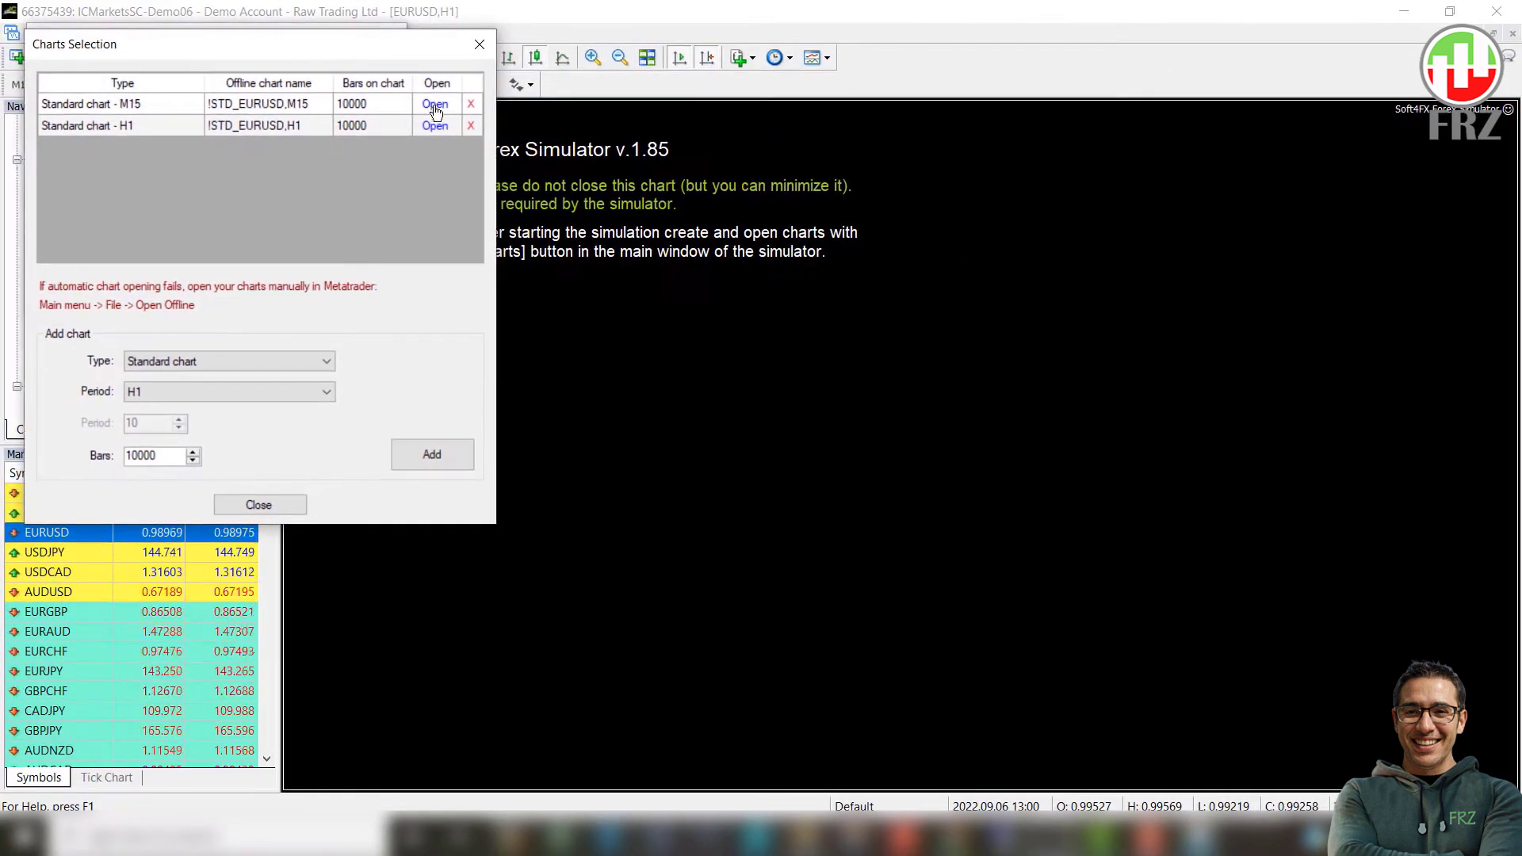
Step: Open the EURUSD M15 and H1 offline charts from the simulator's chart list
left_click(434, 105)
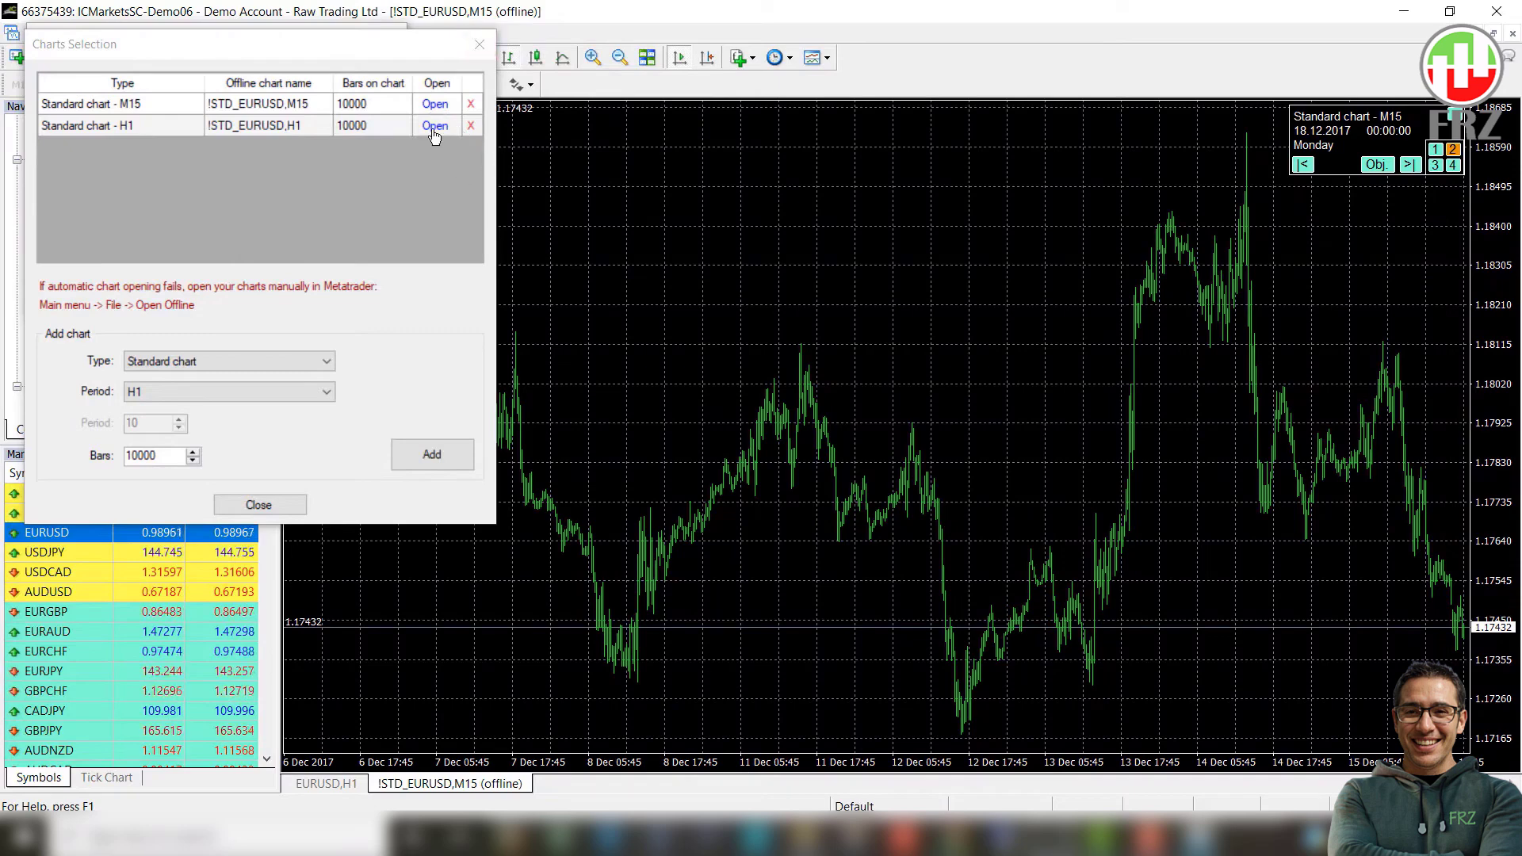
left_click(434, 126)
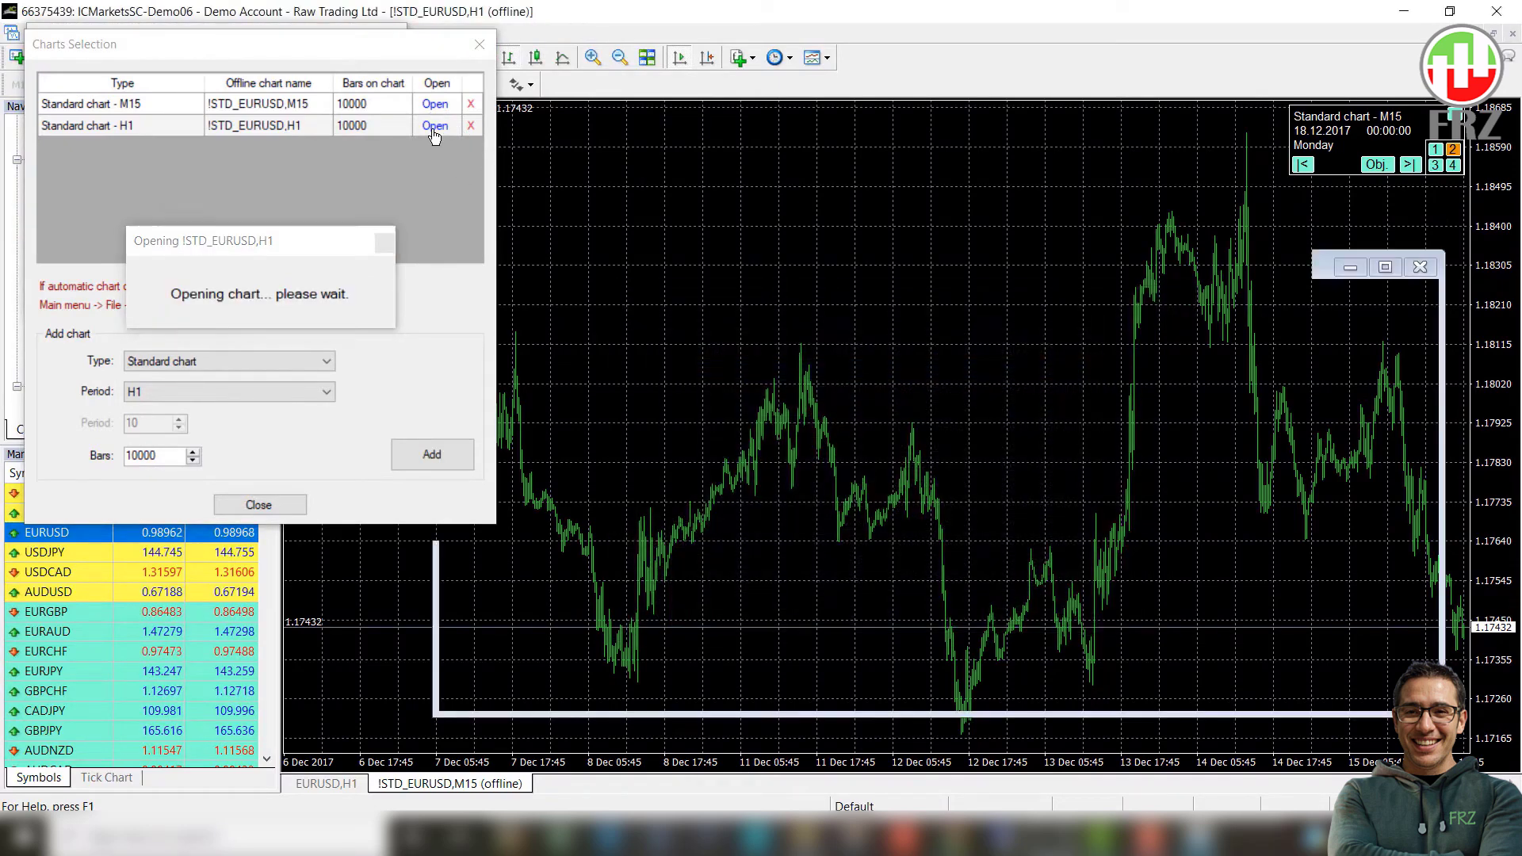
left_click(434, 125)
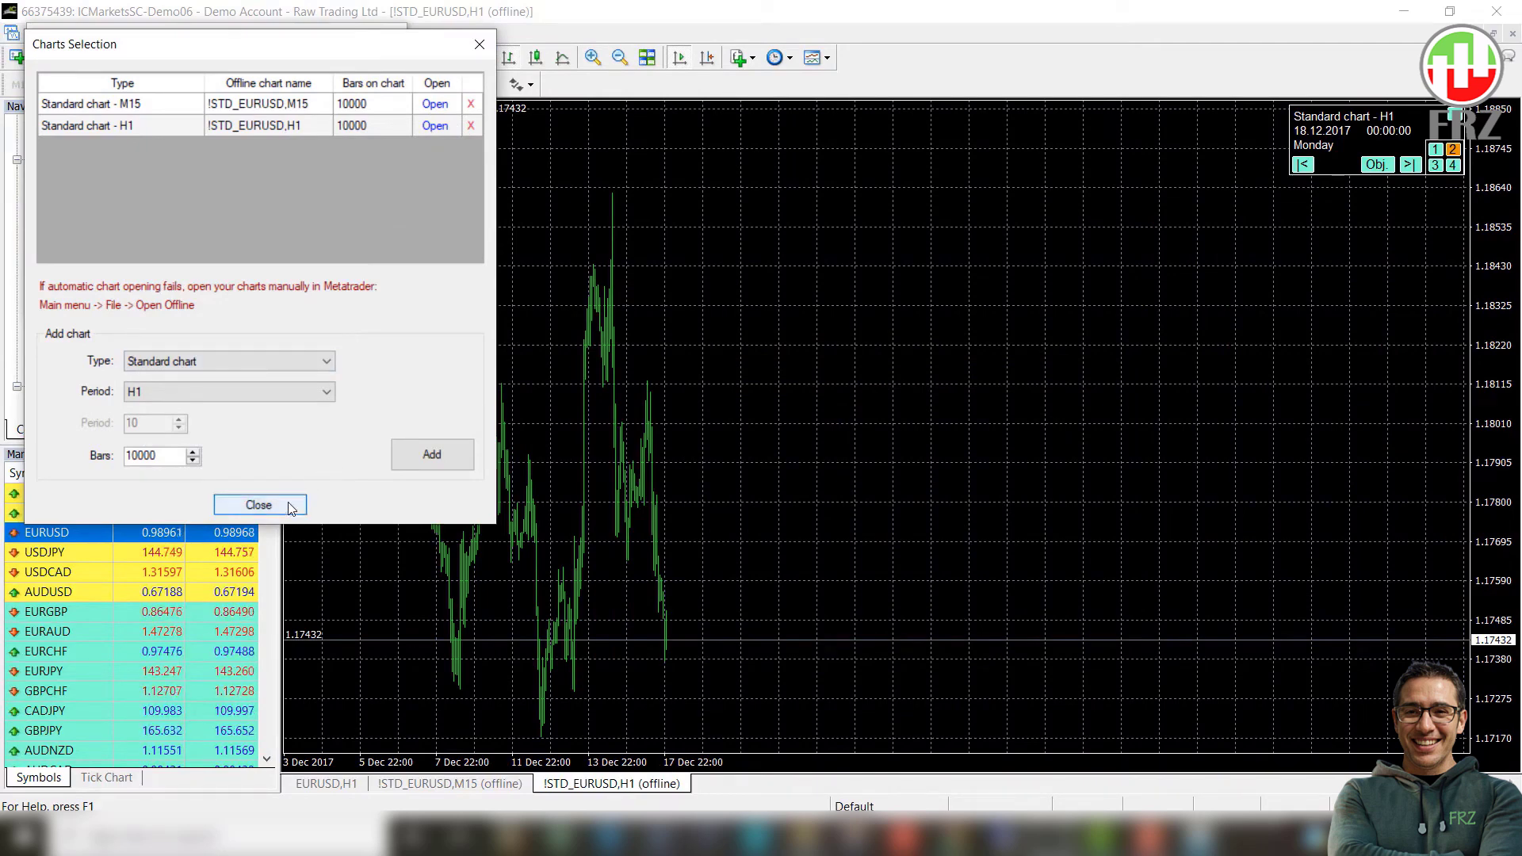
left_click(259, 504)
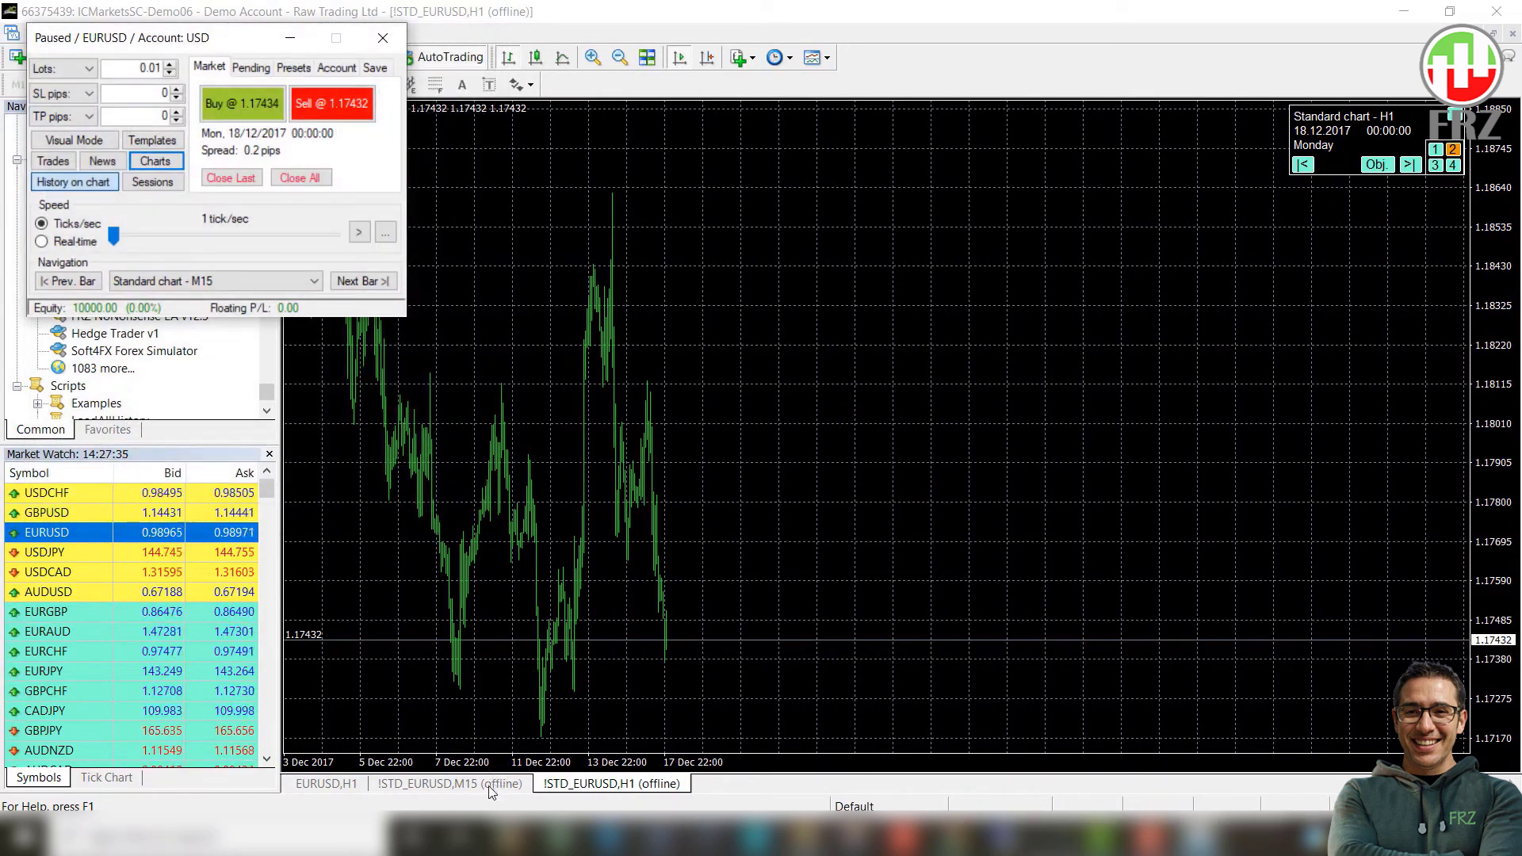
Step: Load the indicator template with Buster Arrow and Traders Dynamic Index on the M15 and H1 offline charts
left_click(447, 783)
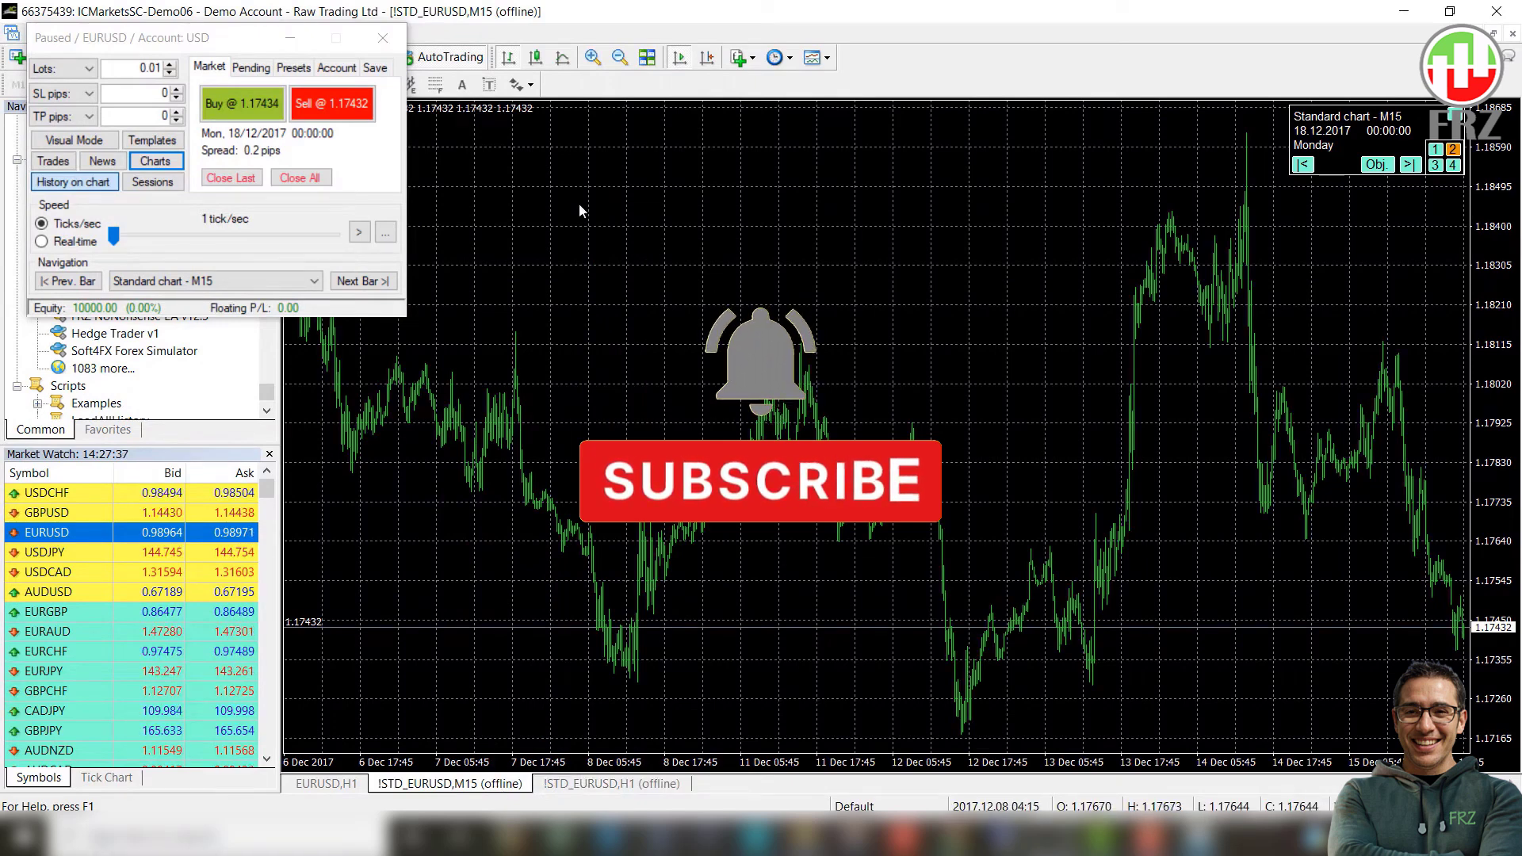
right_click(581, 209)
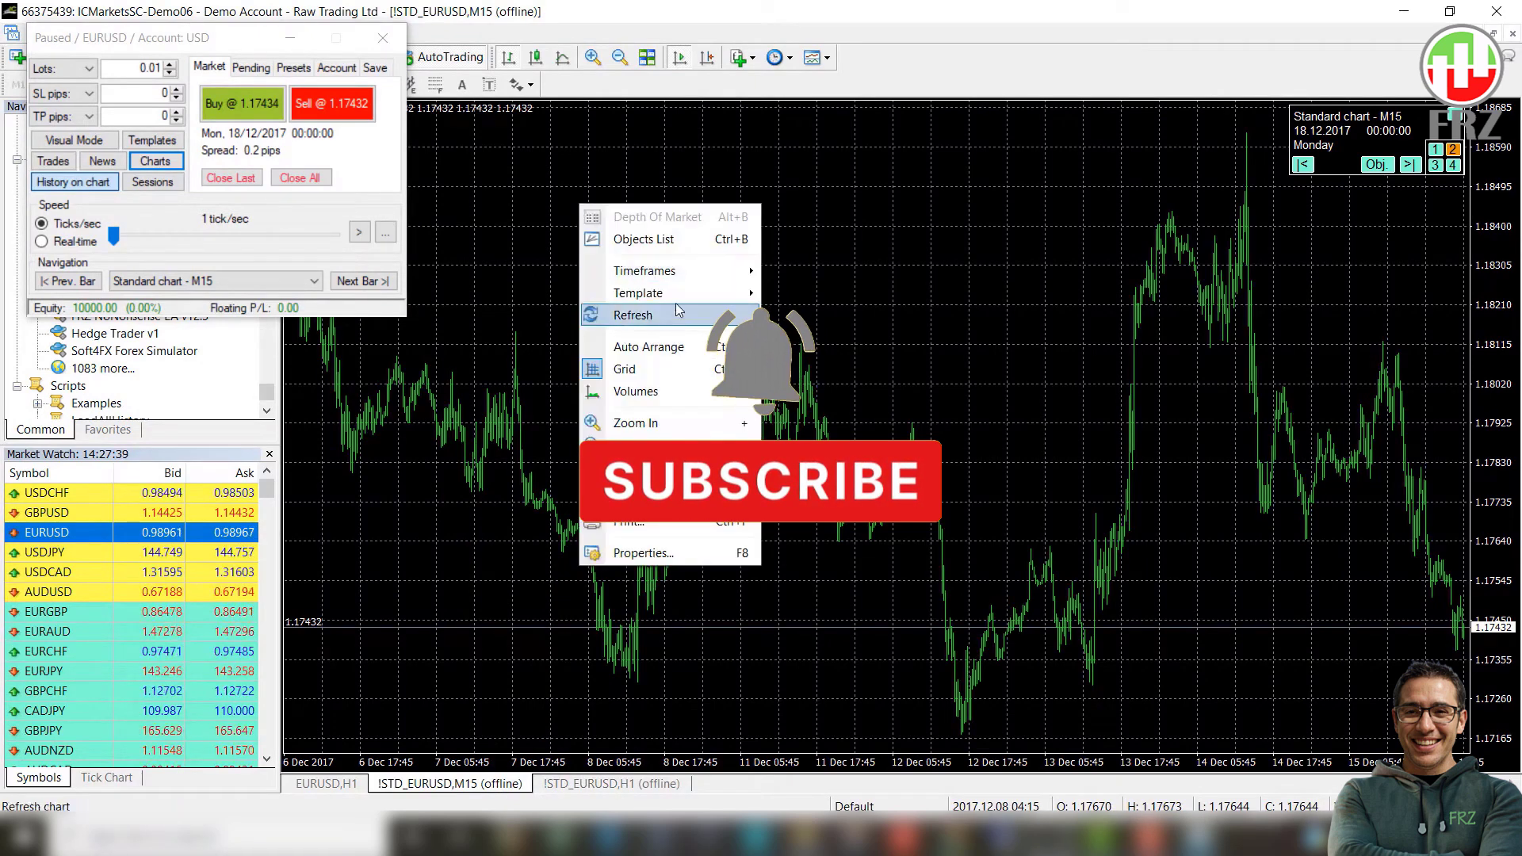
mouse_move(639, 292)
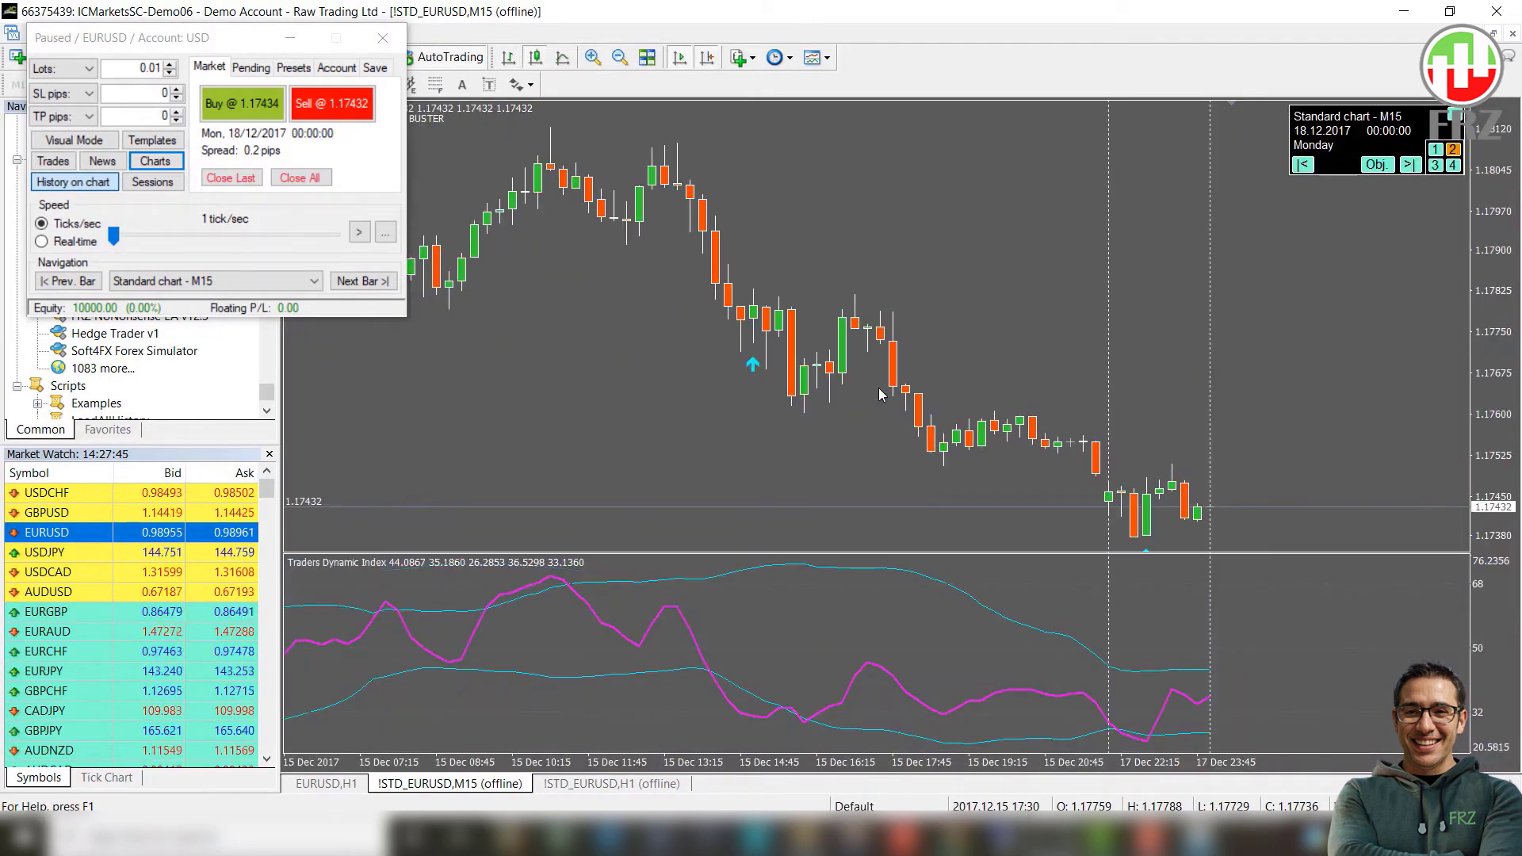
left_click(610, 783)
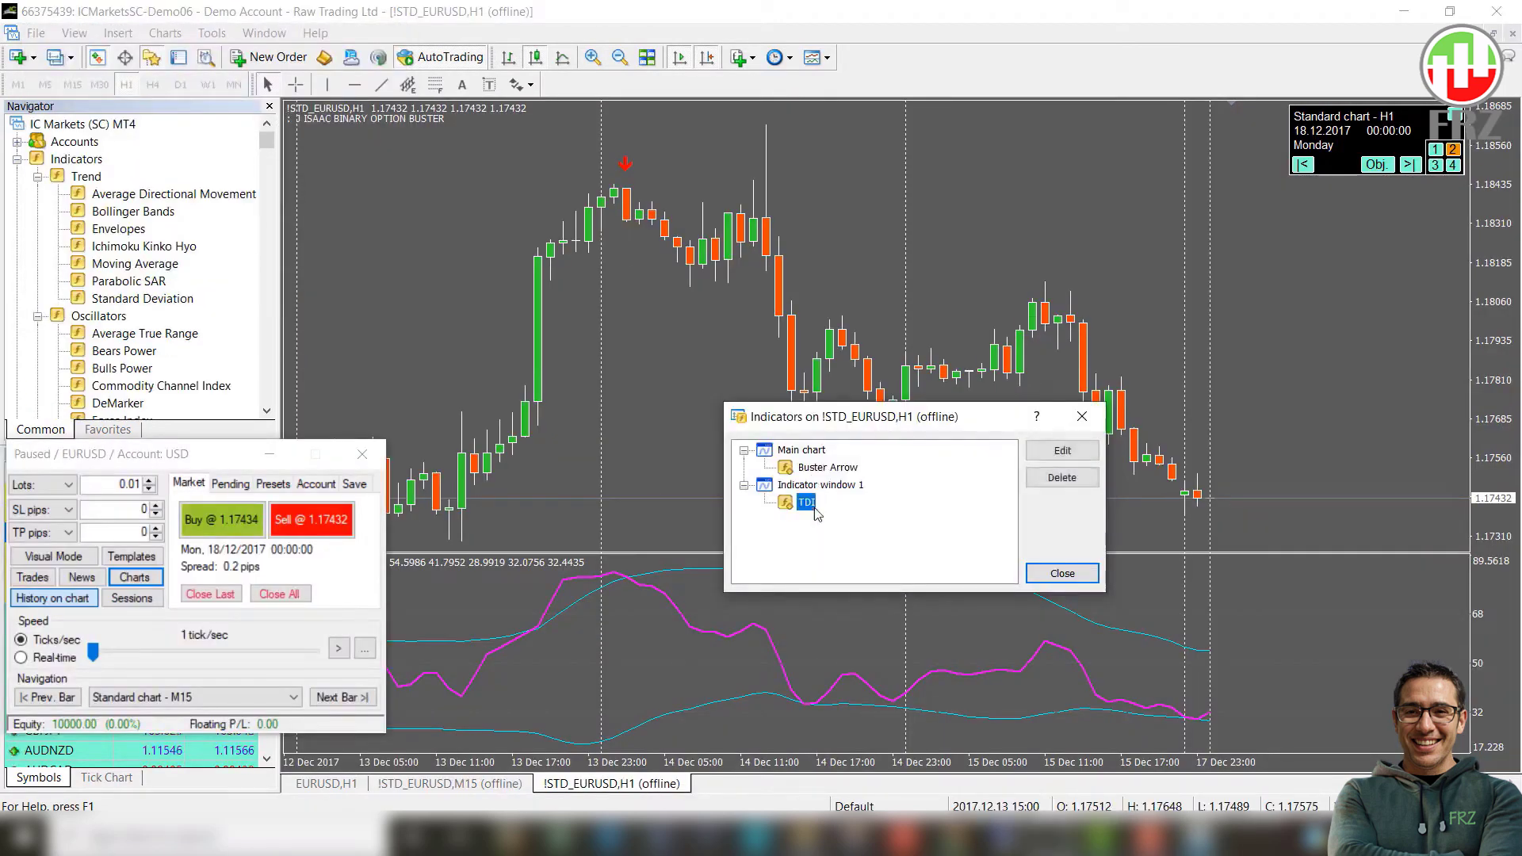
left_click(1060, 572)
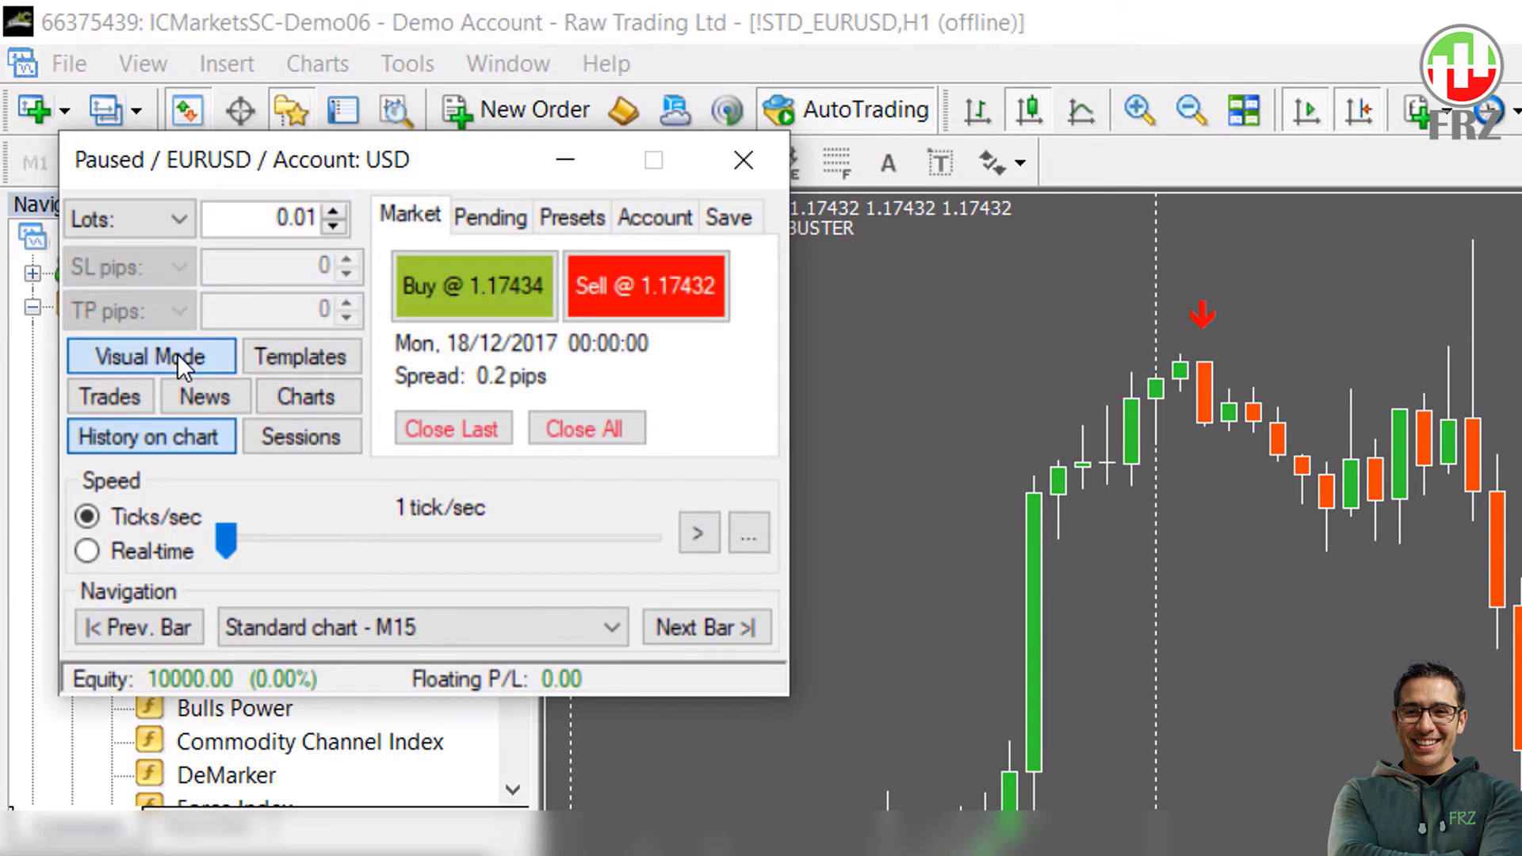
mouse_move(250, 366)
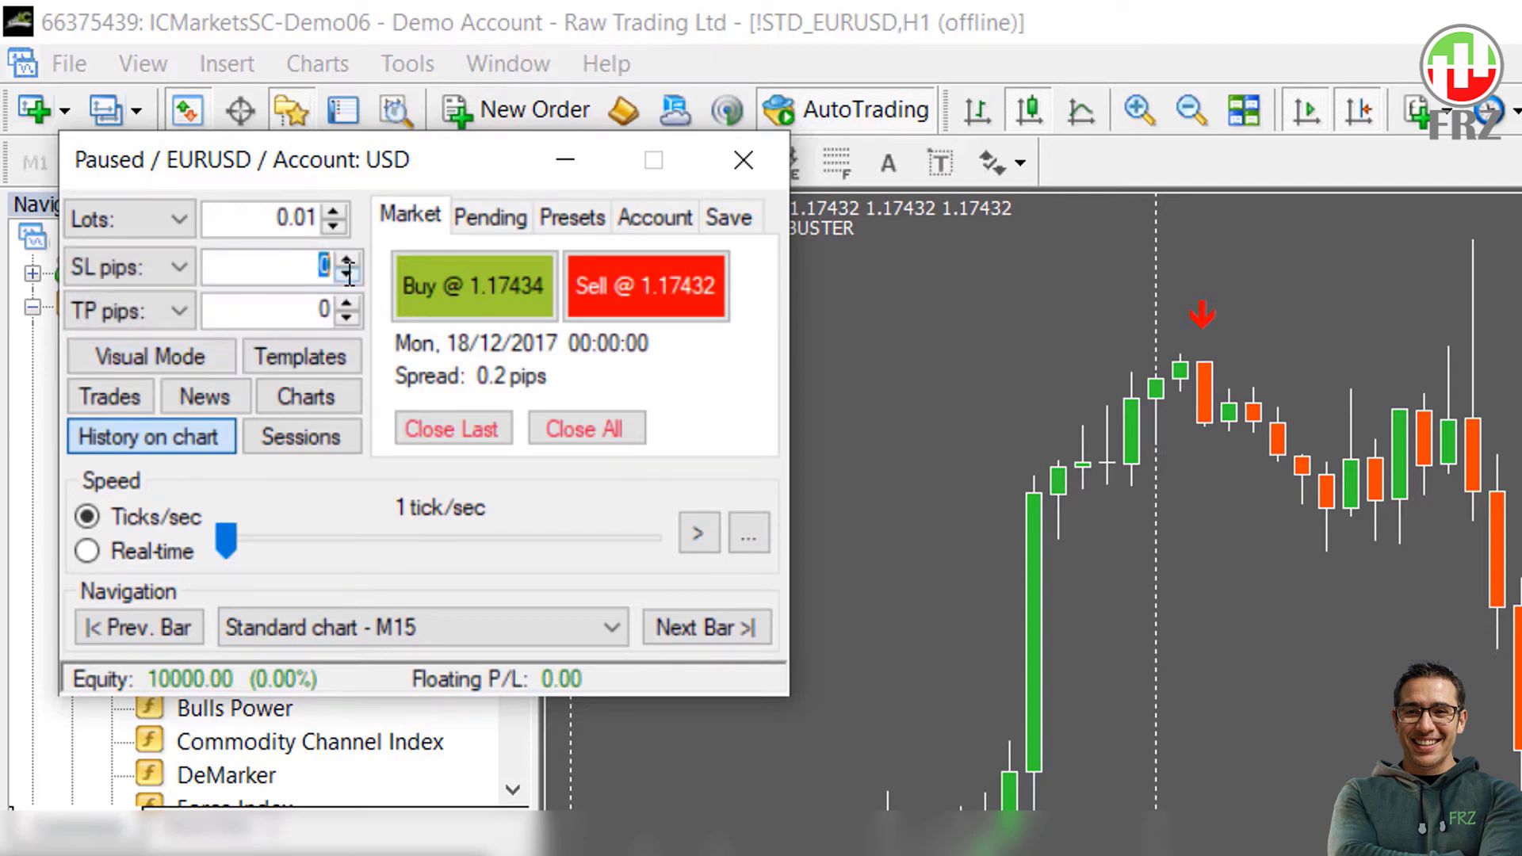
left_click(179, 267)
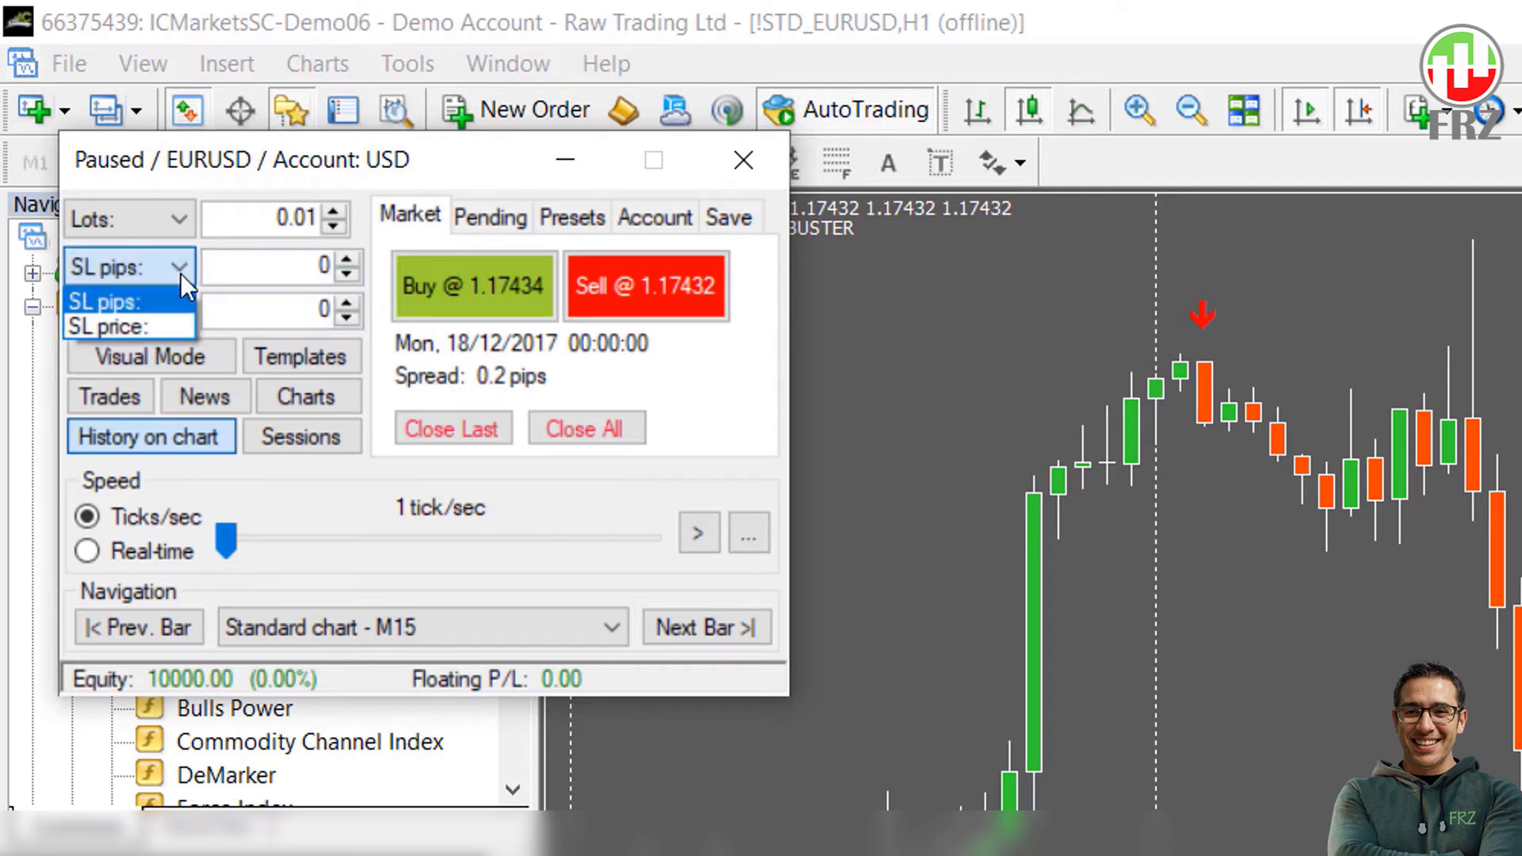
left_click(127, 311)
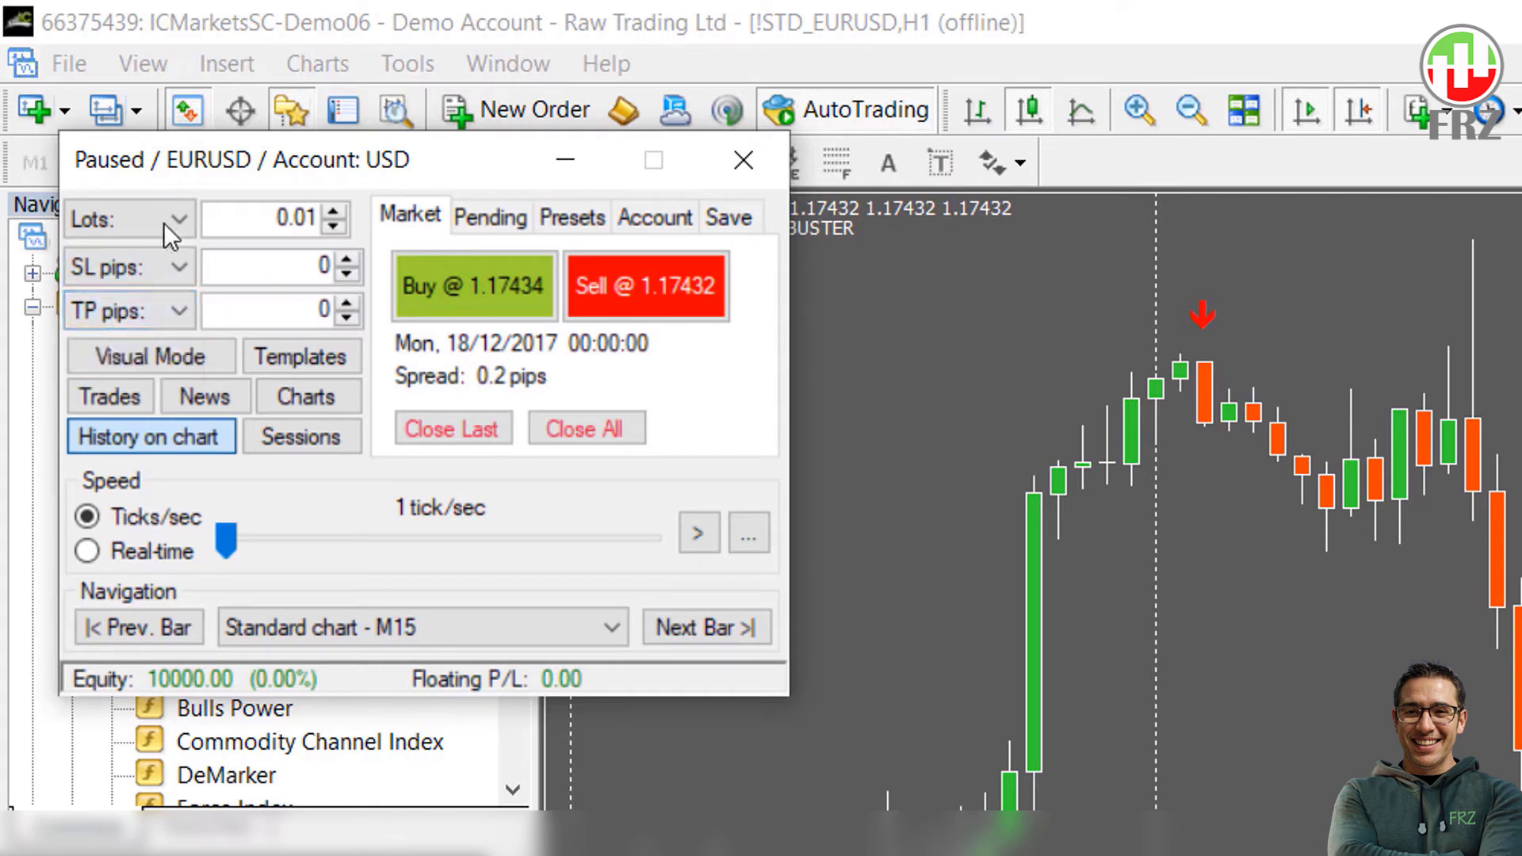
left_click(177, 219)
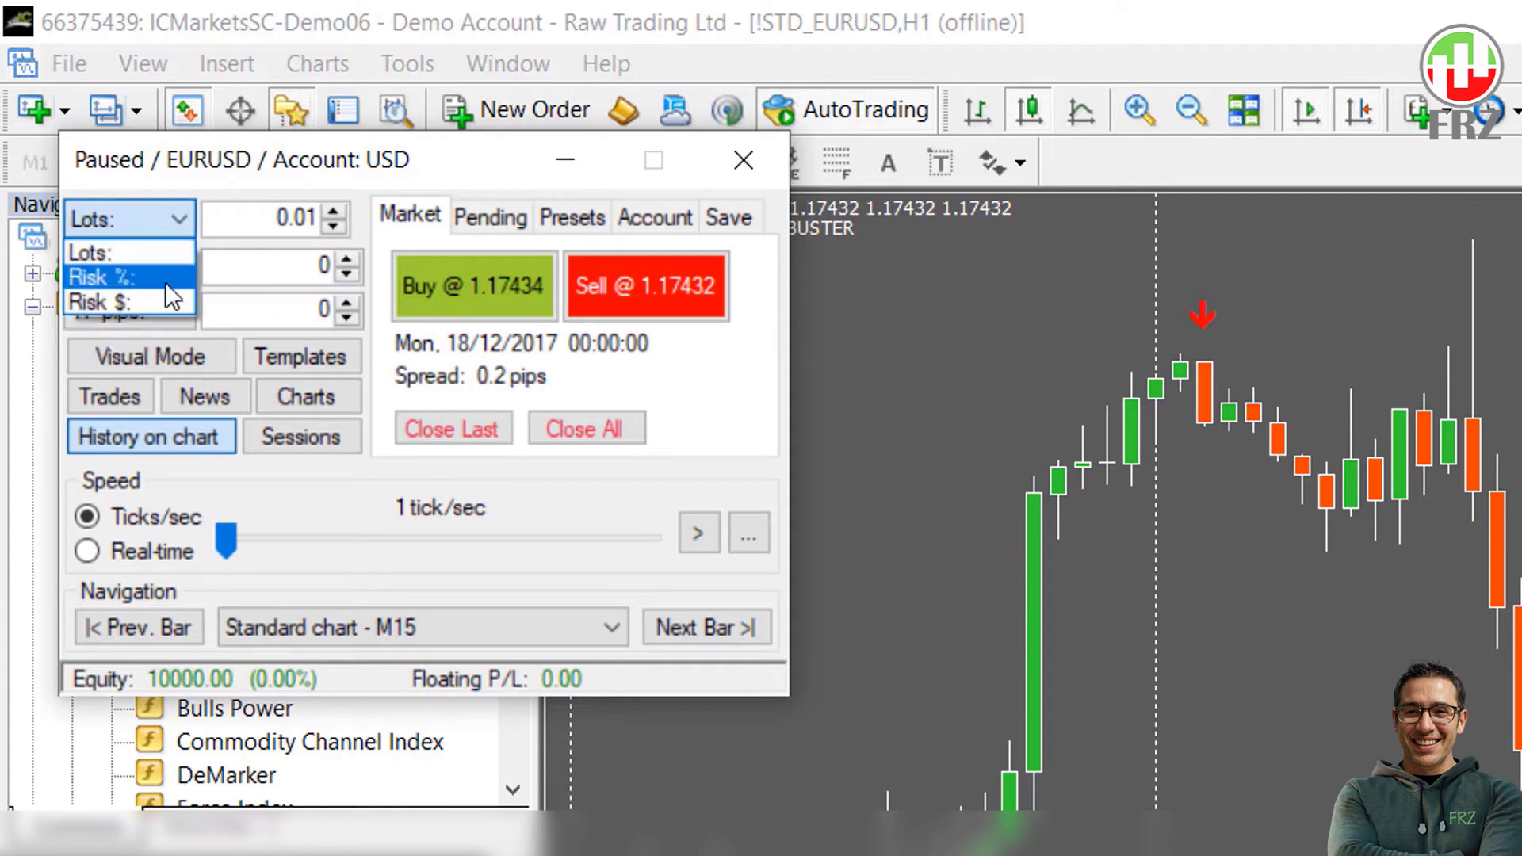
mouse_move(171, 325)
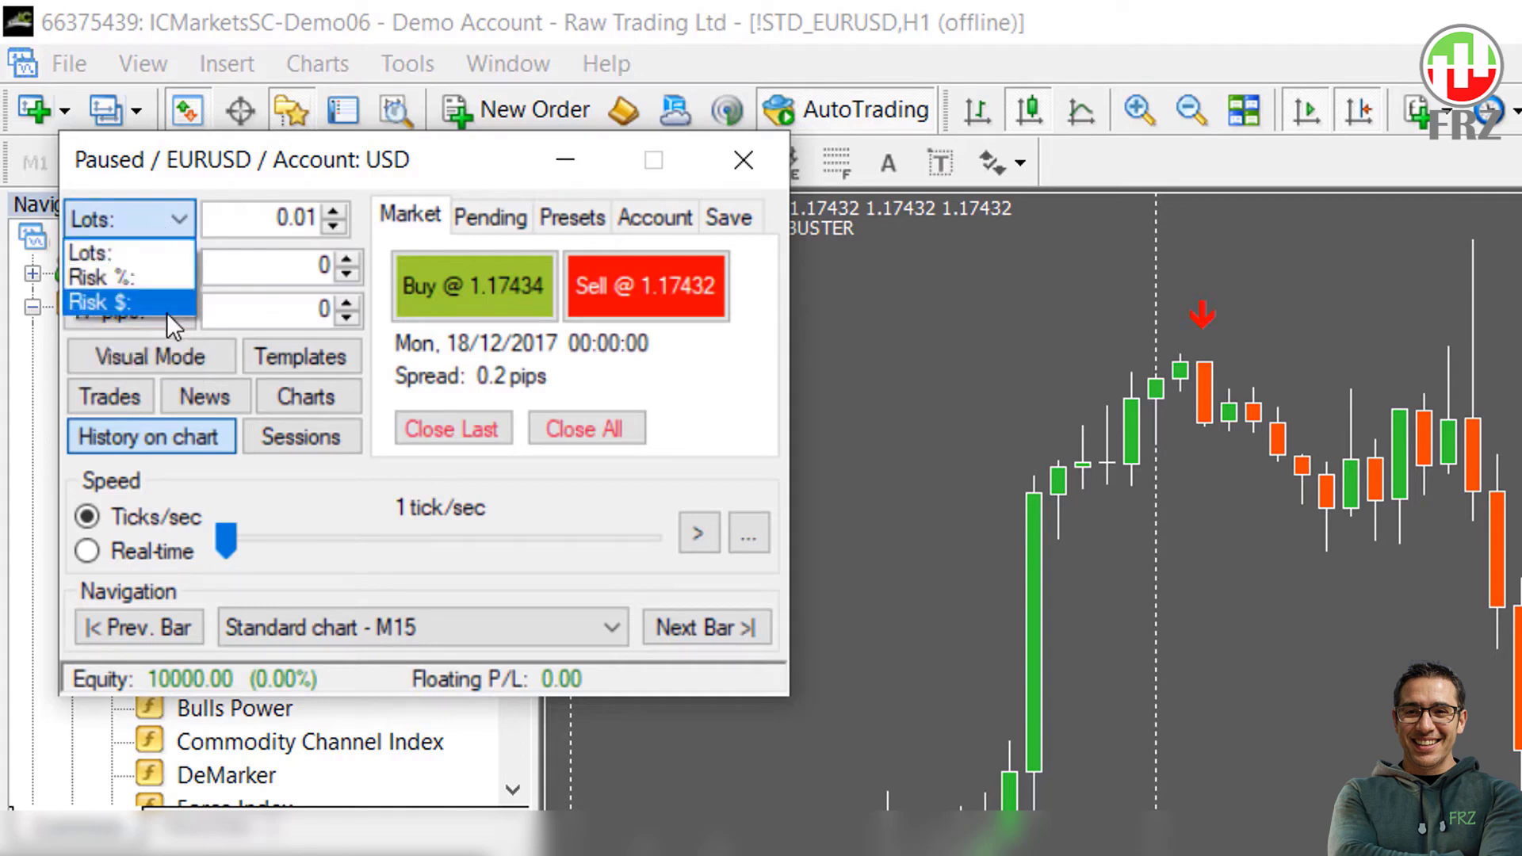
mouse_move(188, 275)
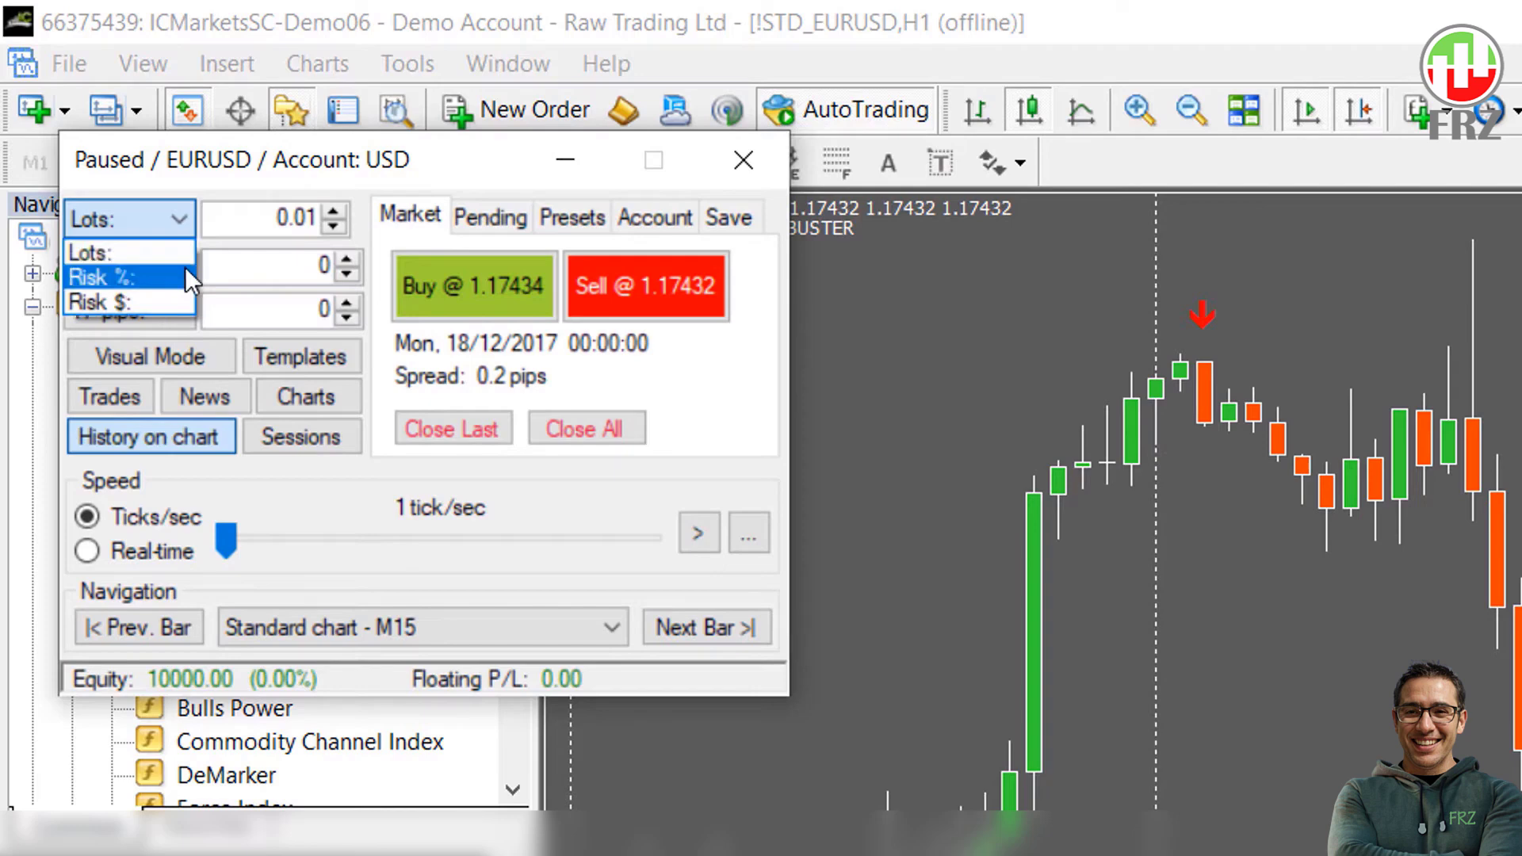
mouse_move(128, 252)
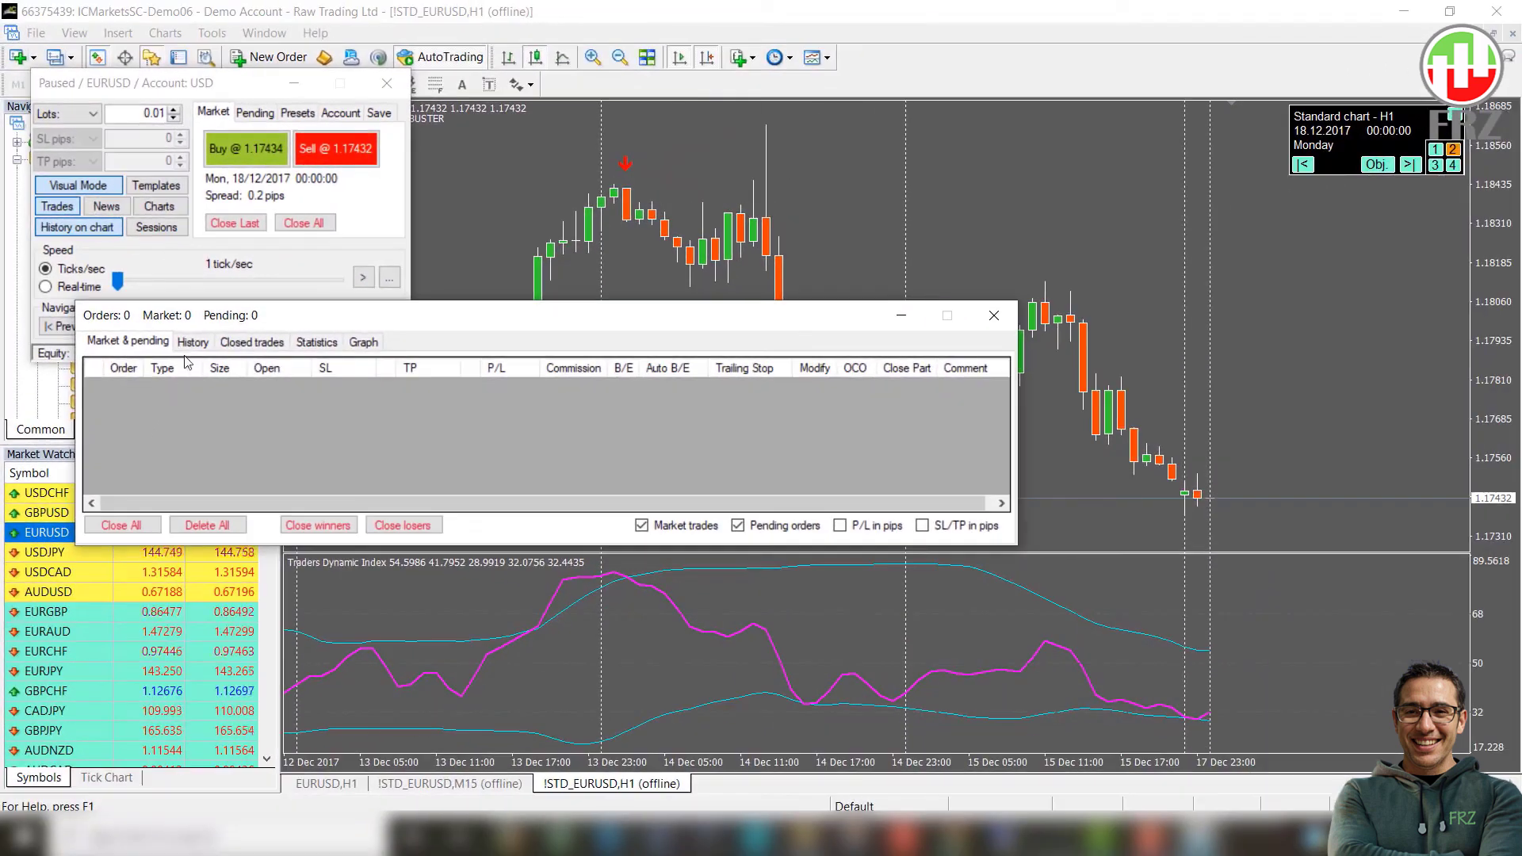
Step: Show the Statistics view of the trades window with zero realized and unrealized profit
left_click(316, 342)
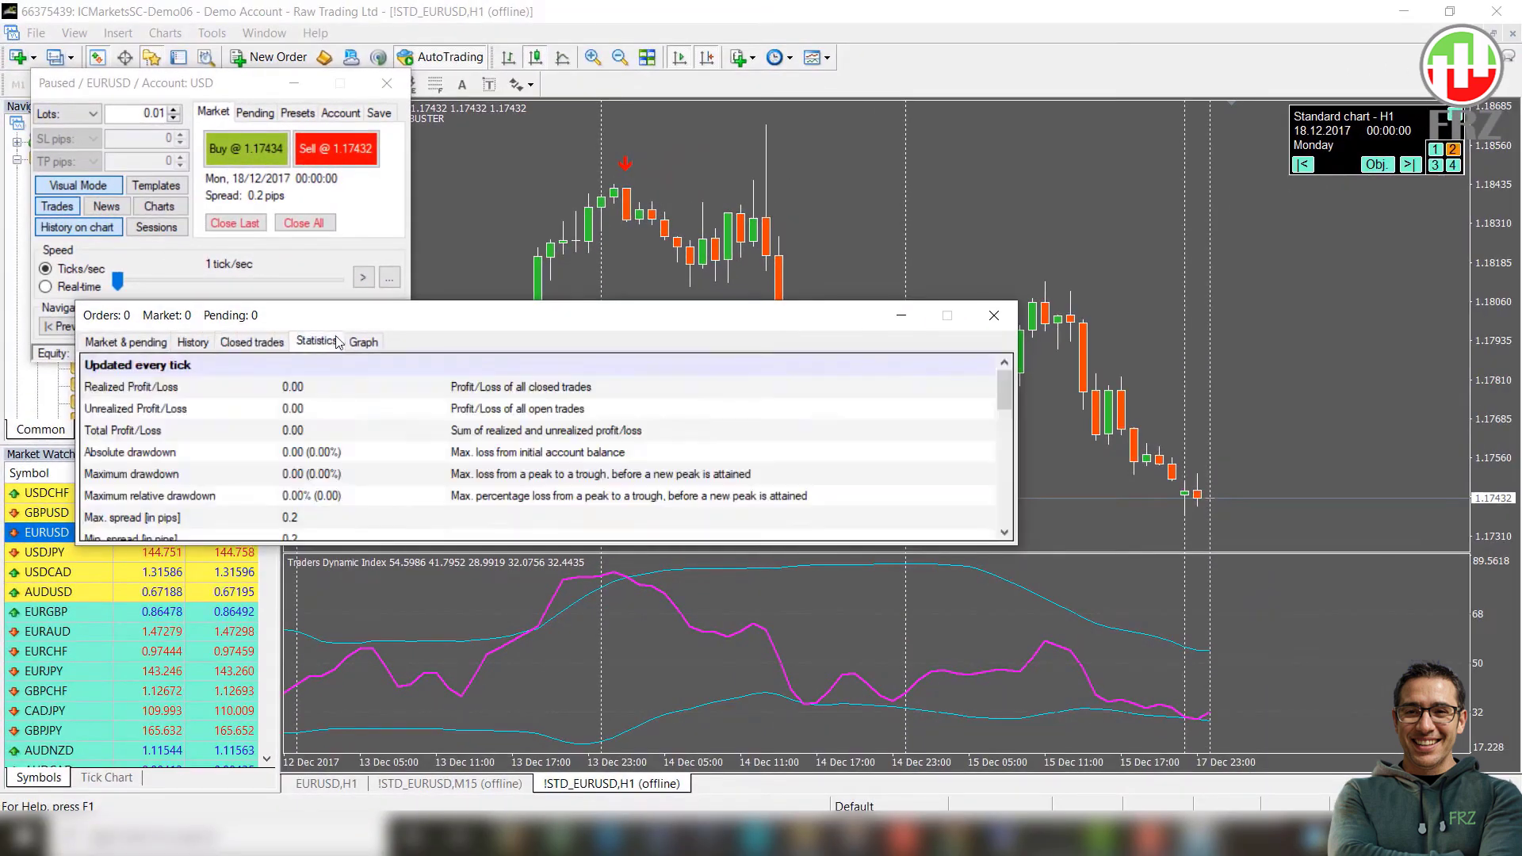
left_click(361, 341)
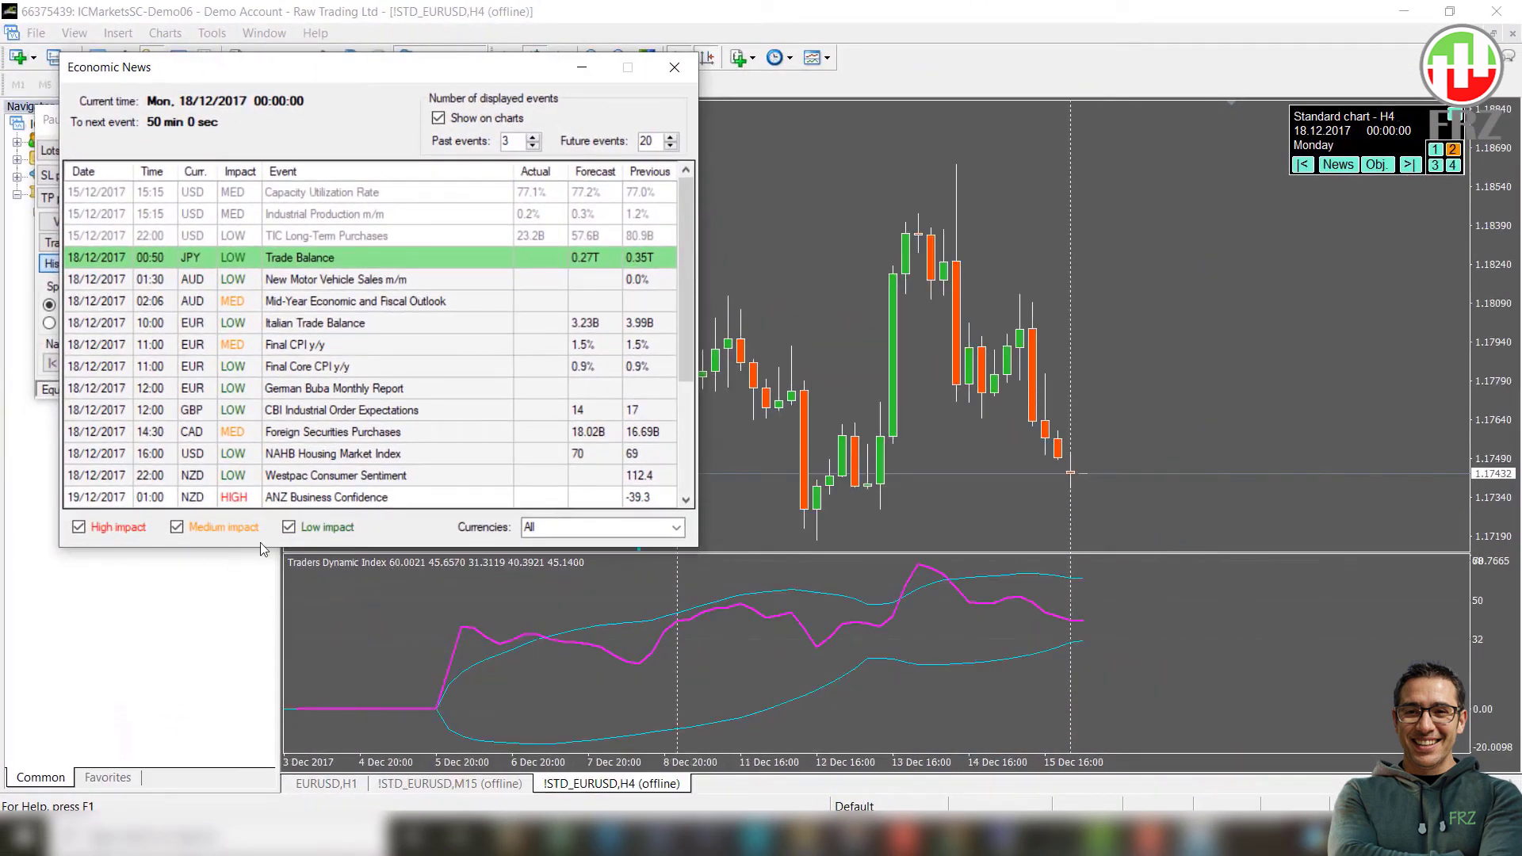
Step: Show the Sessions window charting Sydney, Tokyo, London and New York trading hours
left_click(176, 526)
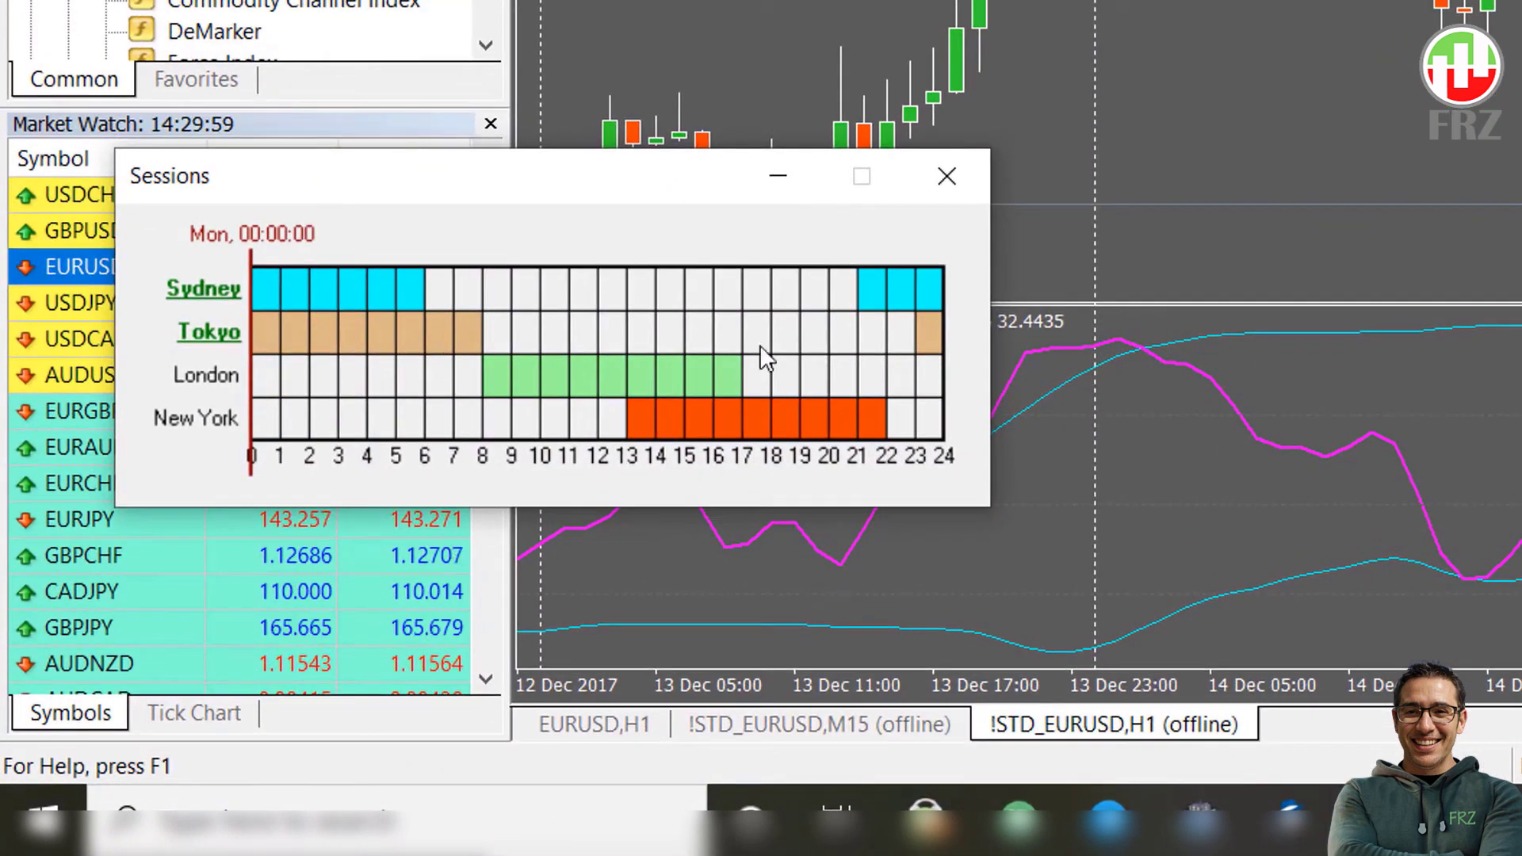
mouse_move(737, 333)
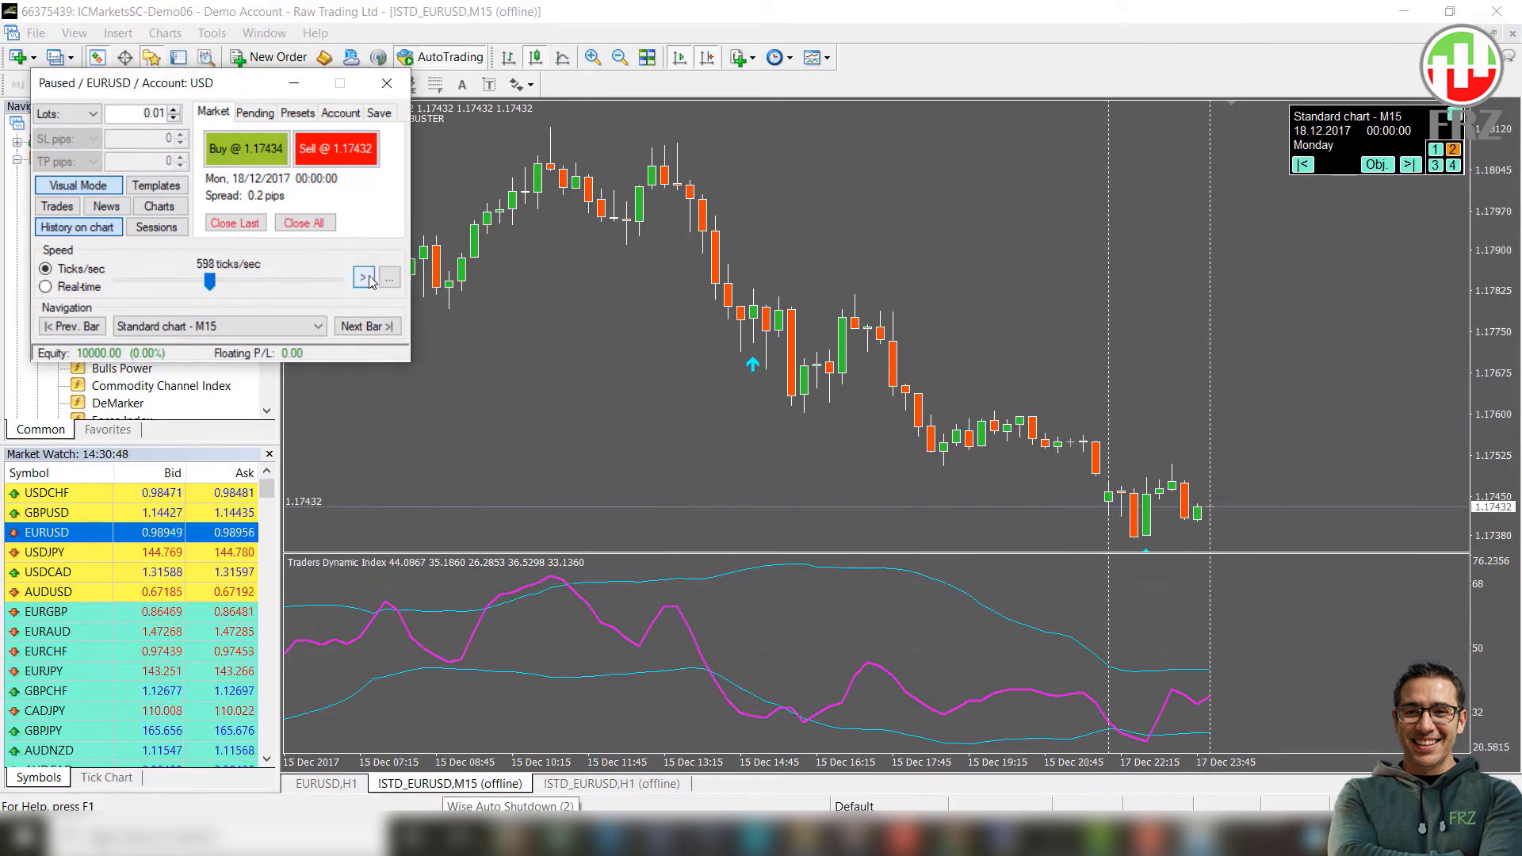
Step: Play the simulation into Monday morning, pause it, and step forward two more bars
left_click(364, 277)
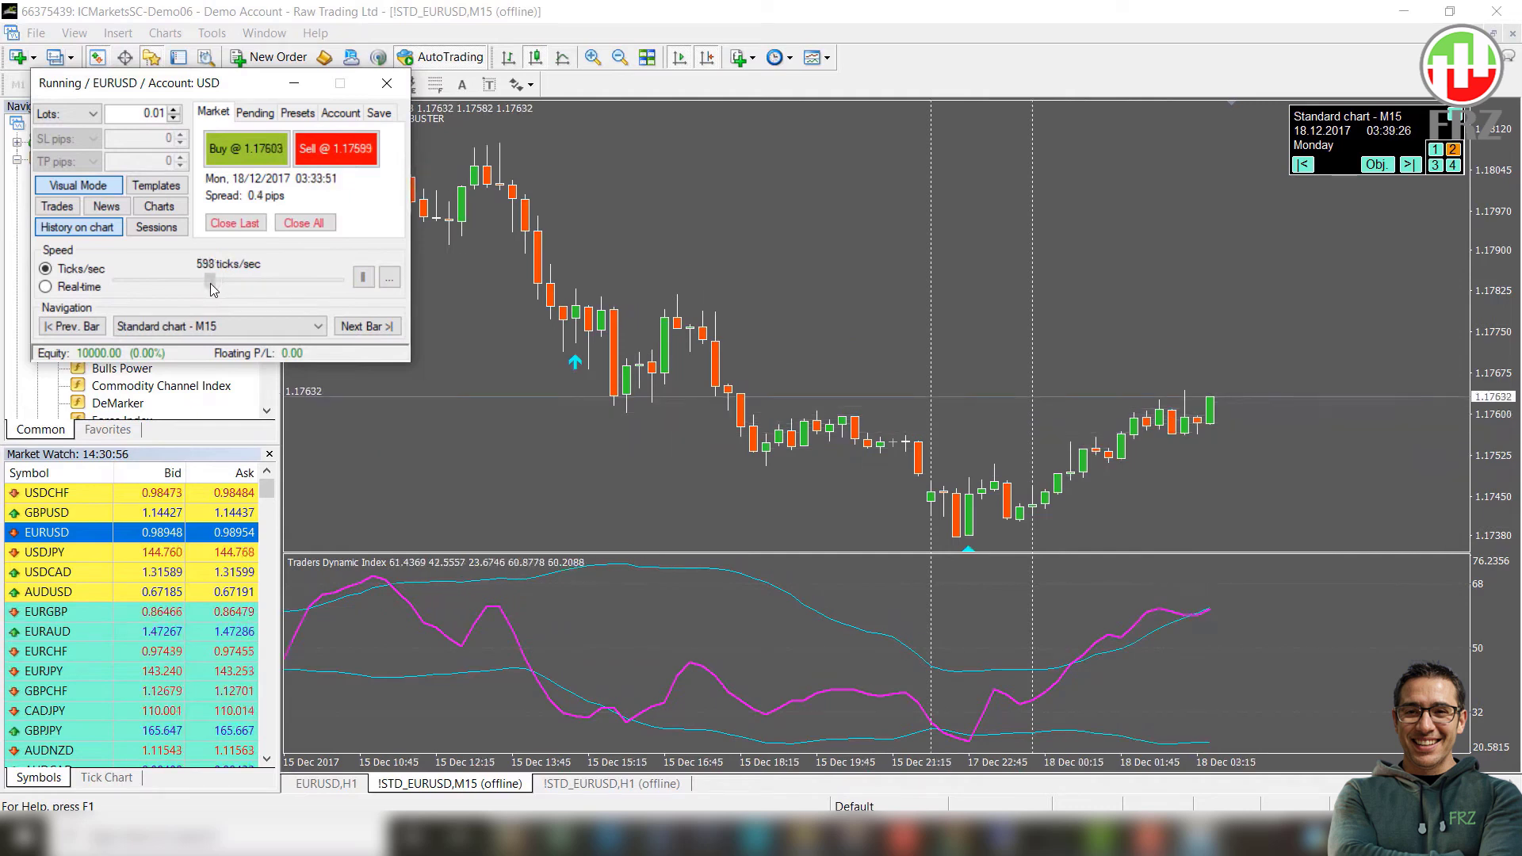
left_click(363, 276)
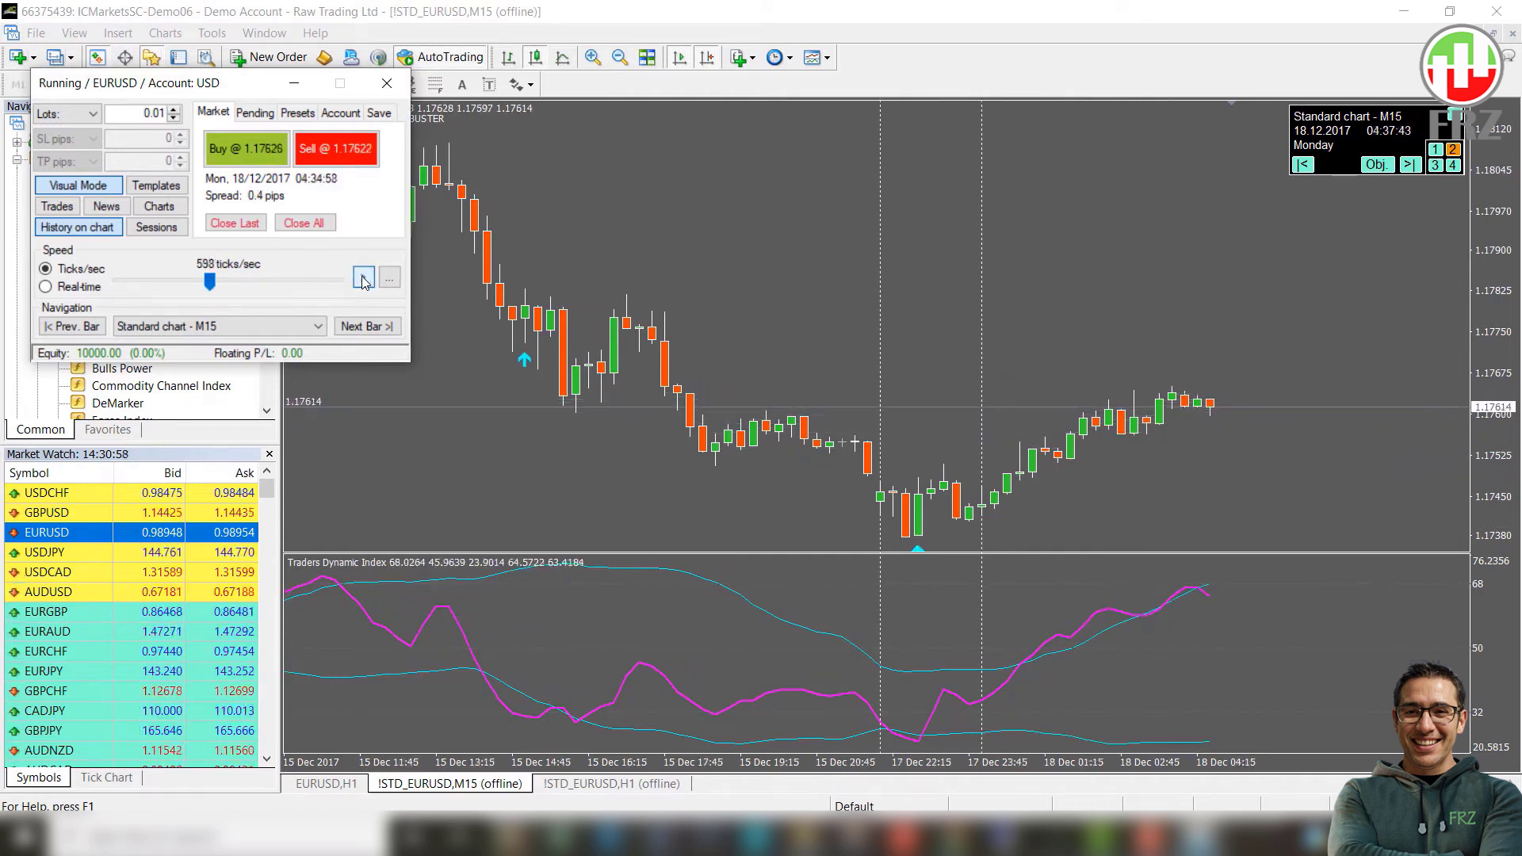
left_click(366, 325)
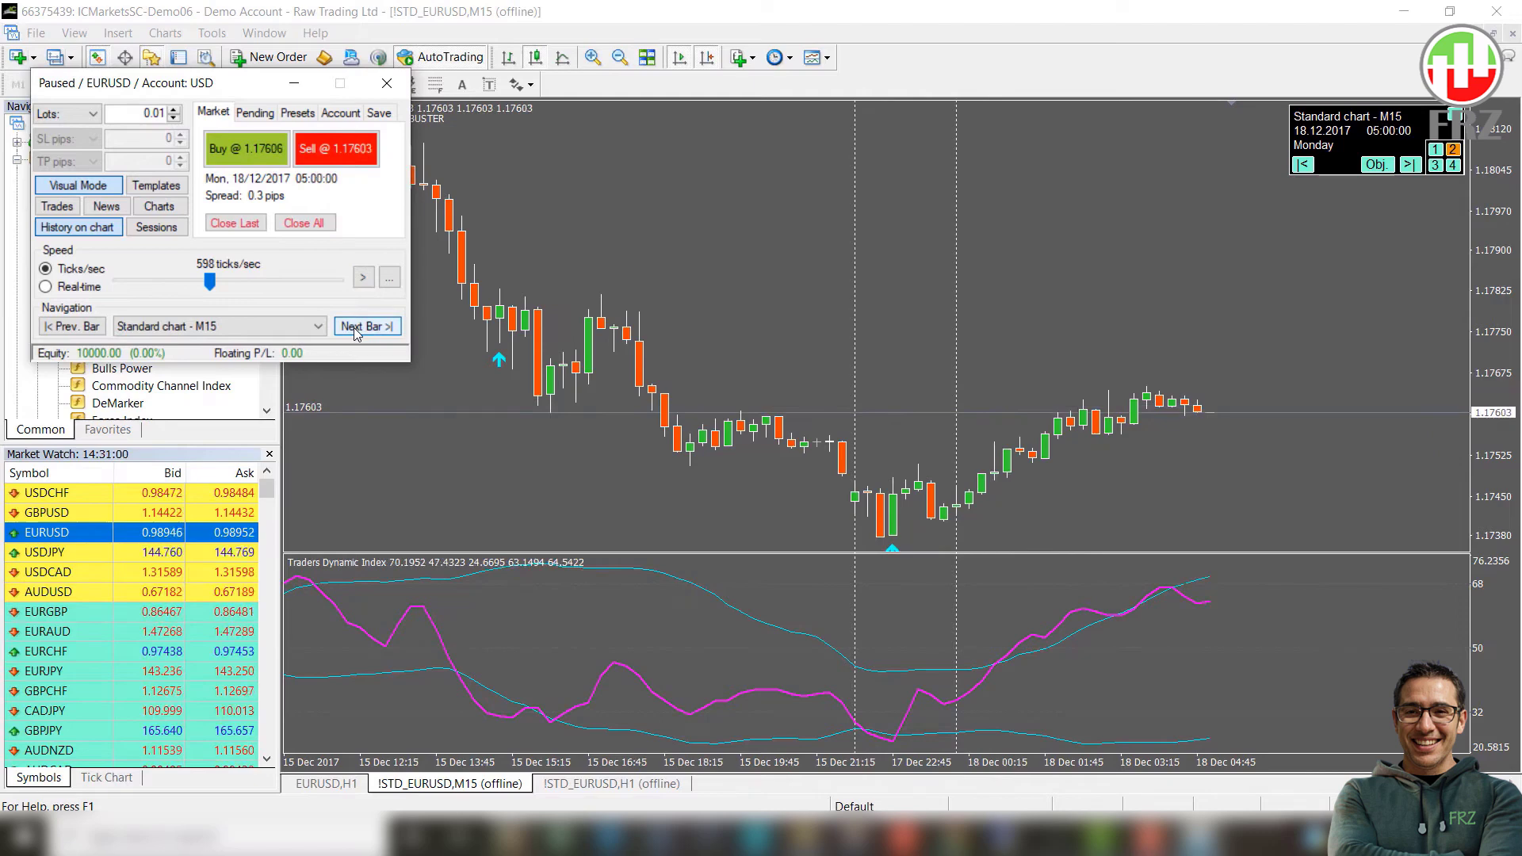
left_click(366, 325)
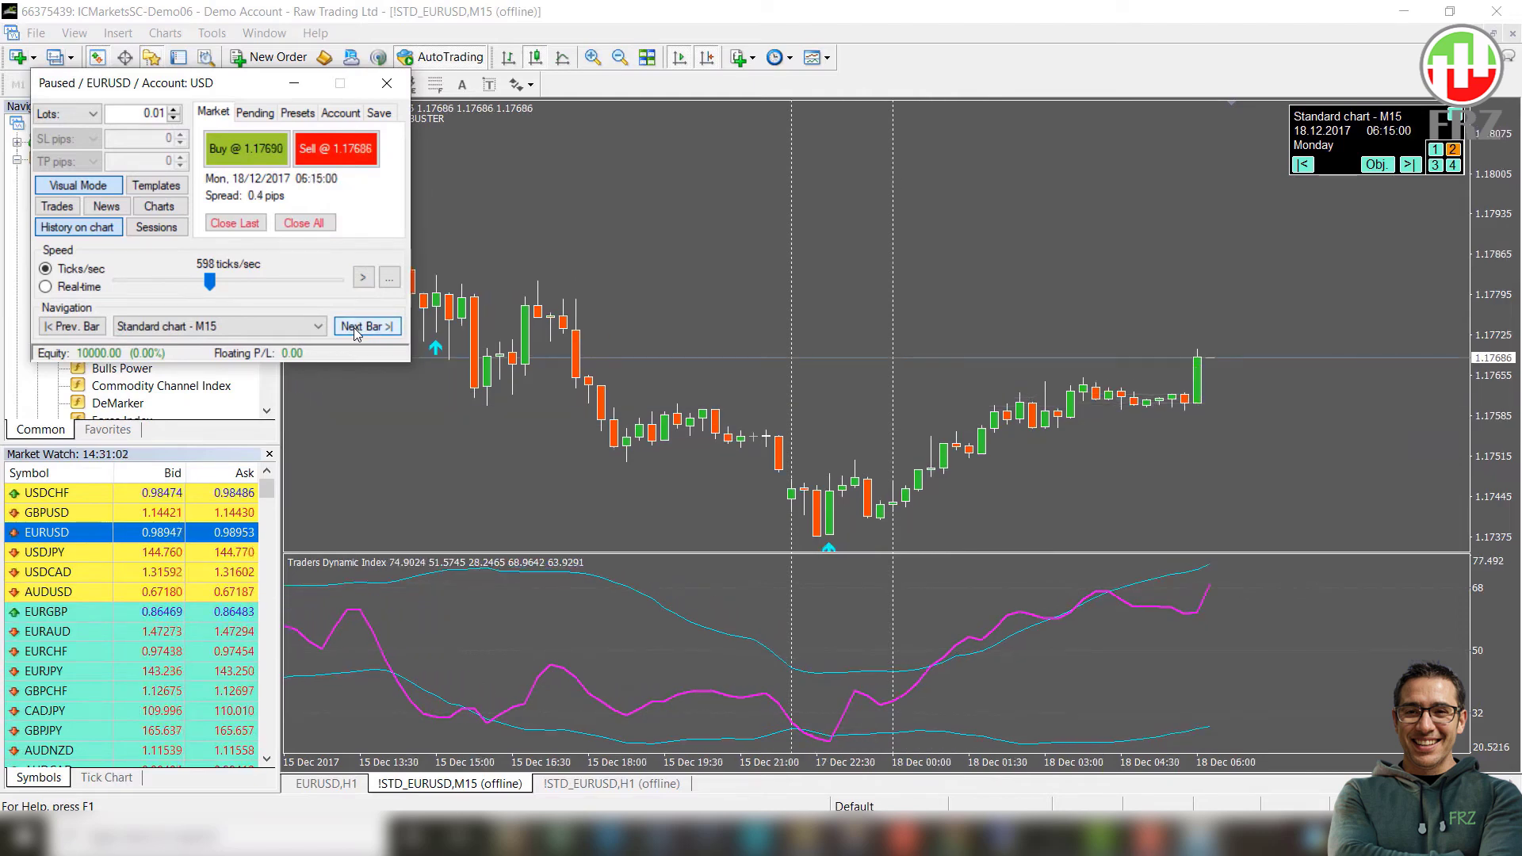
left_click(366, 325)
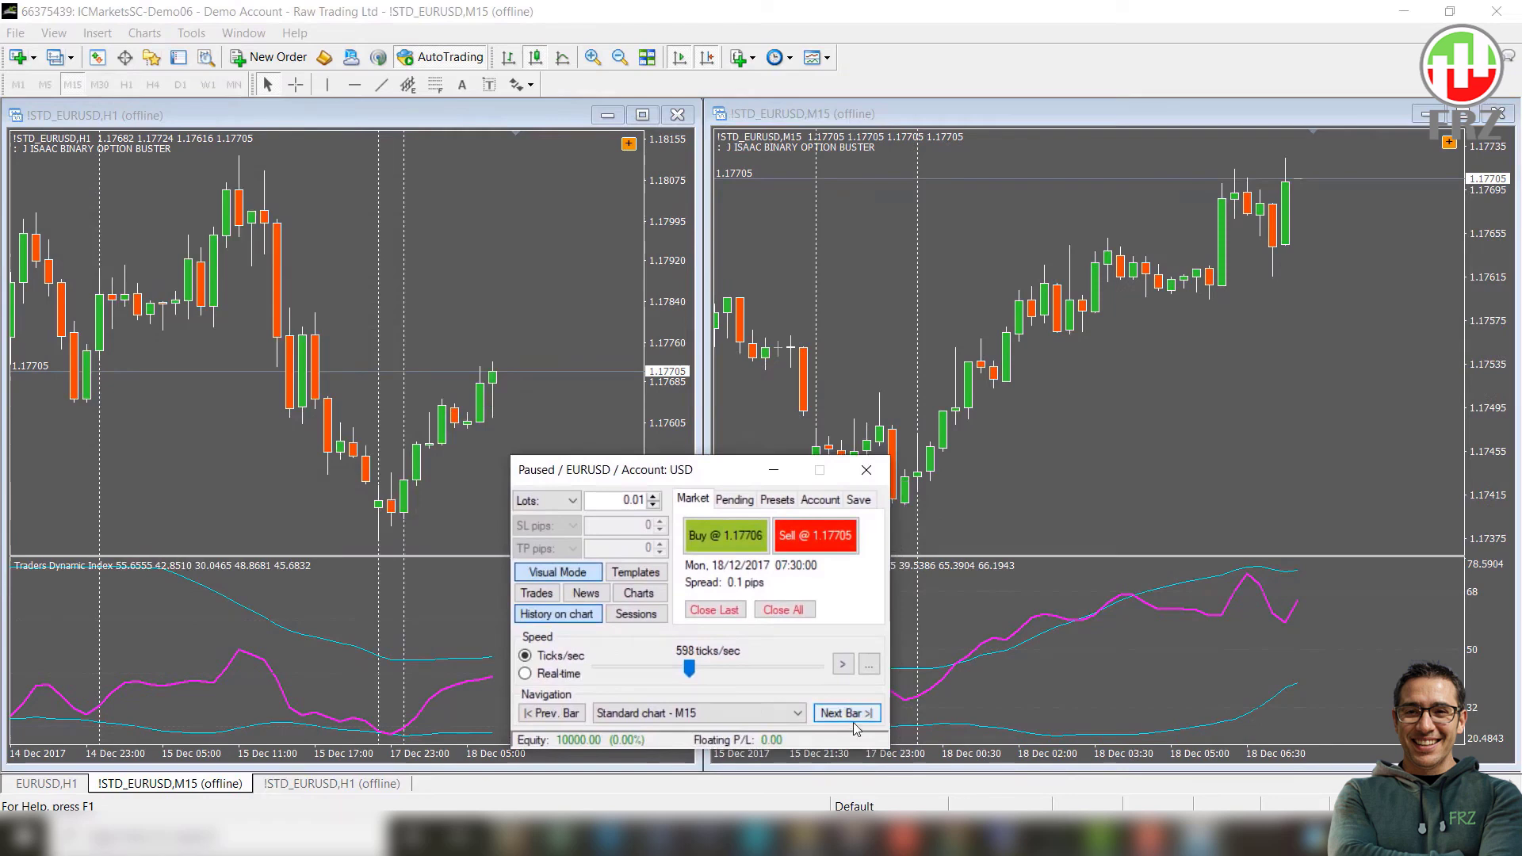
Step: Step forward two bars, then set the navigation chart to Standard chart - M15
left_click(843, 712)
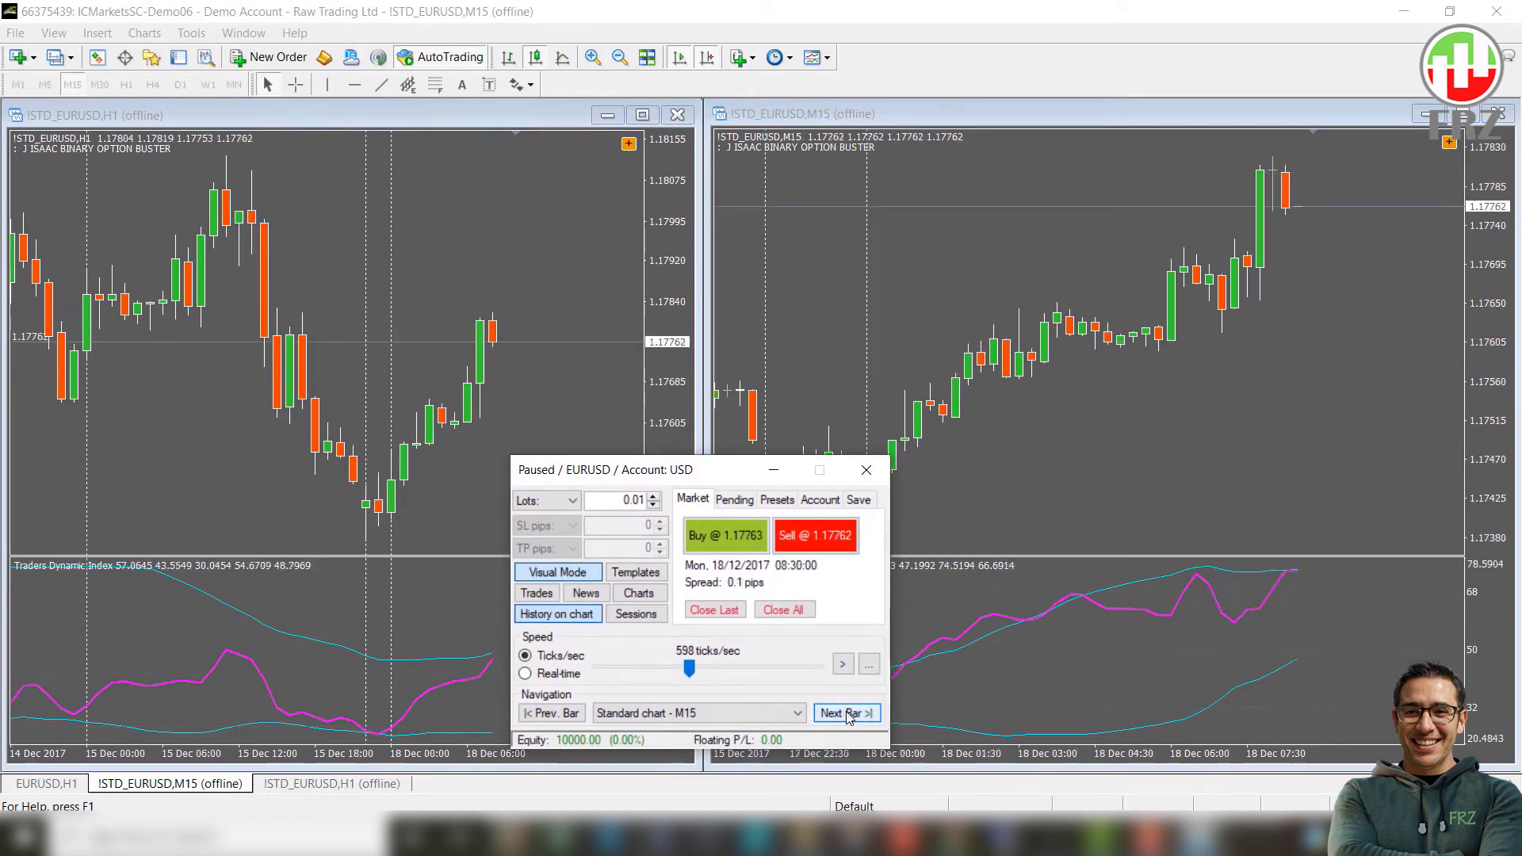
left_click(845, 712)
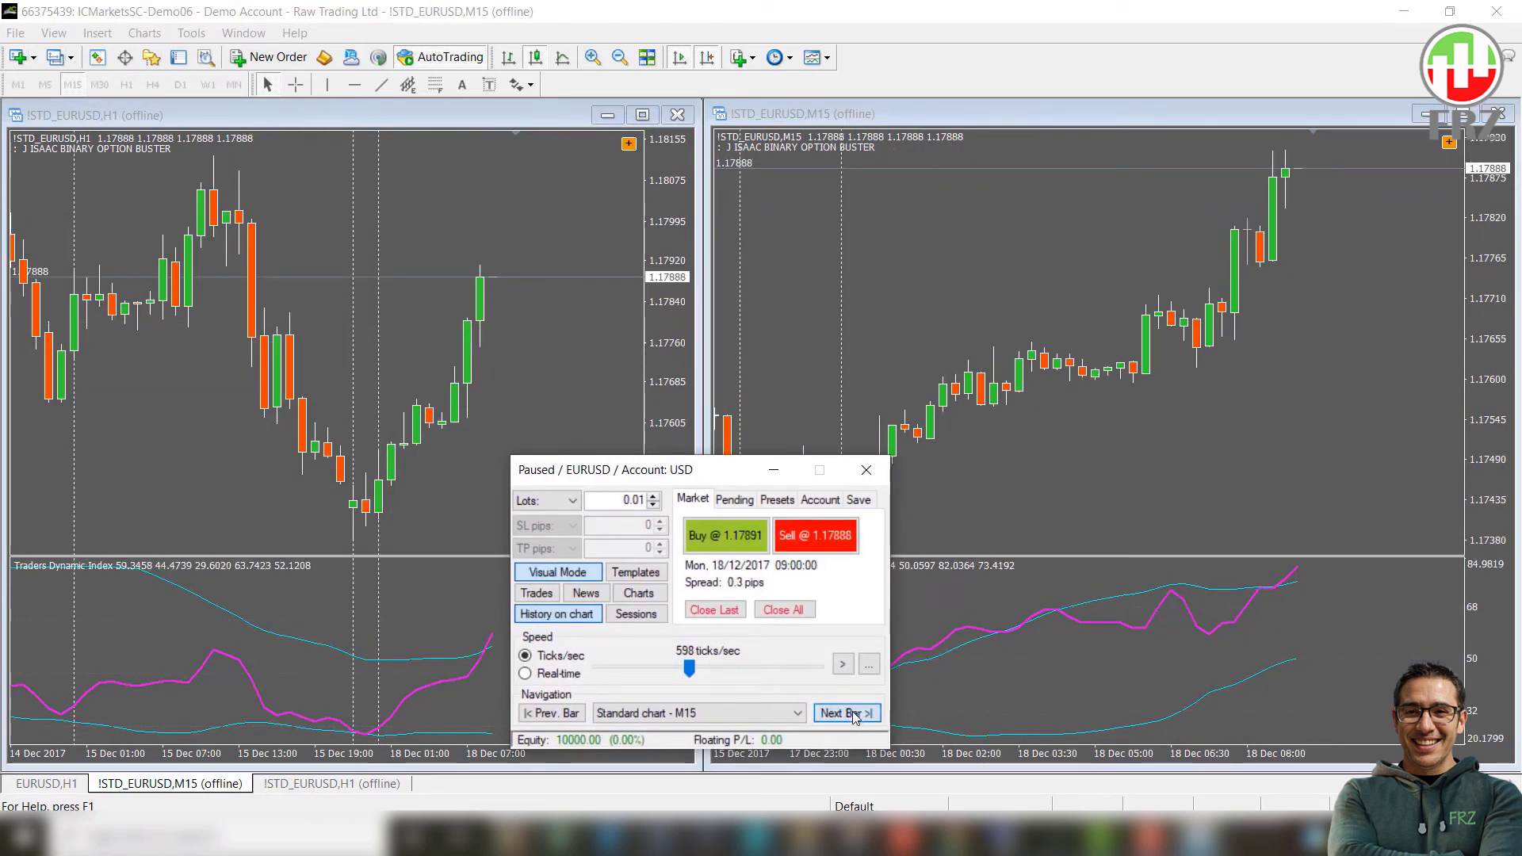
left_click(794, 712)
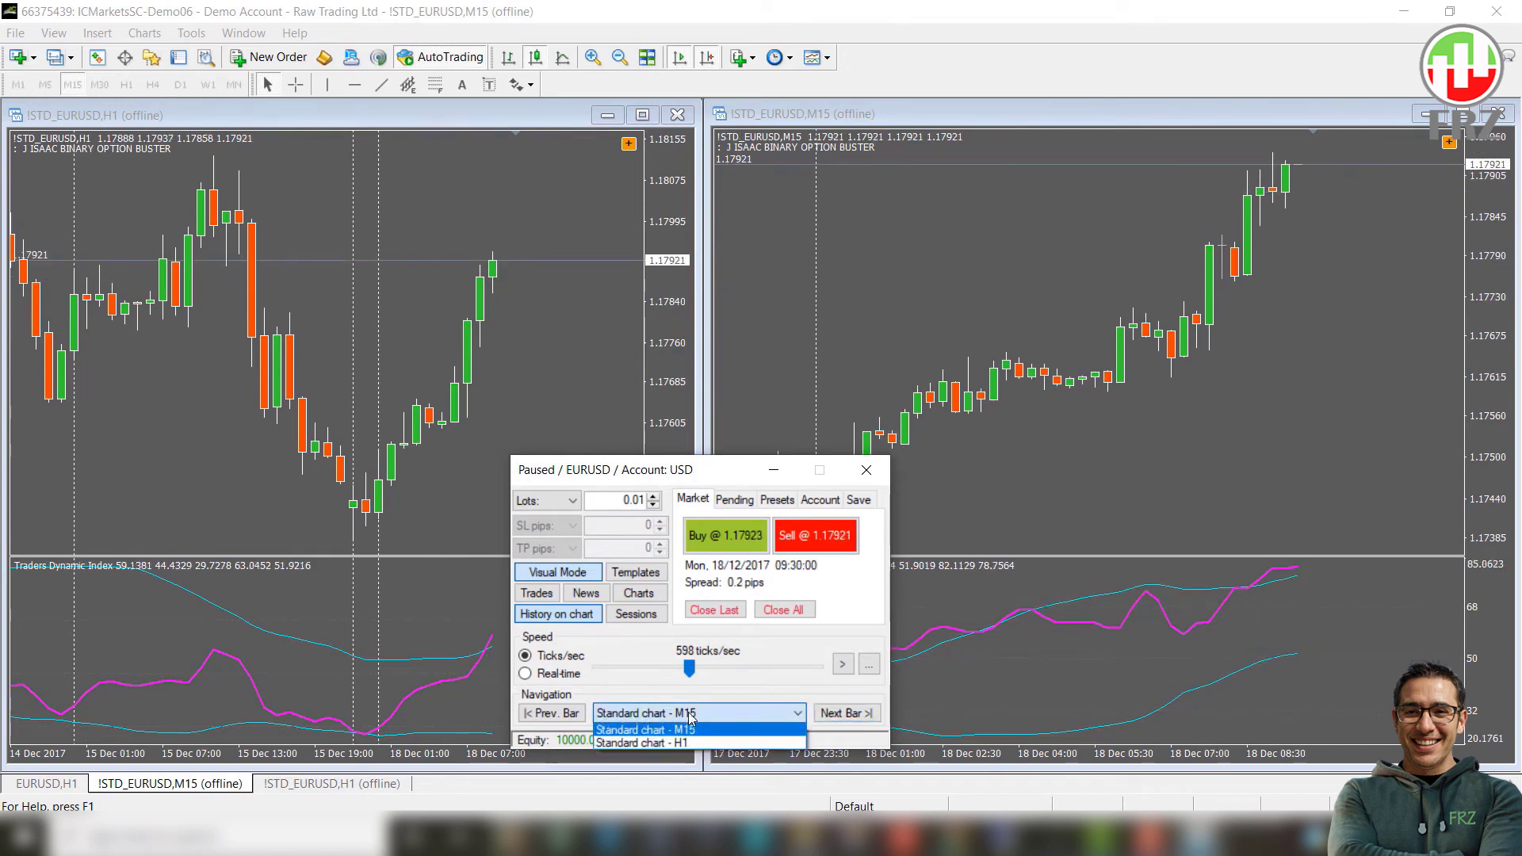
left_click(691, 711)
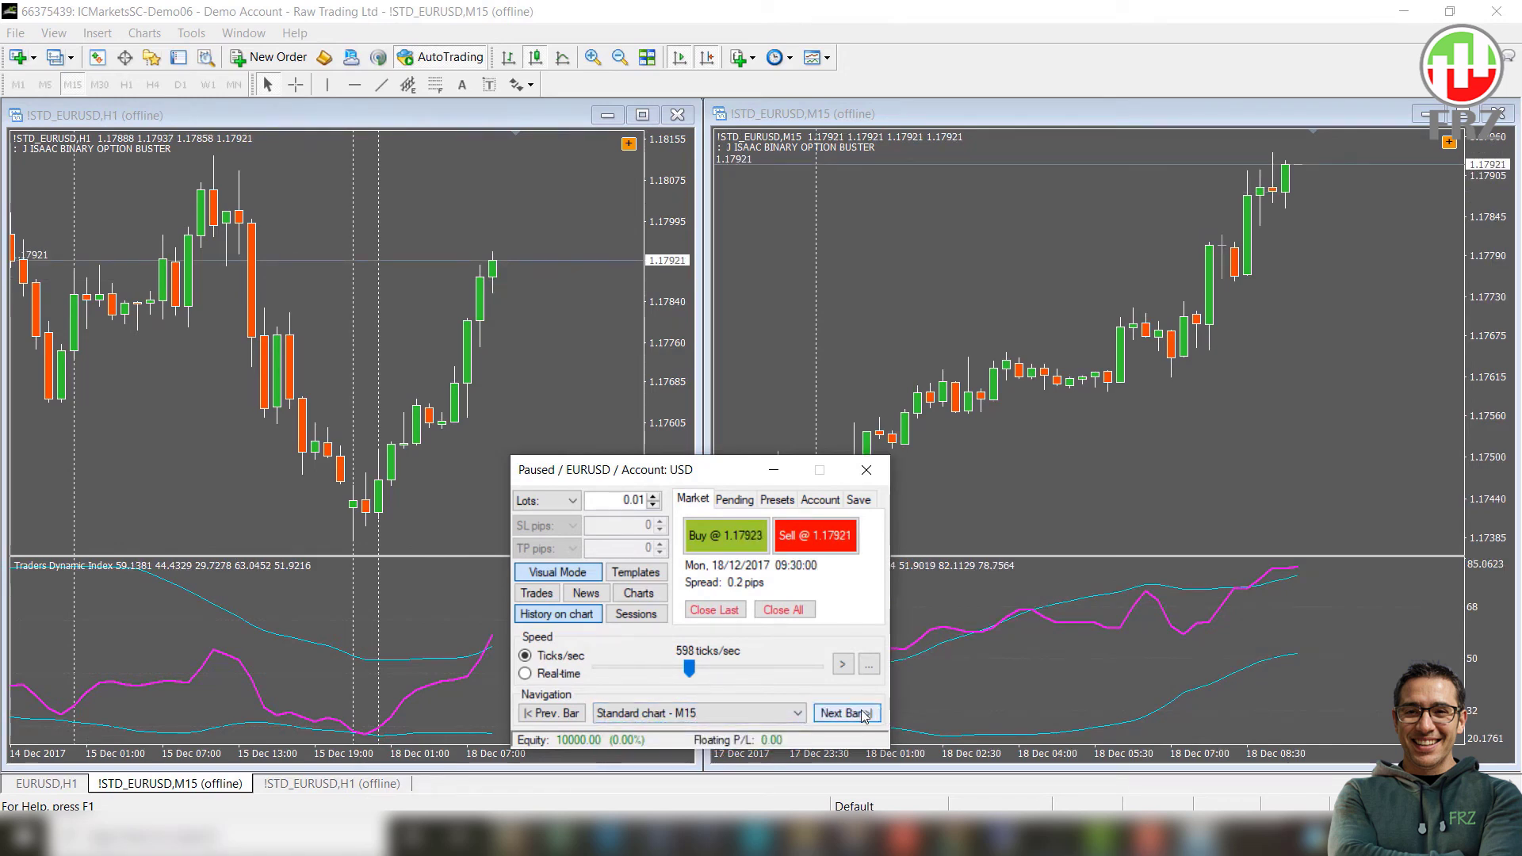
Step: Advance the simulation four M15 bars until sell arrows appear on both EURUSD charts
left_click(844, 712)
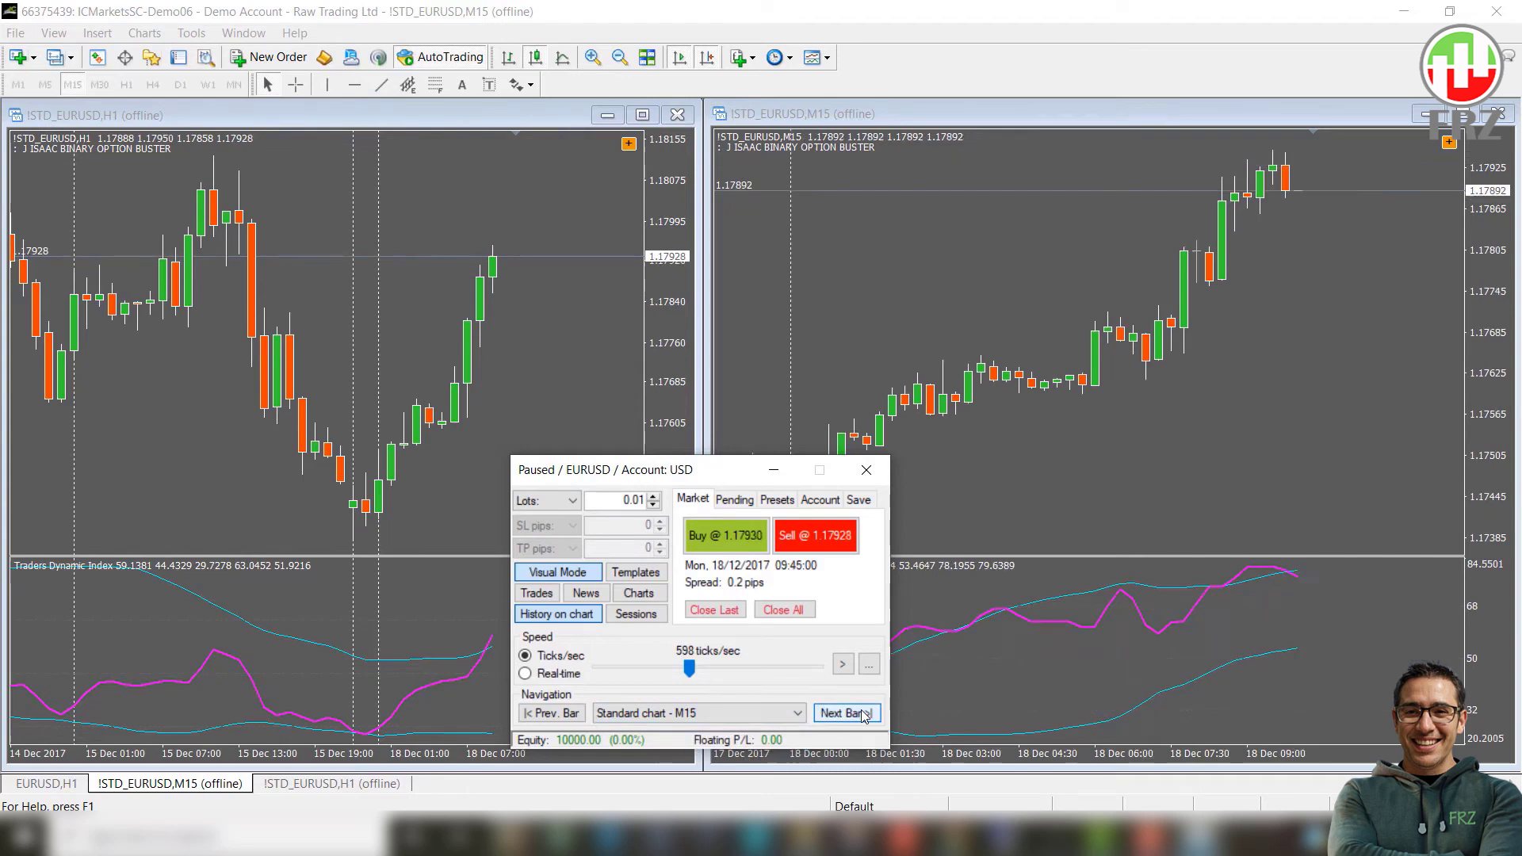
left_click(843, 712)
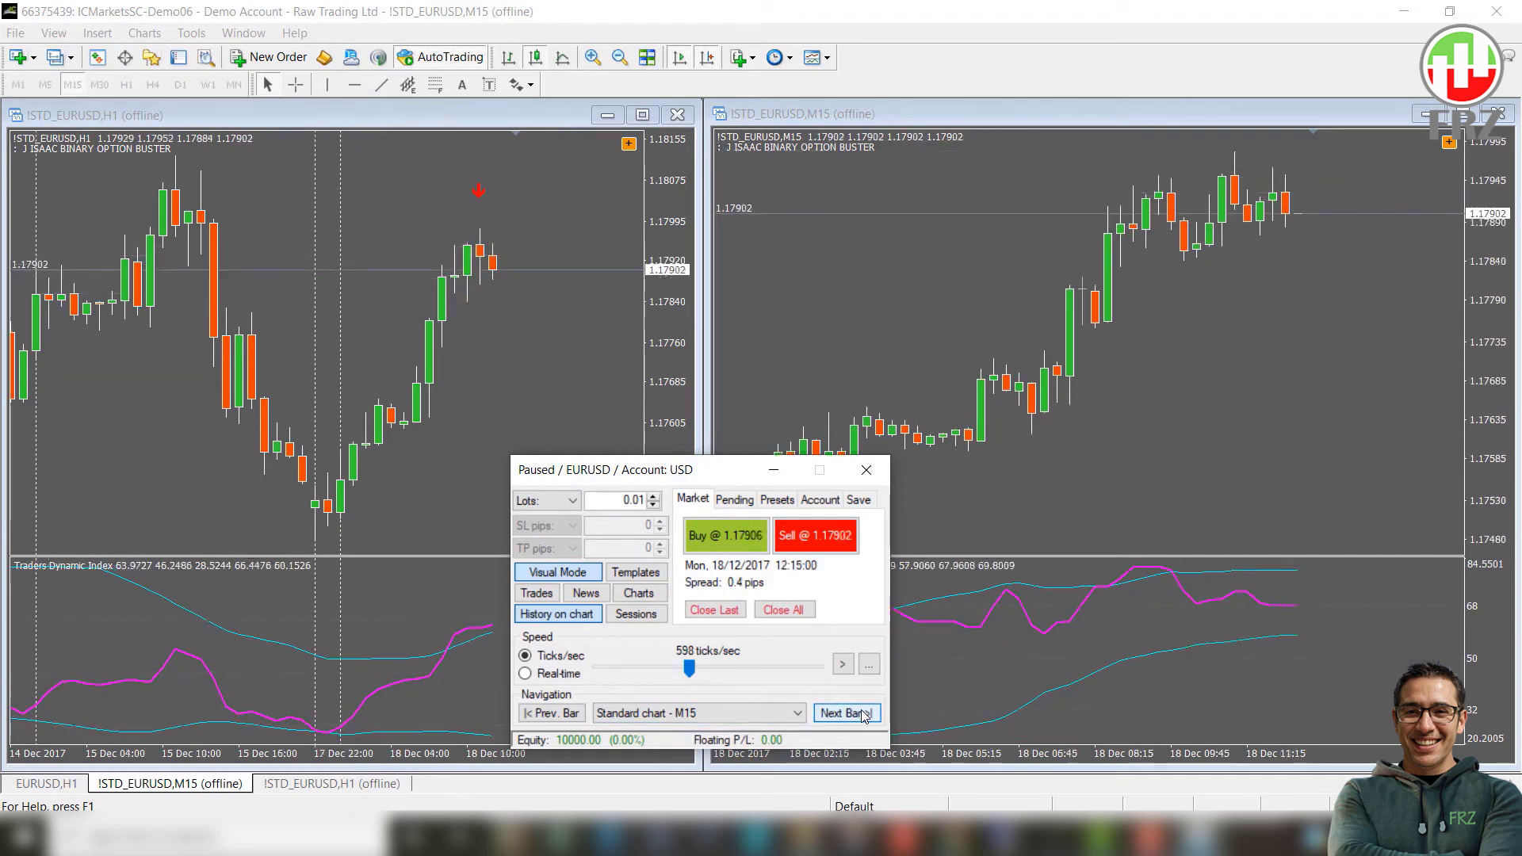
left_click(843, 711)
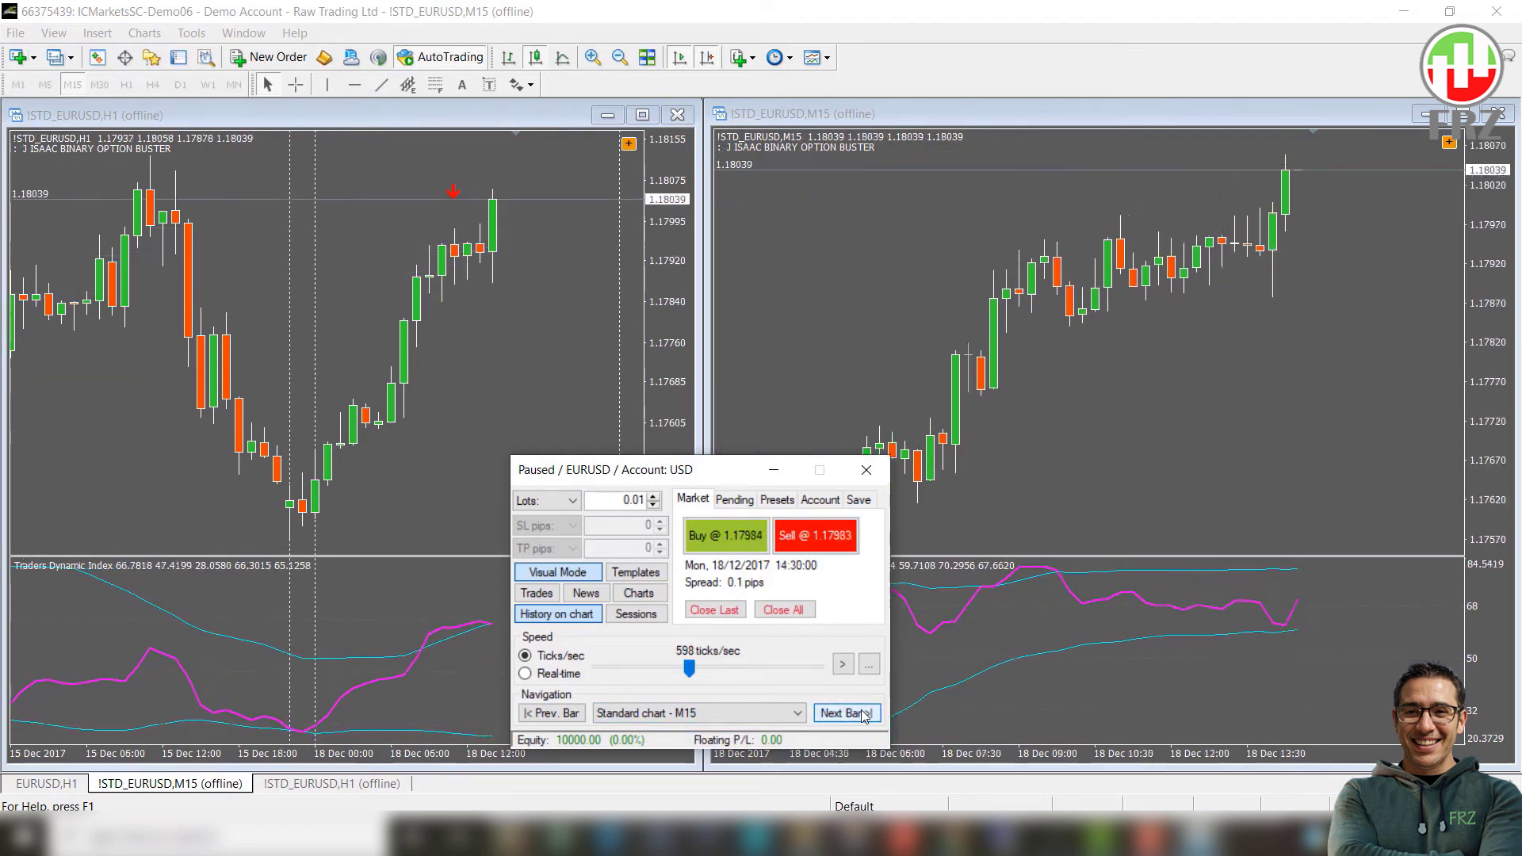
left_click(845, 712)
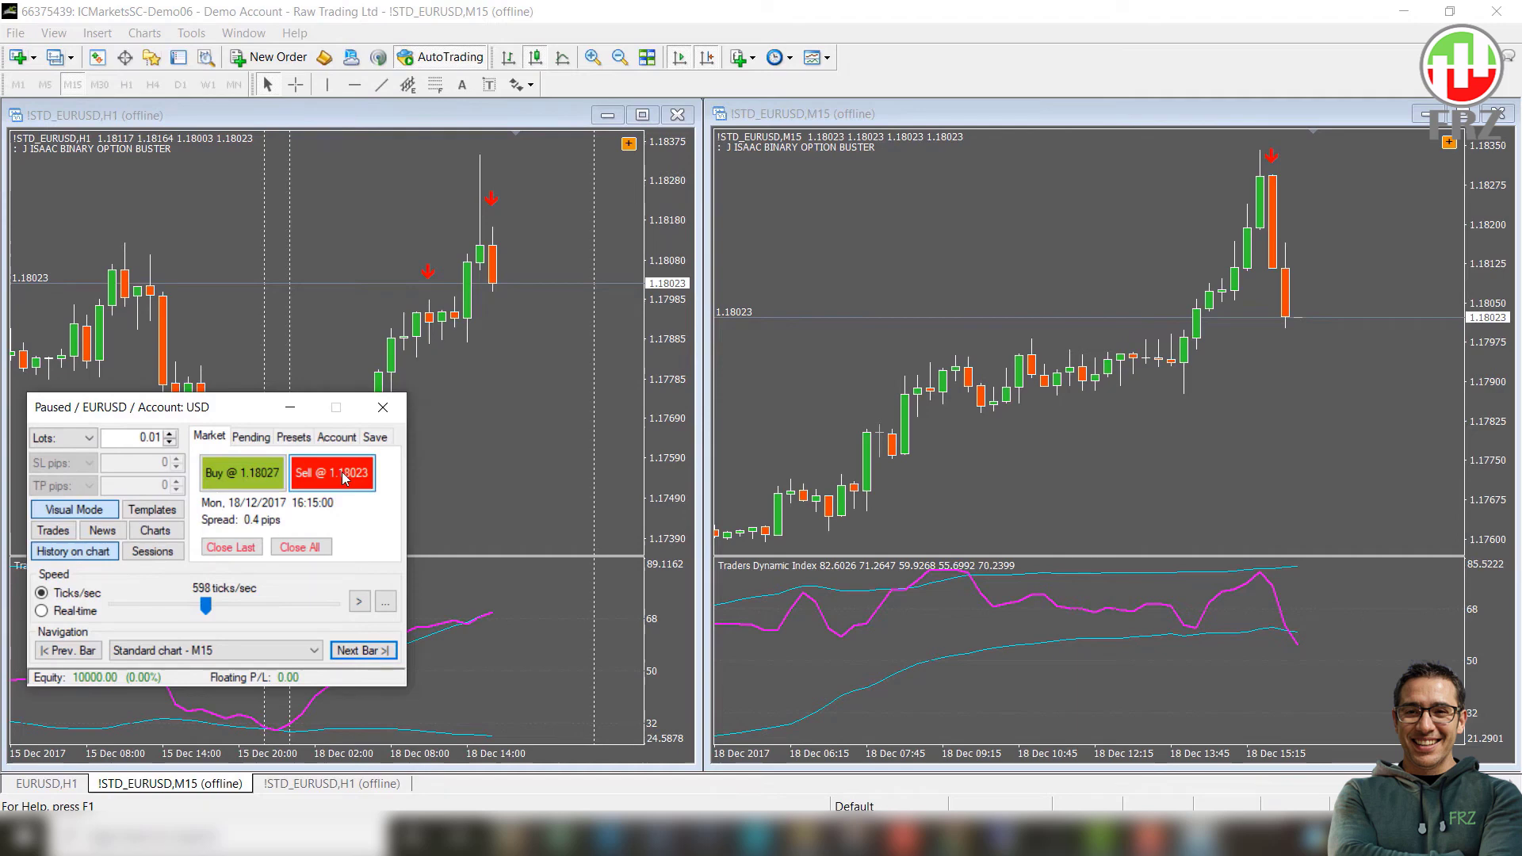
Step: Open a 0.01-lot EURUSD sell at 1.18023 with SL 1.18350 and TP 1.17882 and view it in Trades
left_click(331, 472)
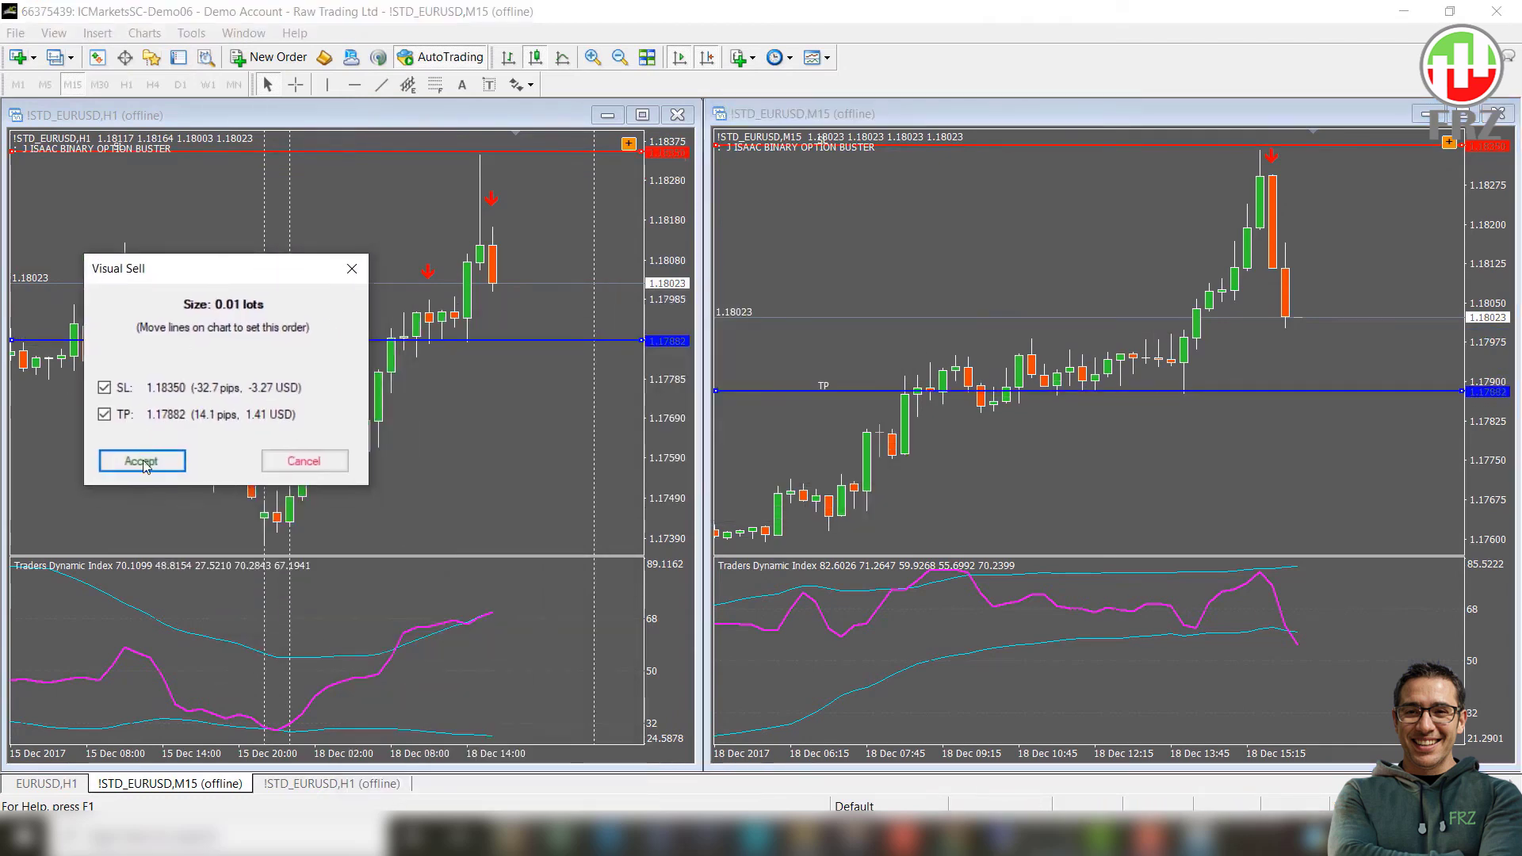
left_click(141, 459)
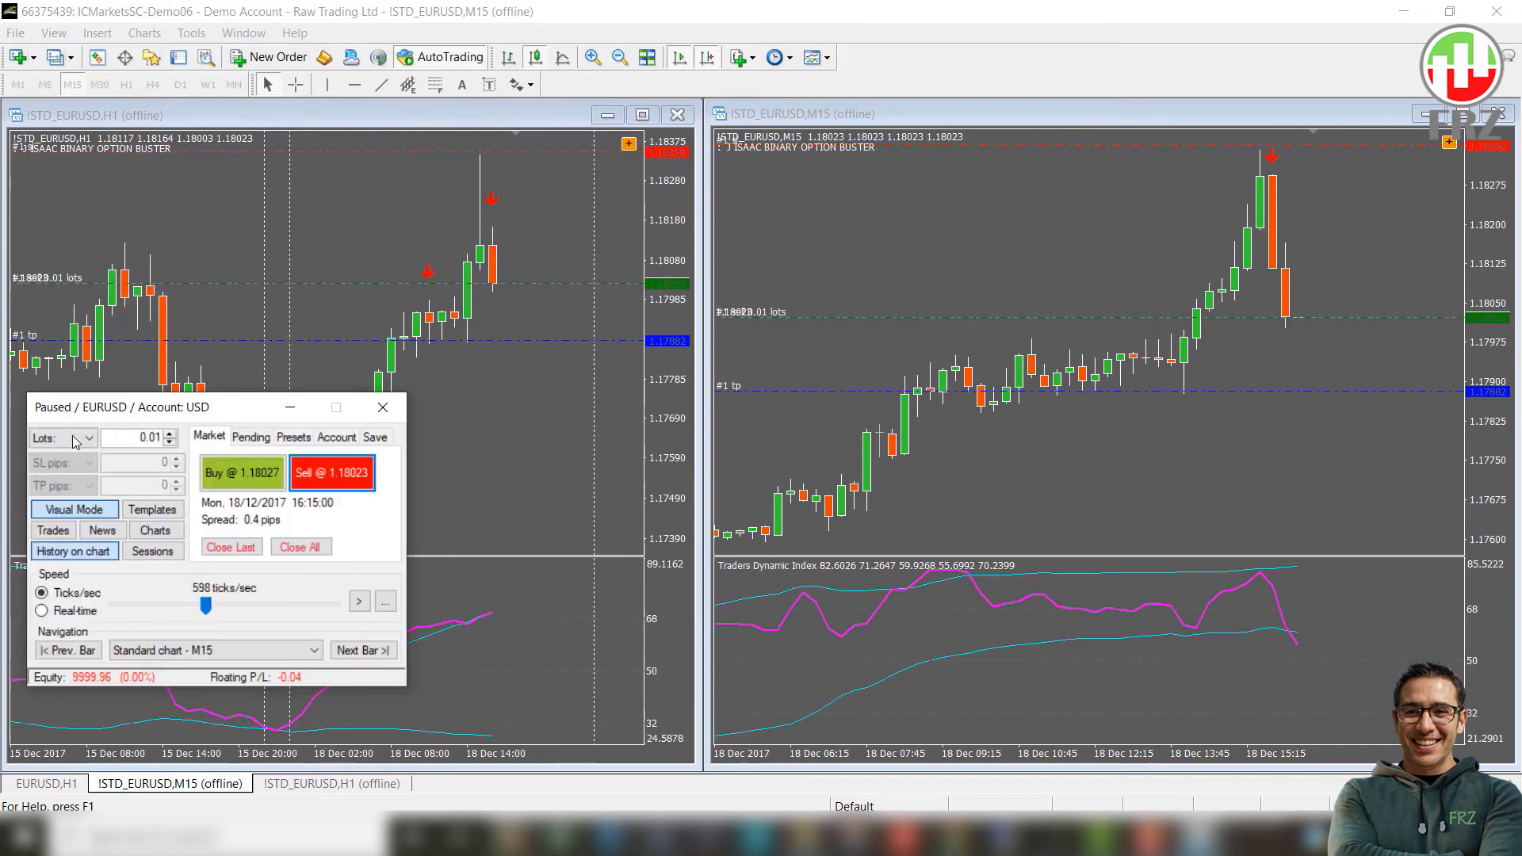
left_click(53, 529)
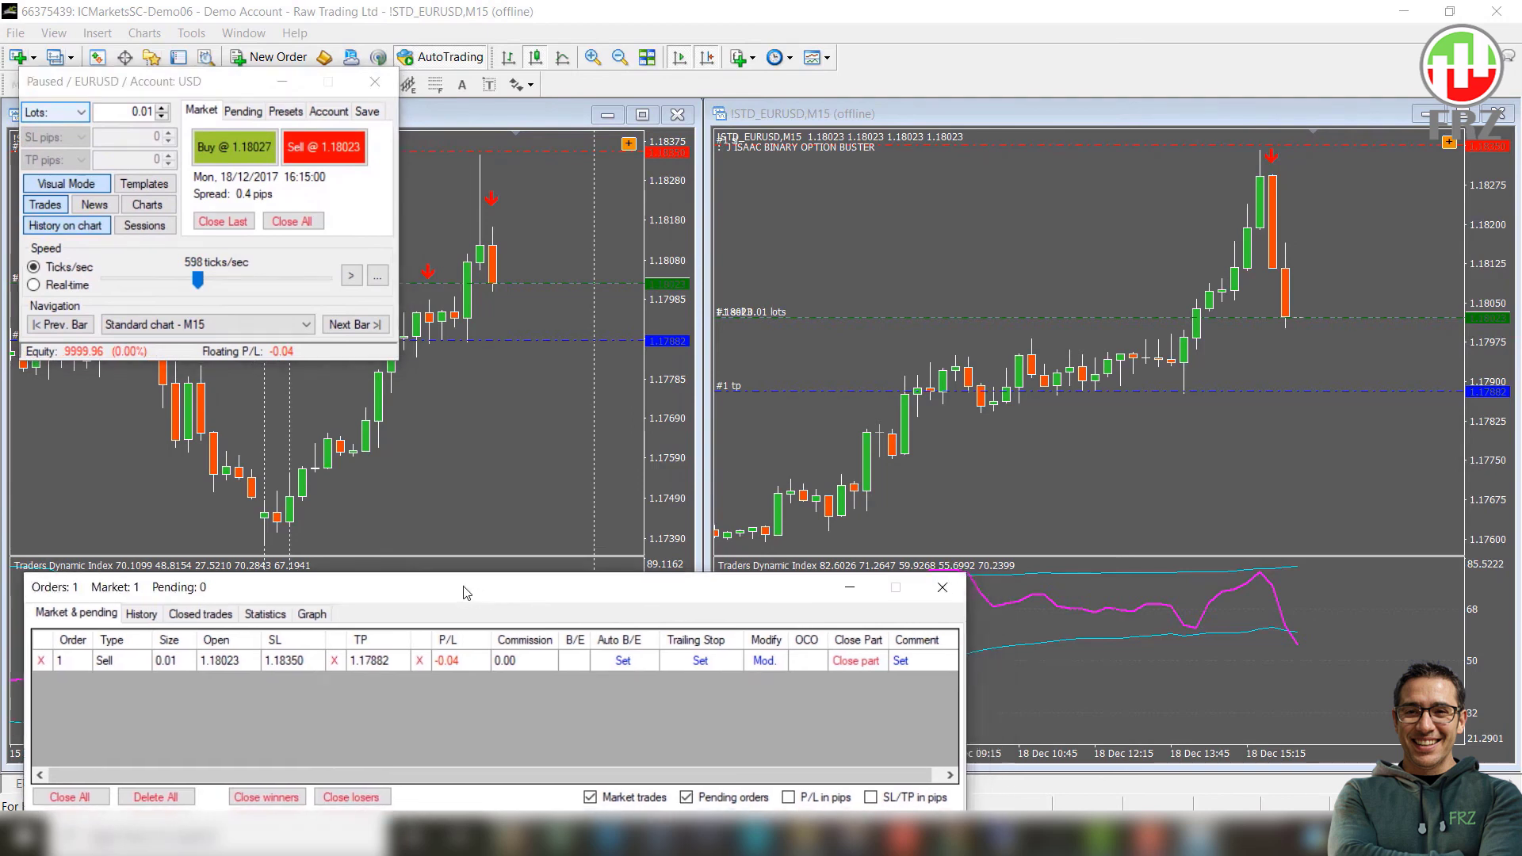
Step: Step ahead three M15 bars to 1.17 profit, then move the sell's stop loss to break-even at 1.18023
left_click(353, 323)
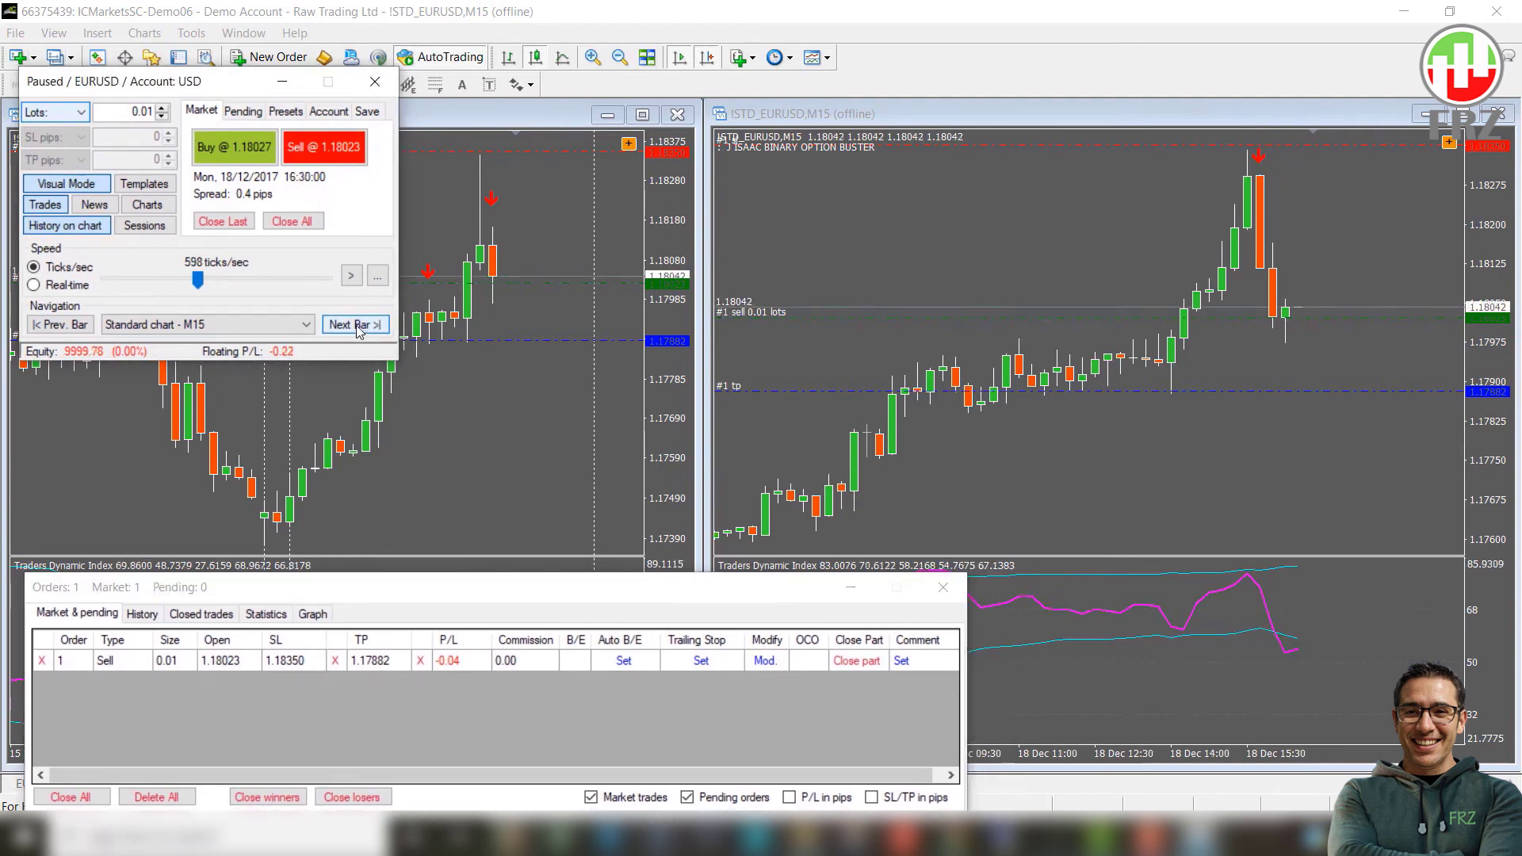
left_click(355, 323)
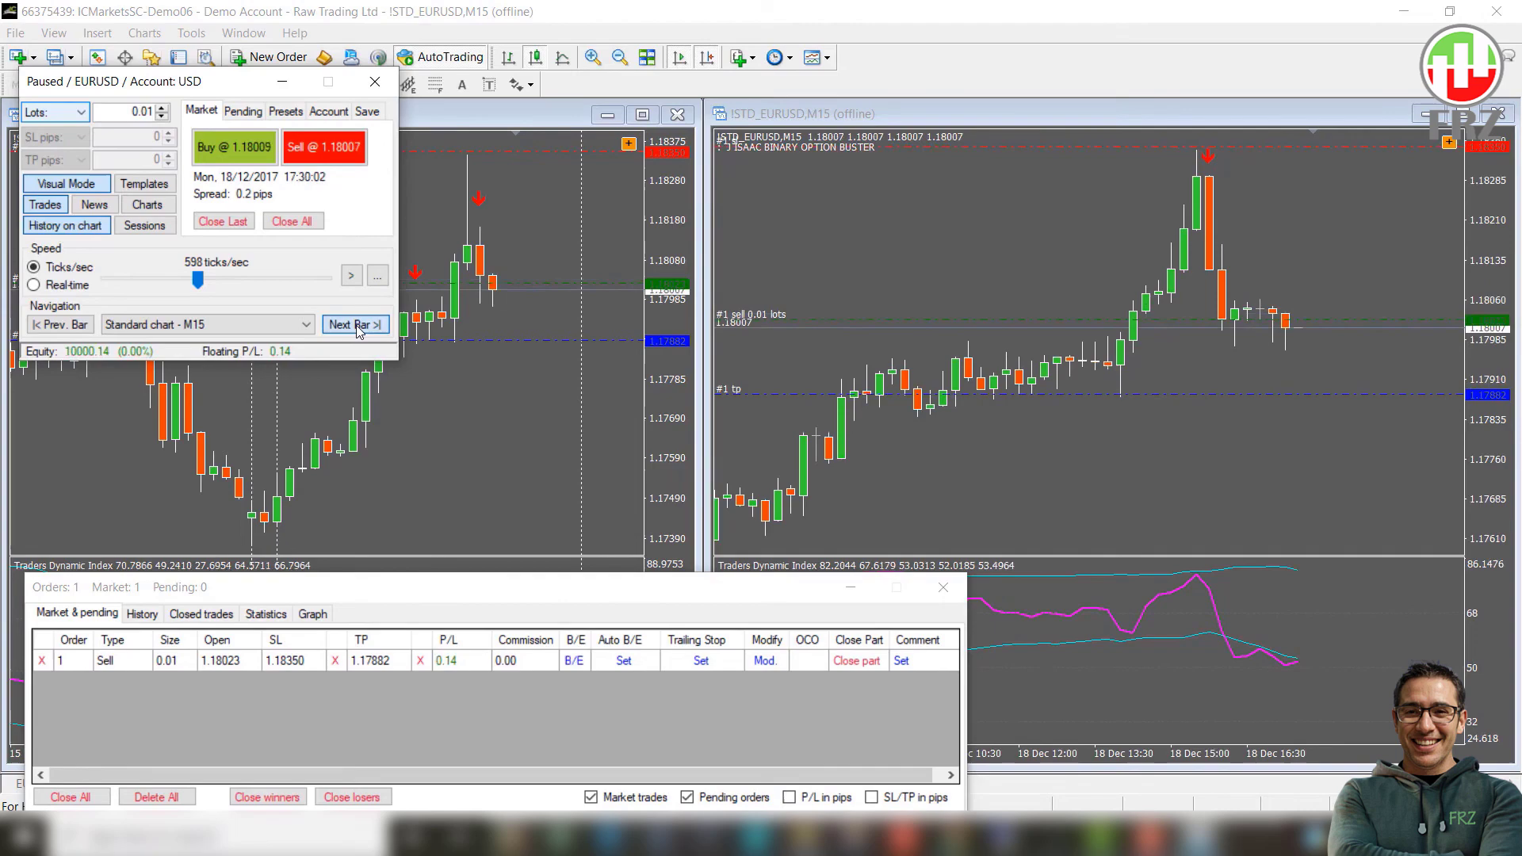
left_click(353, 323)
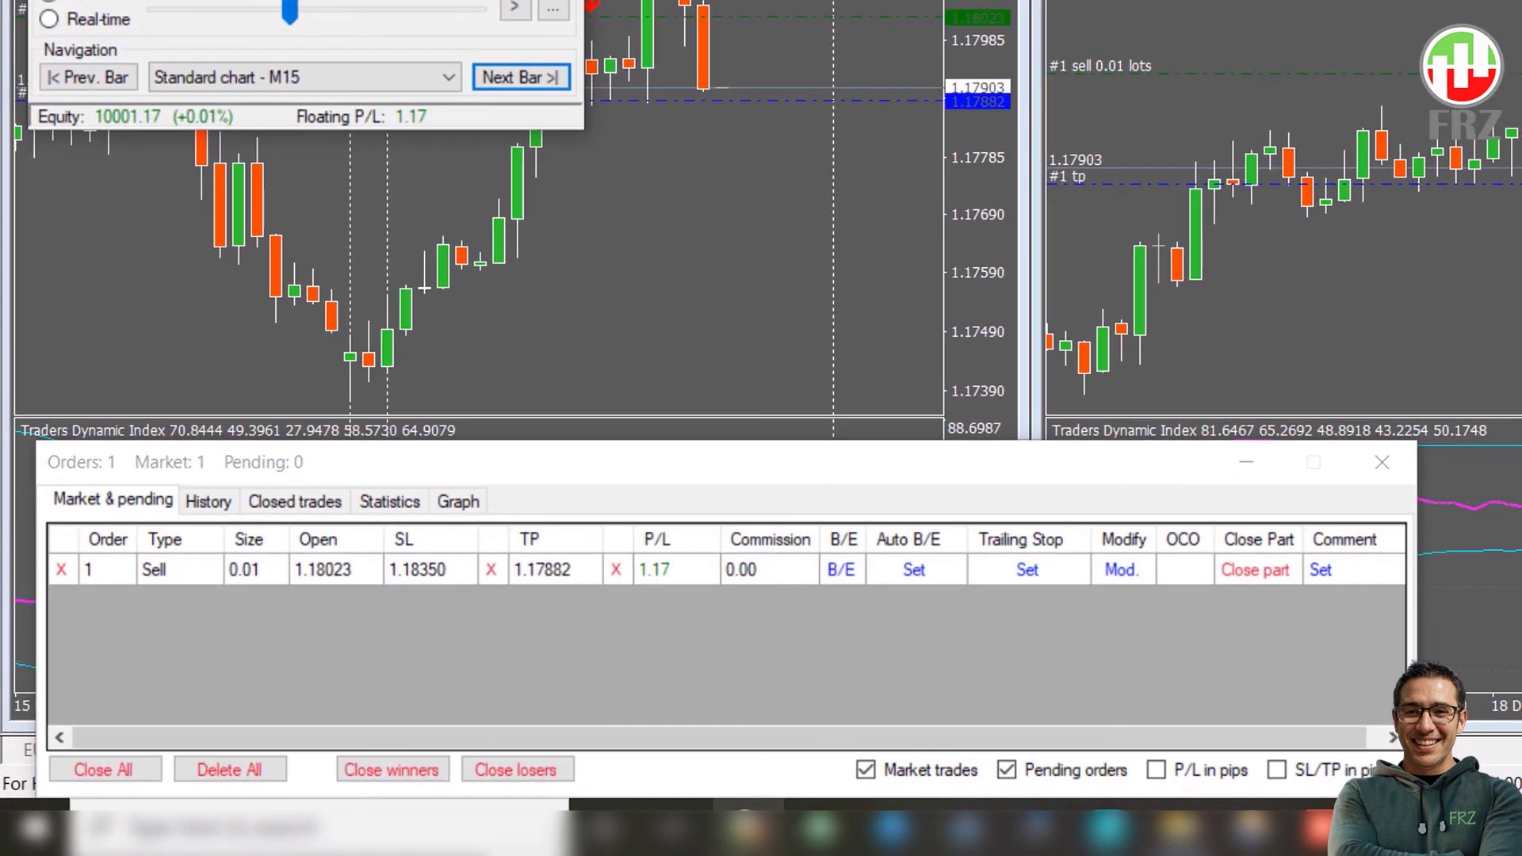
mouse_move(862, 599)
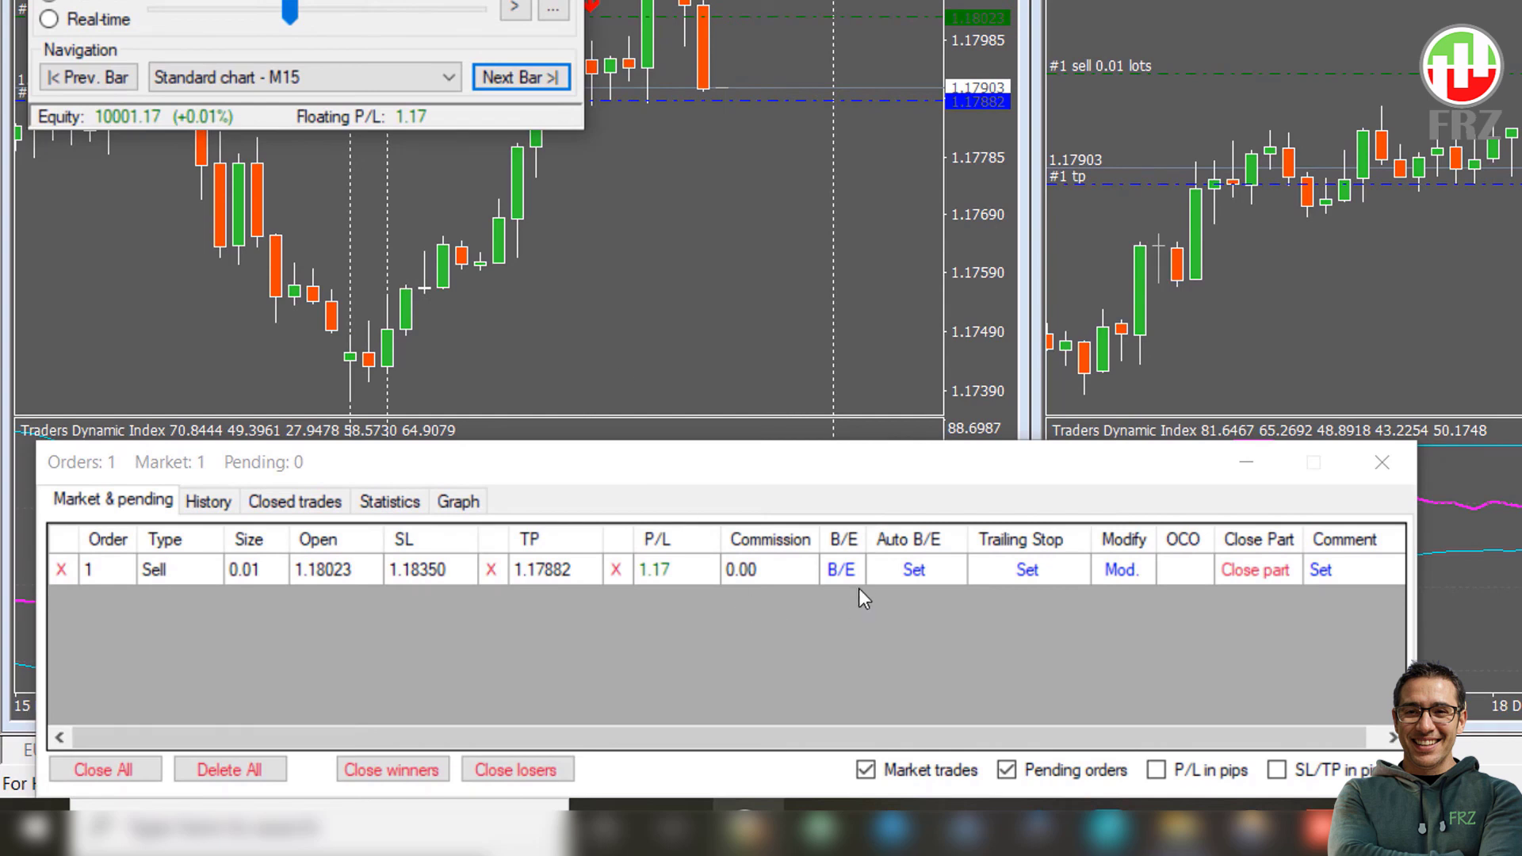
mouse_move(842, 571)
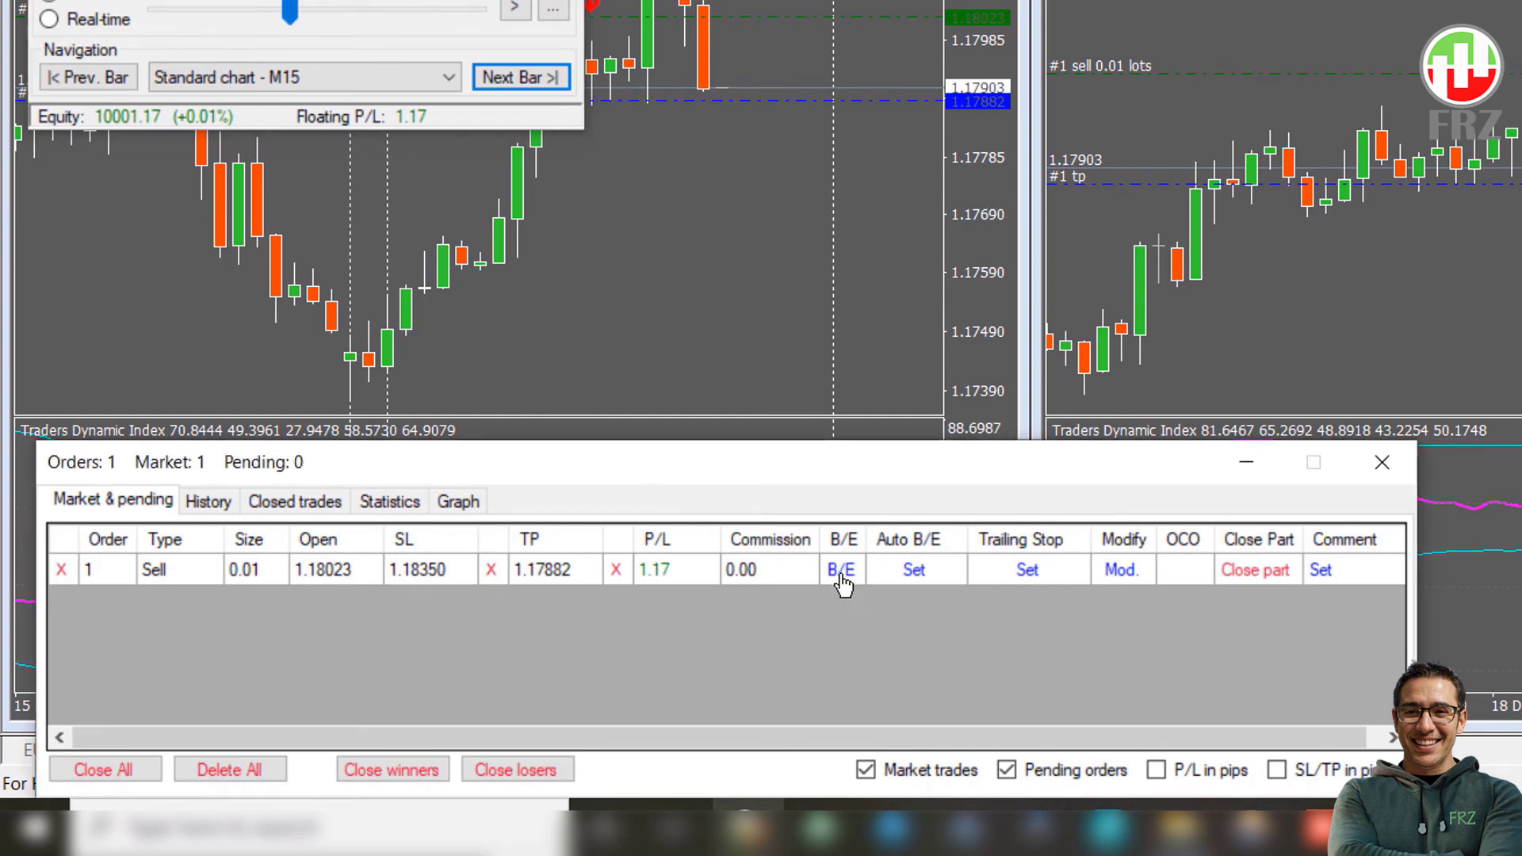
left_click(840, 569)
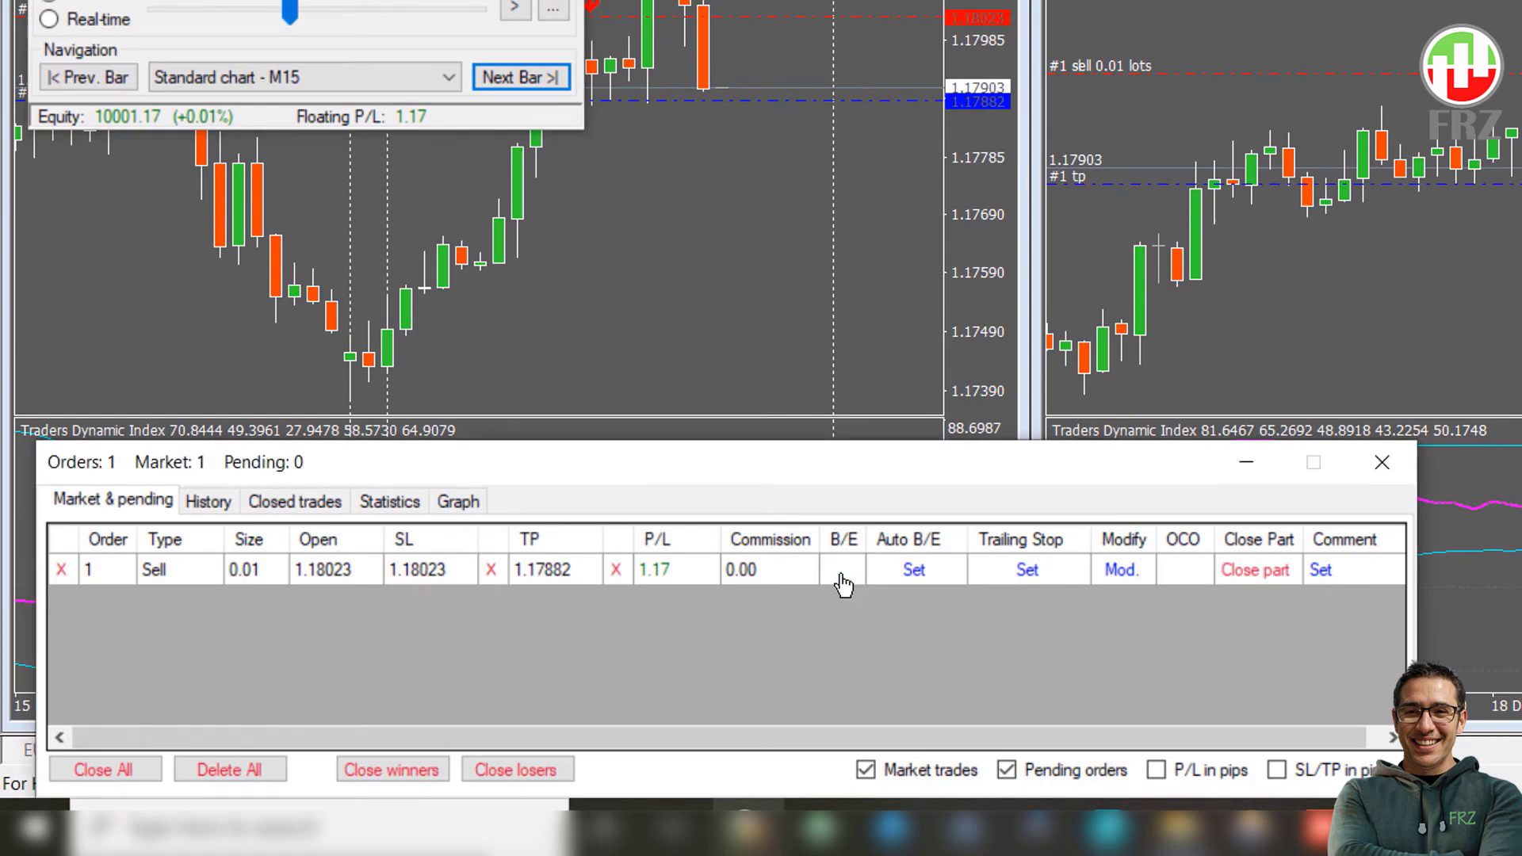
mouse_move(959, 580)
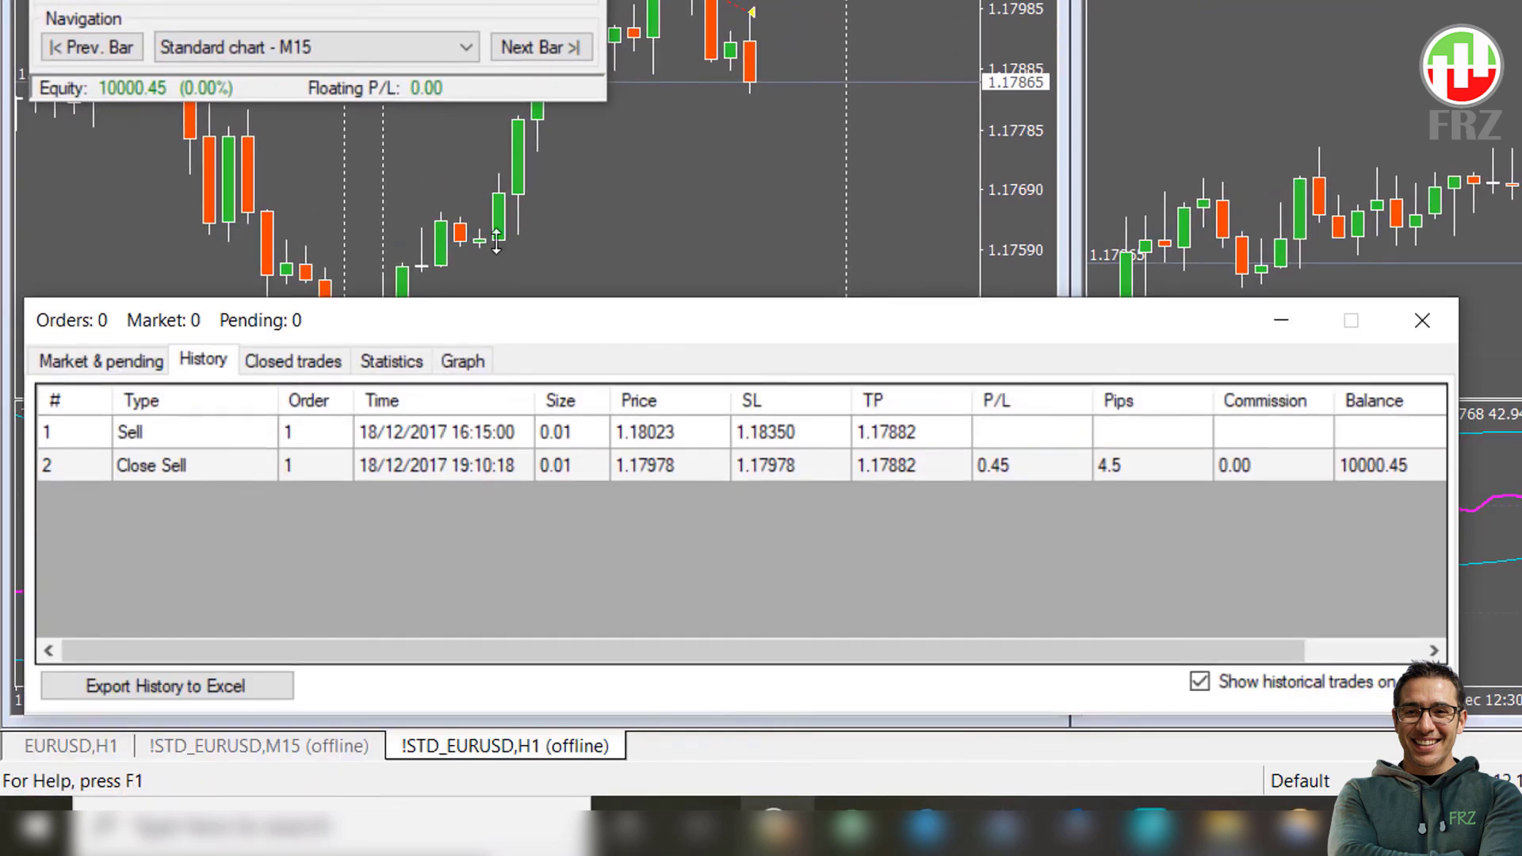
Step: Review the Closed trades and Statistics tabs showing the 0.45 profit and 10000.45 balance, then return to open orders
left_click(291, 360)
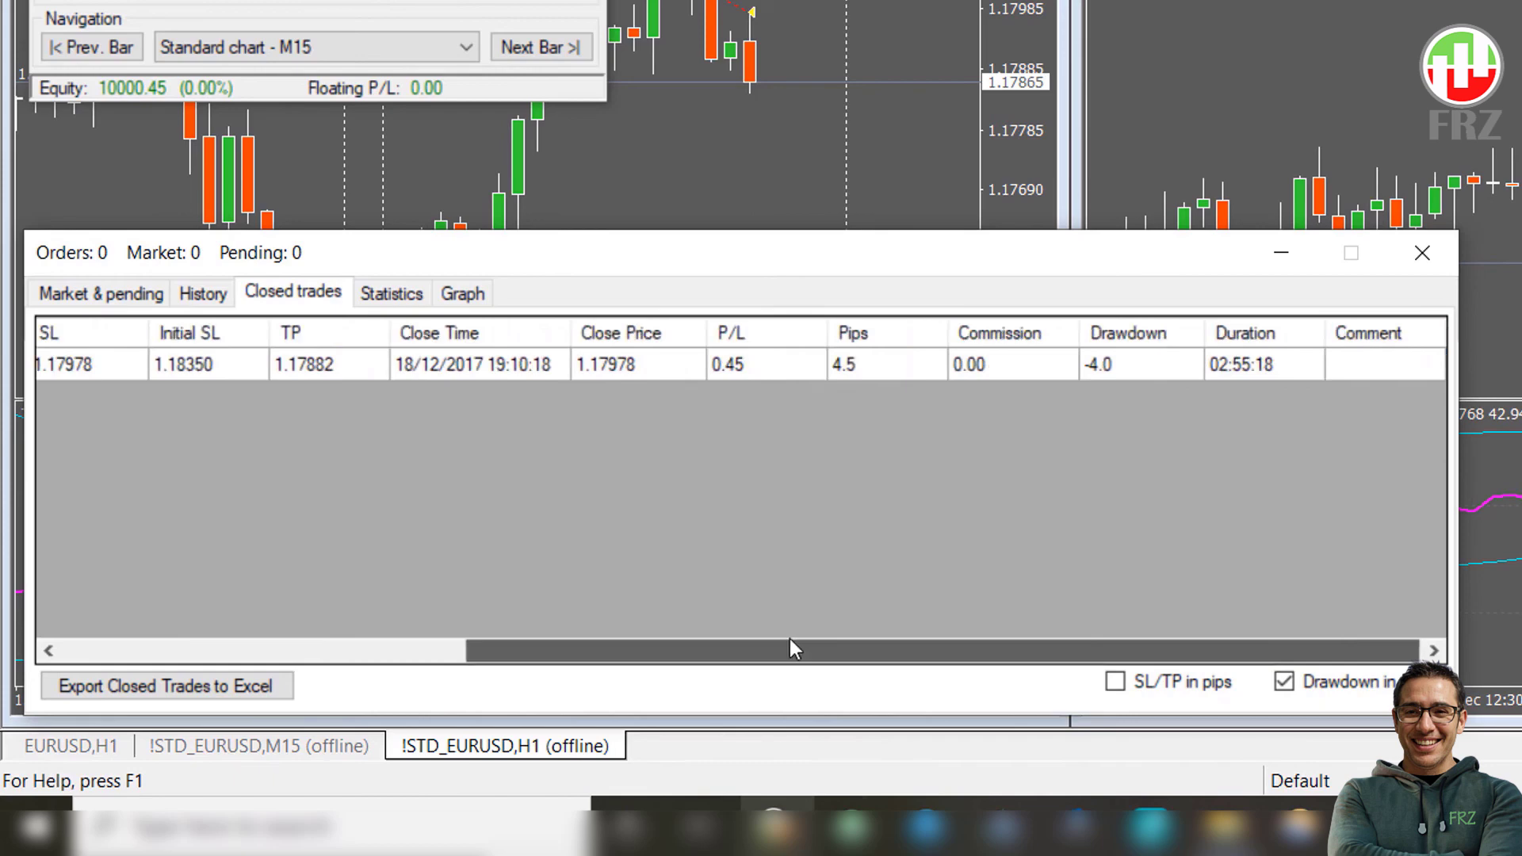
left_click(391, 293)
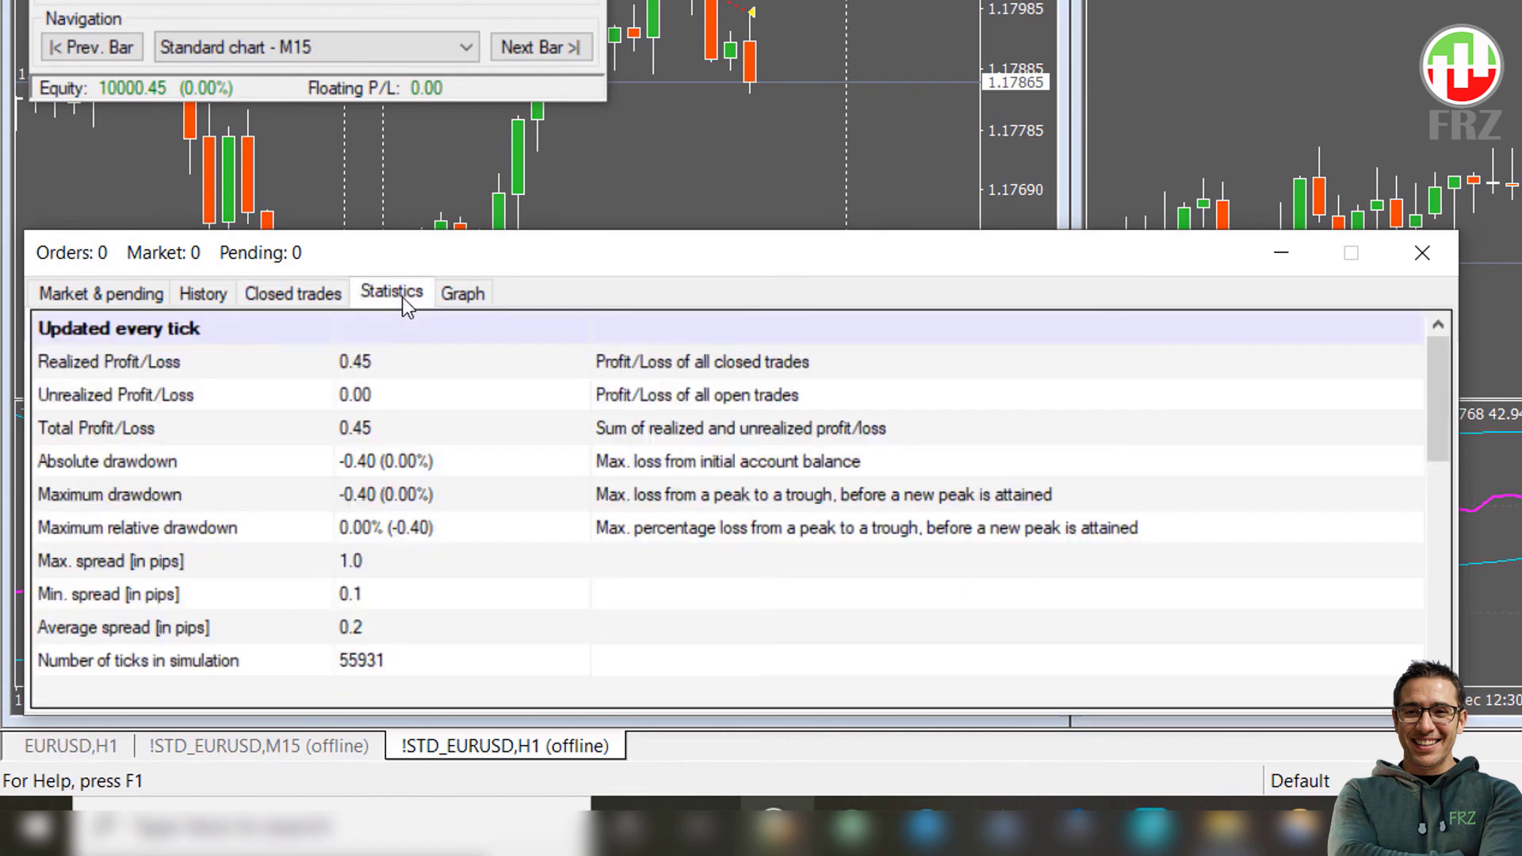
left_click(461, 291)
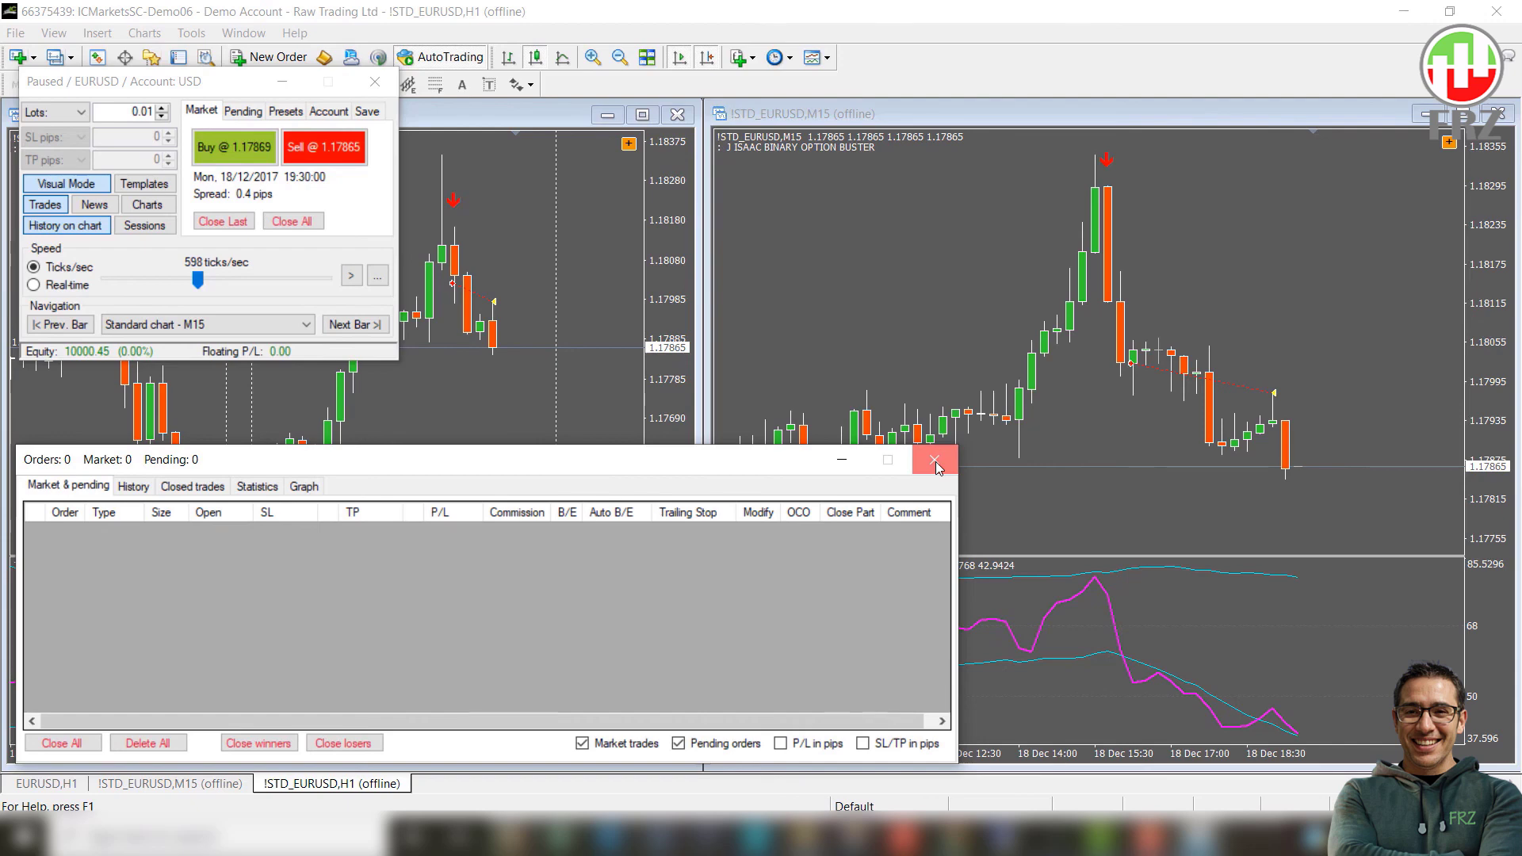
Step: Close the trades list and step forward four M15 bars to 19/12/2017 02:00
left_click(935, 460)
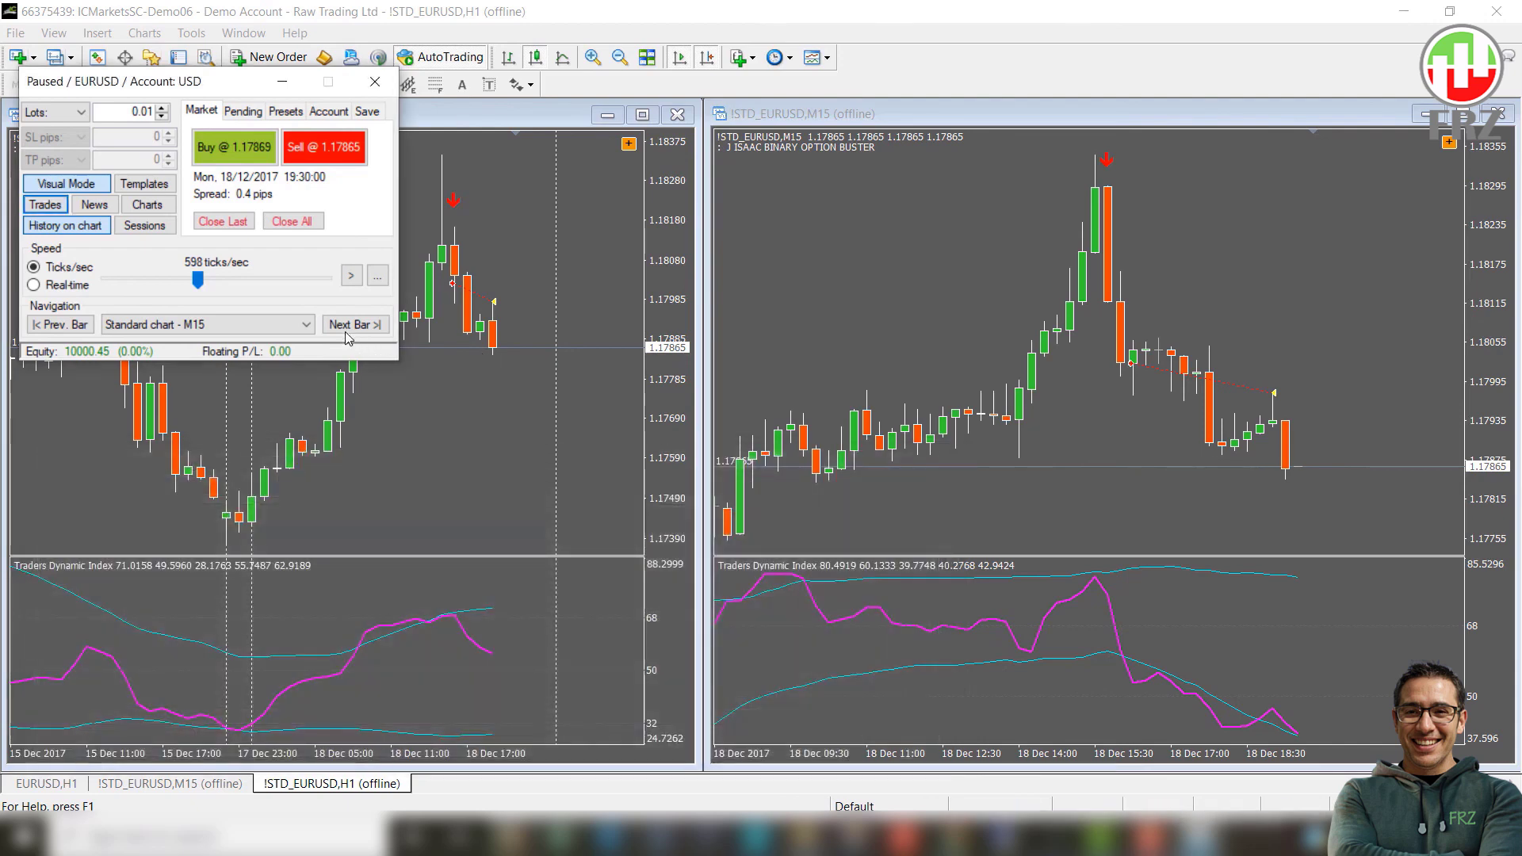
left_click(354, 323)
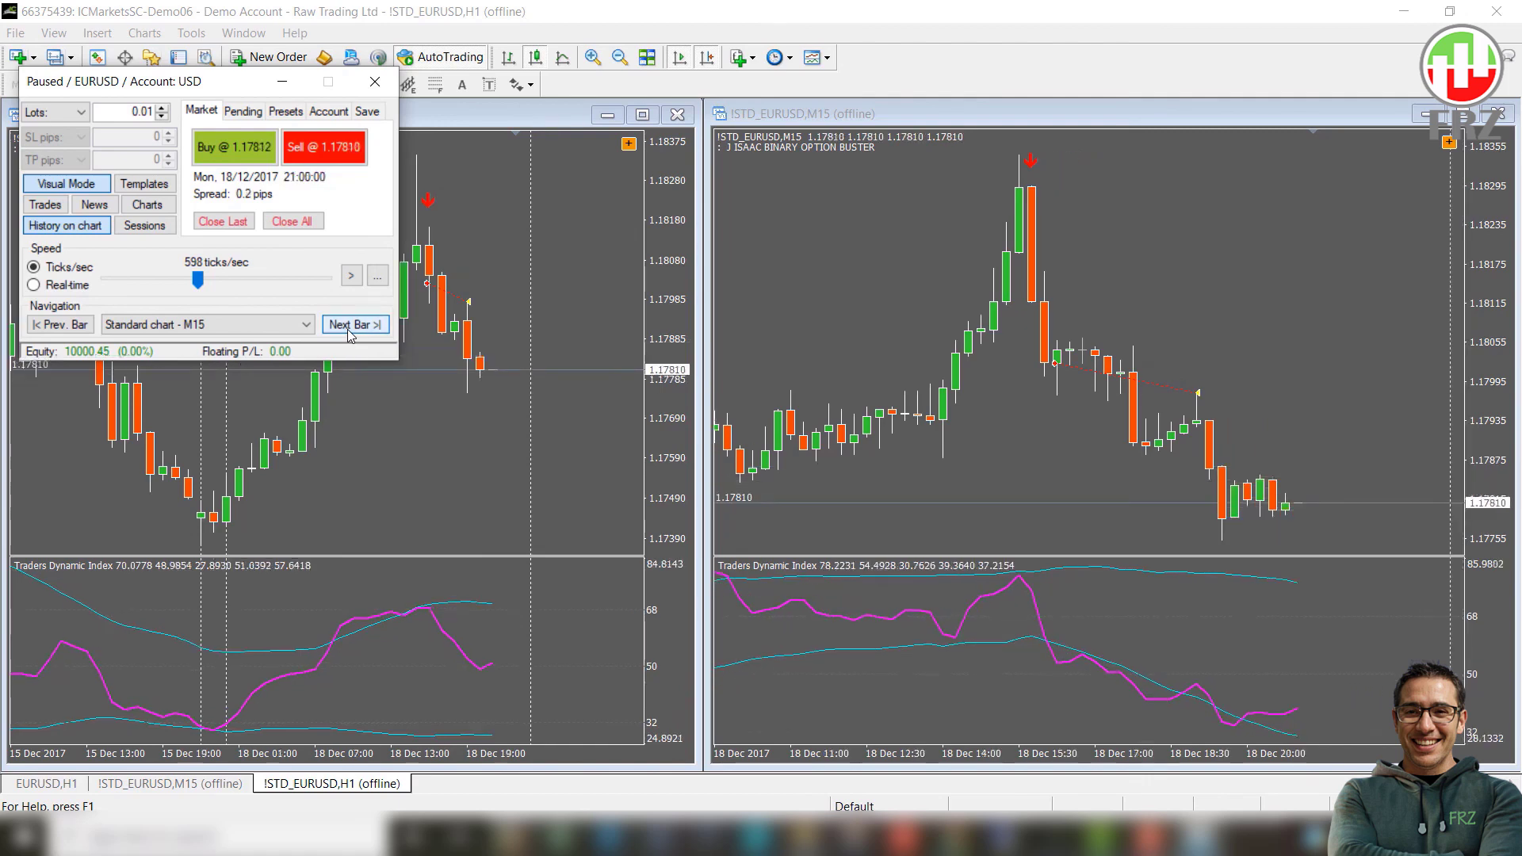
left_click(353, 323)
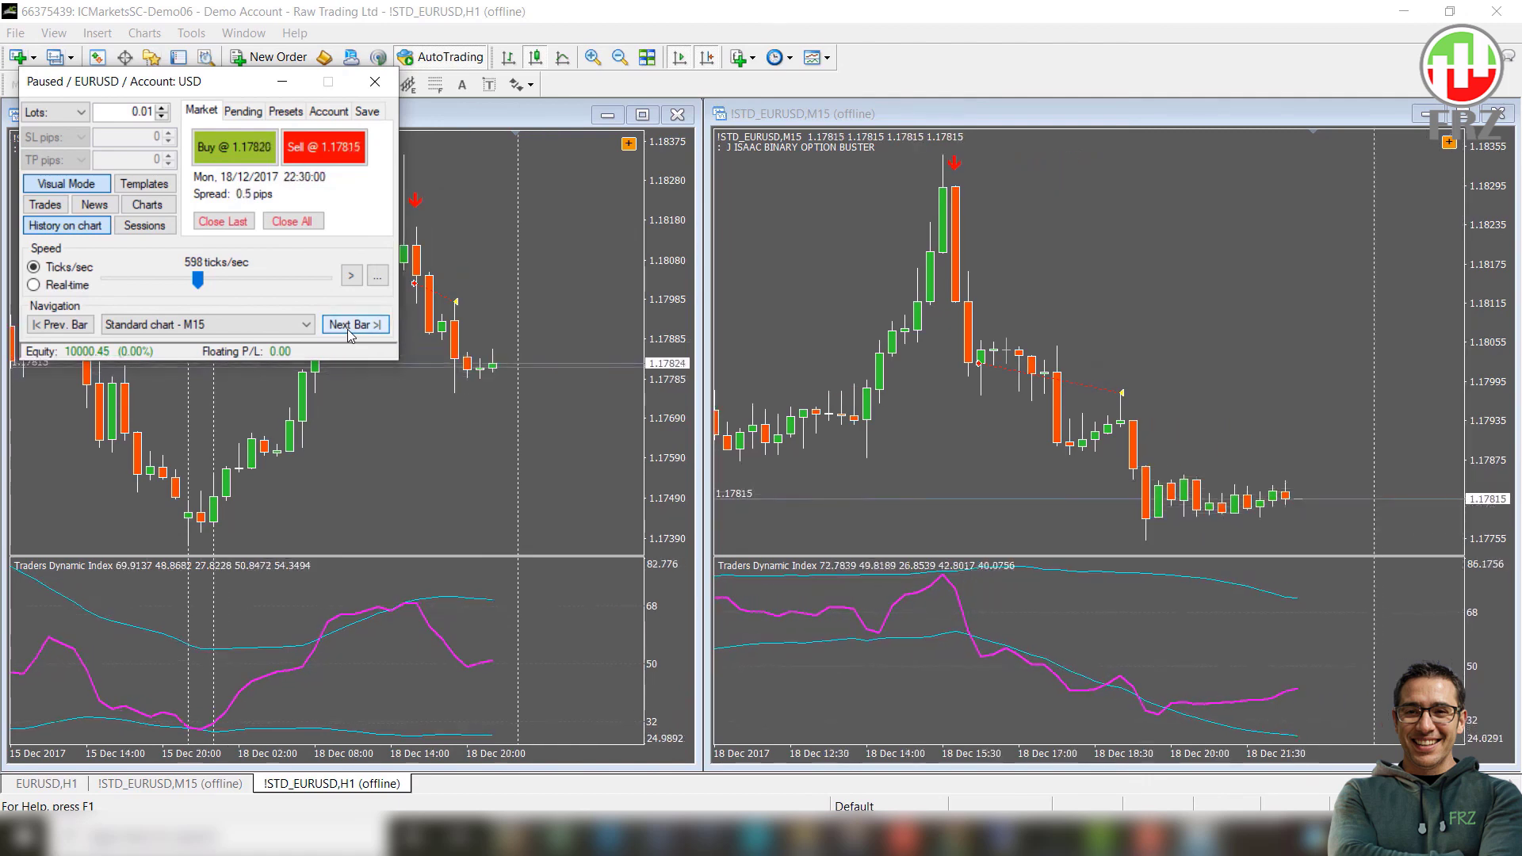
left_click(354, 324)
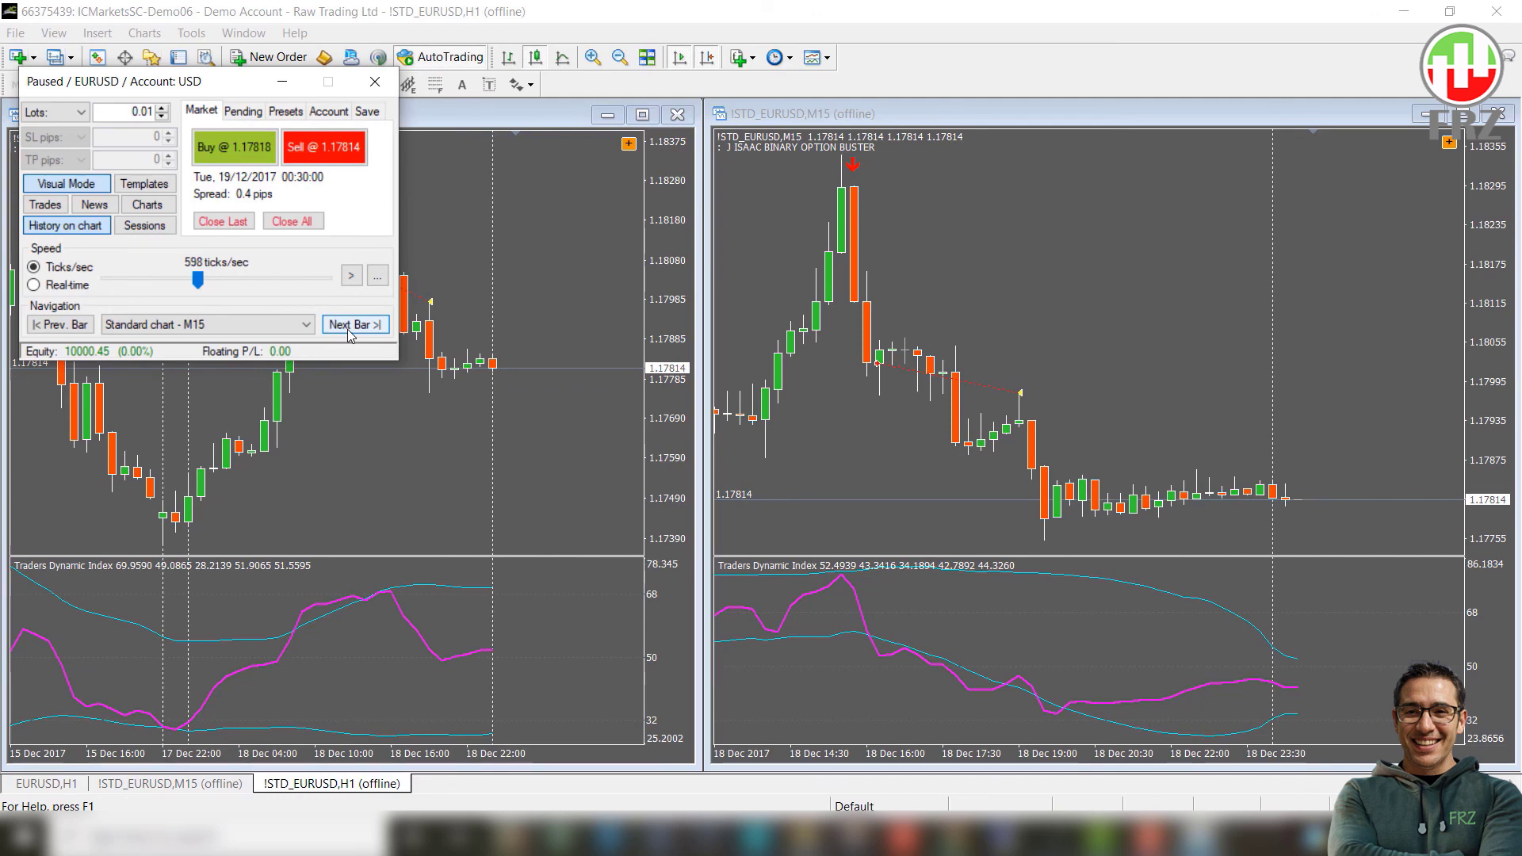
left_click(353, 323)
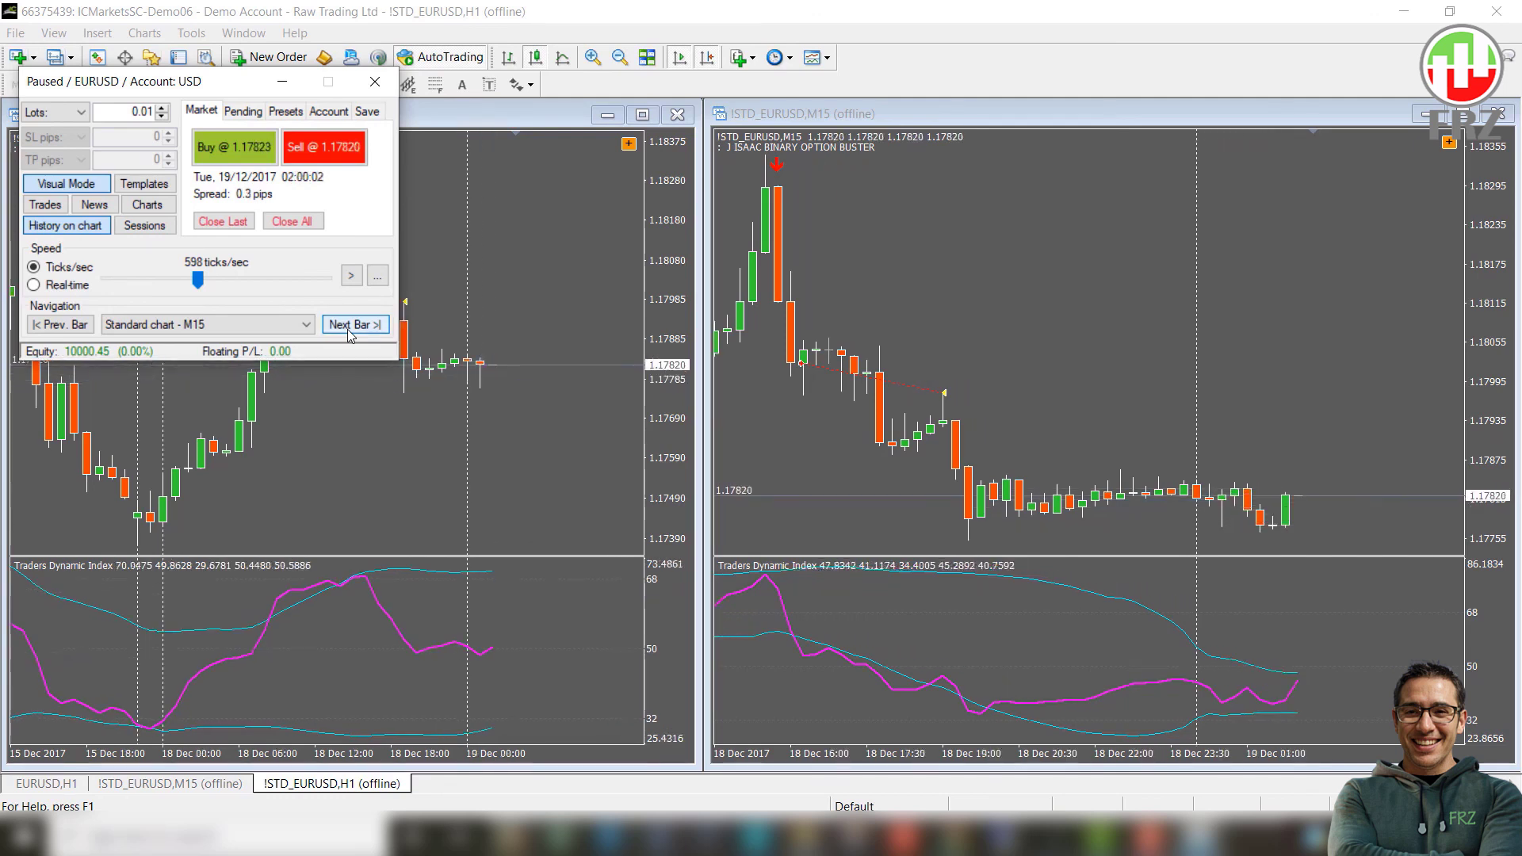